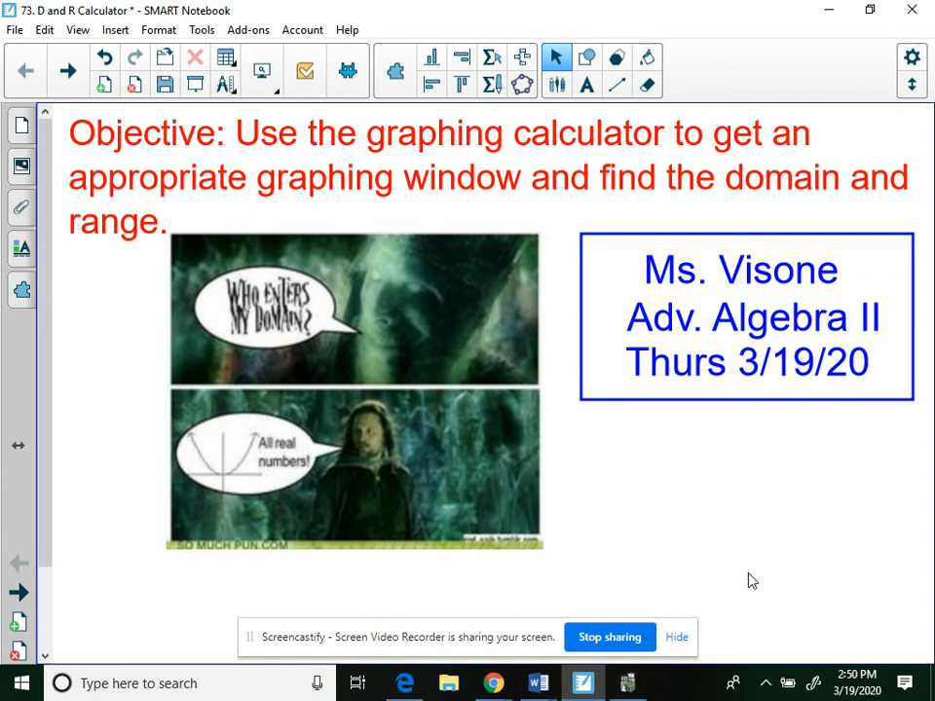
pyautogui.moveTo(537, 140)
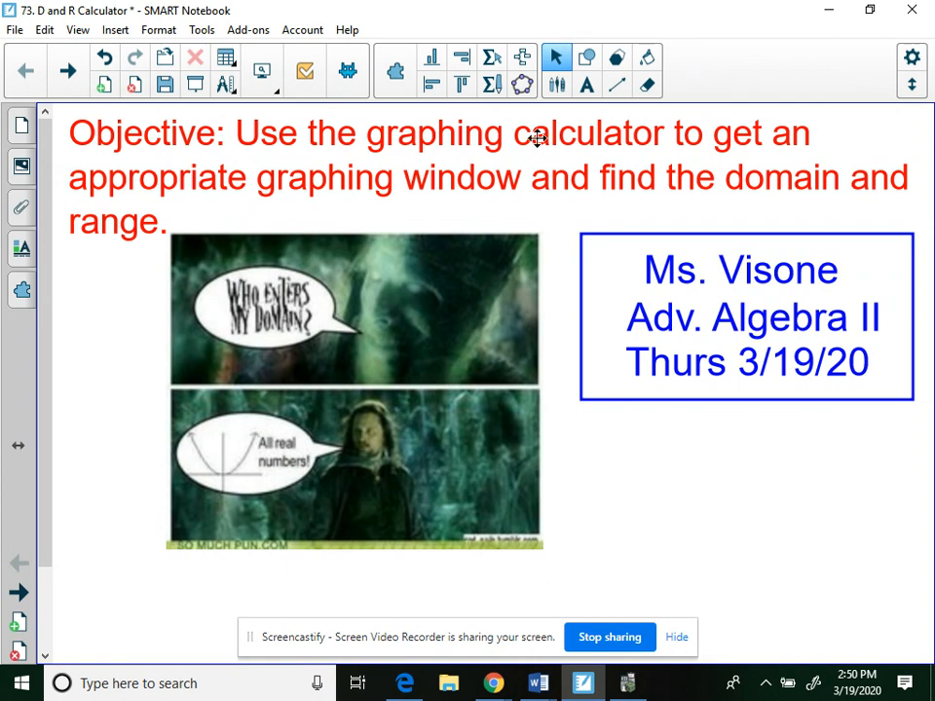
pyautogui.moveTo(66, 70)
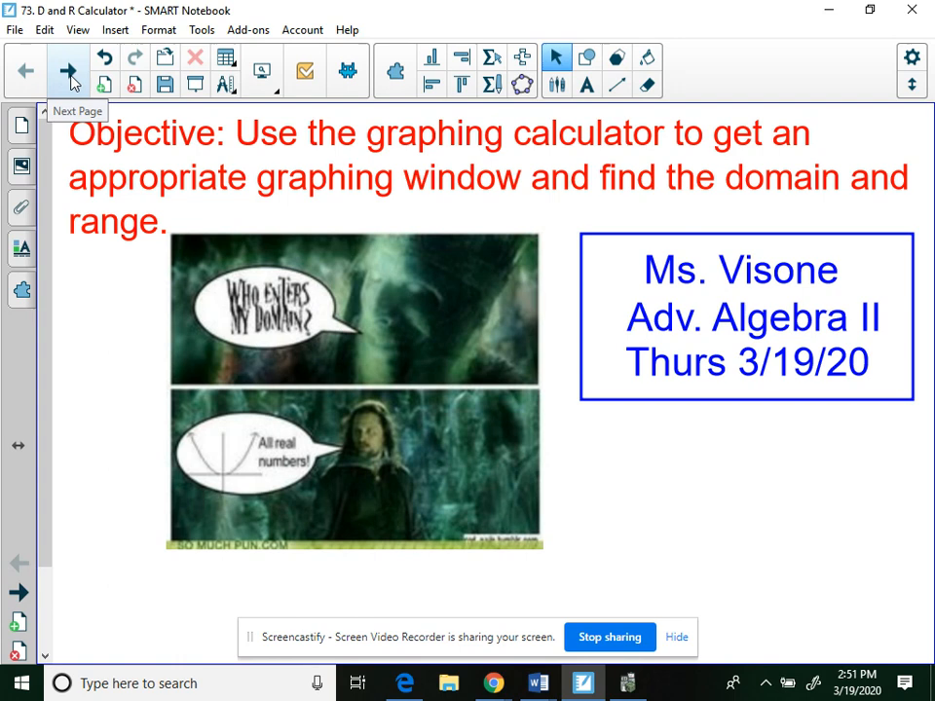
# On the y = 3/(x−5) page, handwrite the domain as "R except x = 5" in green pen.
pyautogui.click(74, 70)
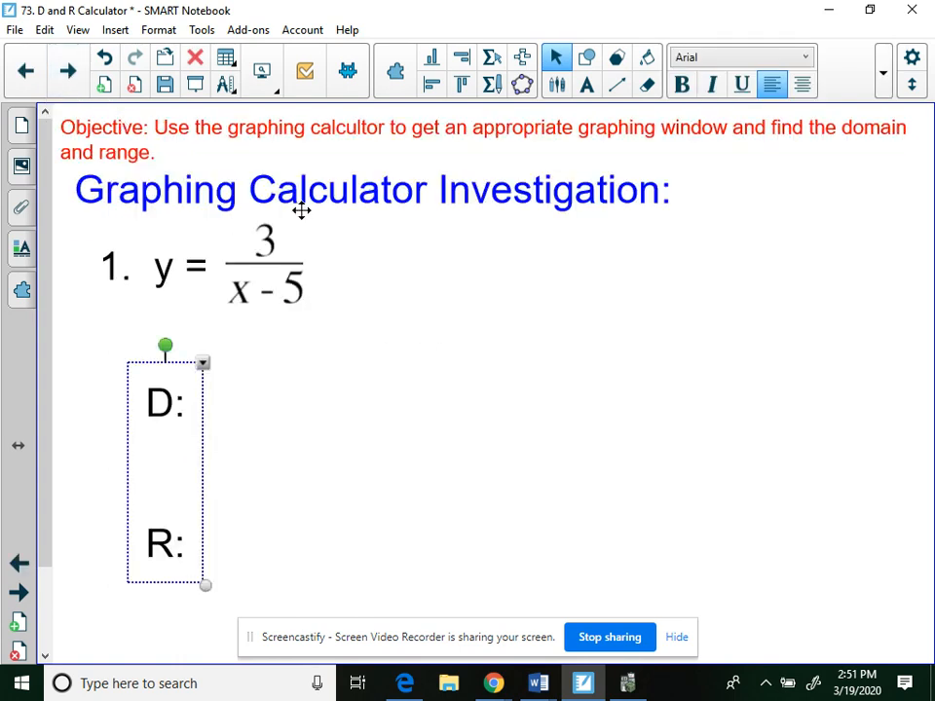
pyautogui.click(394, 391)
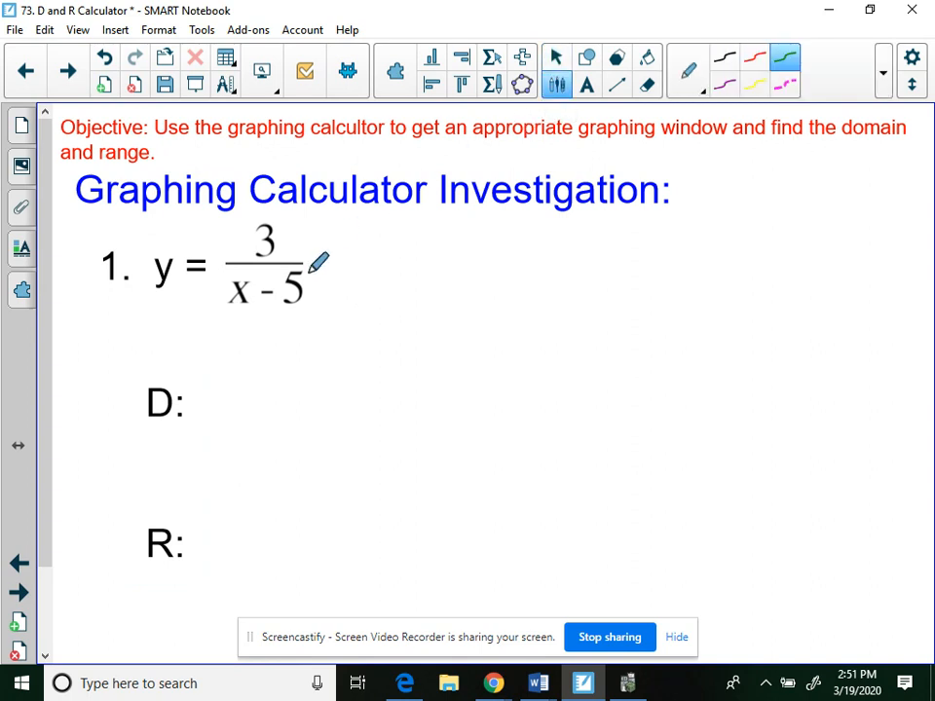
pyautogui.moveTo(473, 297)
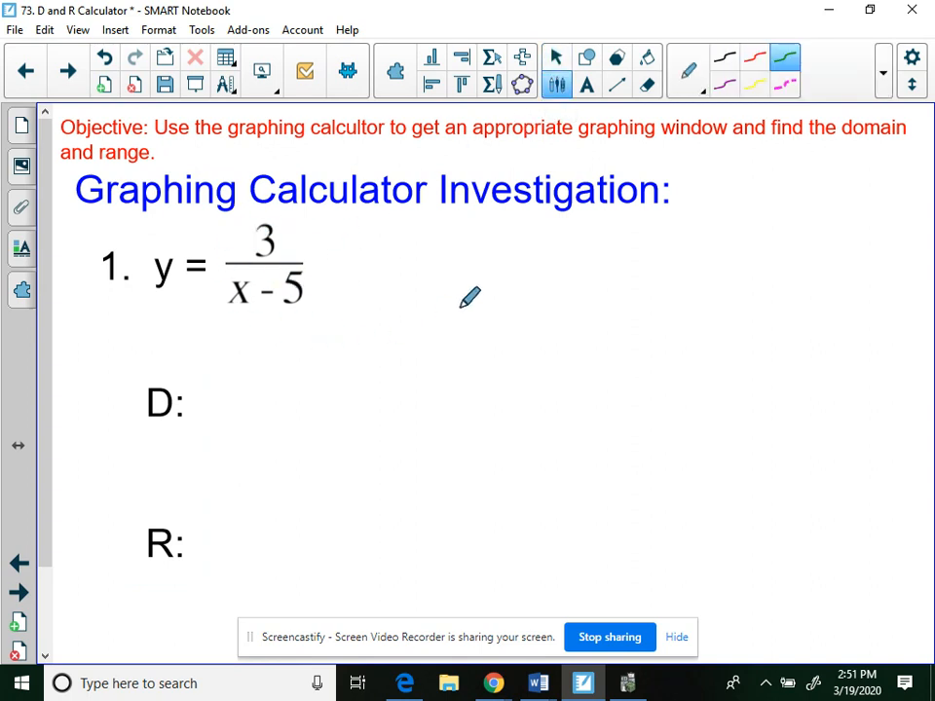
pyautogui.moveTo(444, 281)
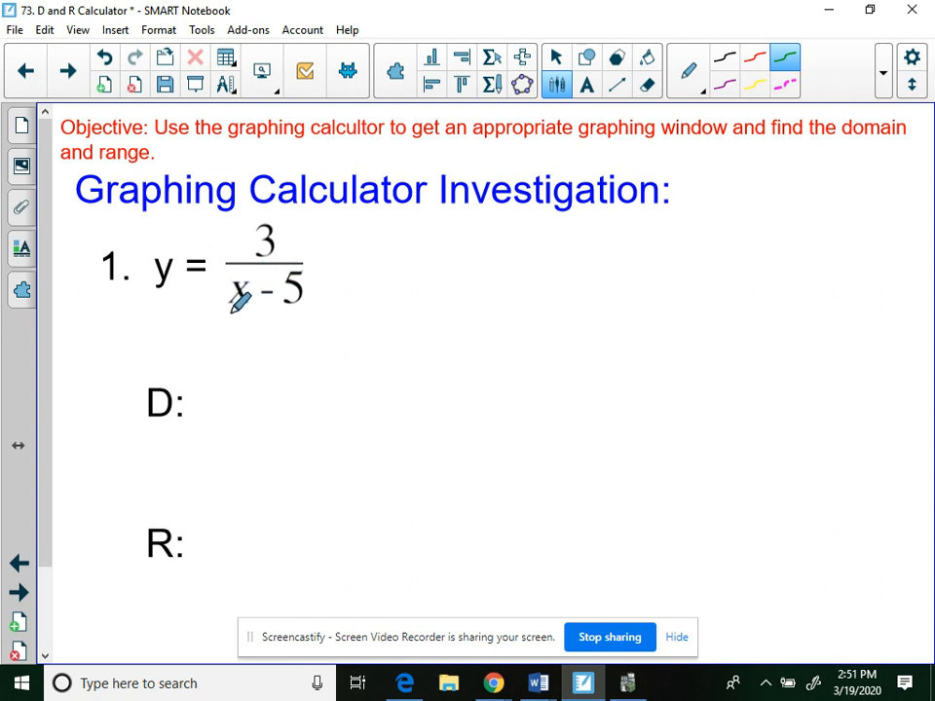
pyautogui.moveTo(344, 271)
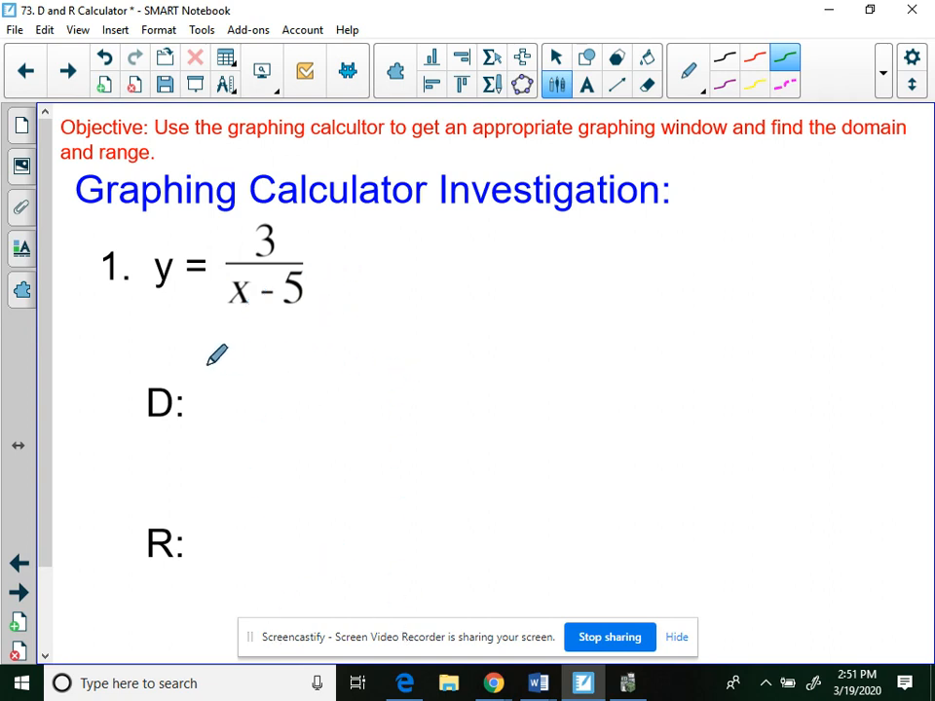
pyautogui.moveTo(198, 360); pyautogui.dragTo(214, 399)
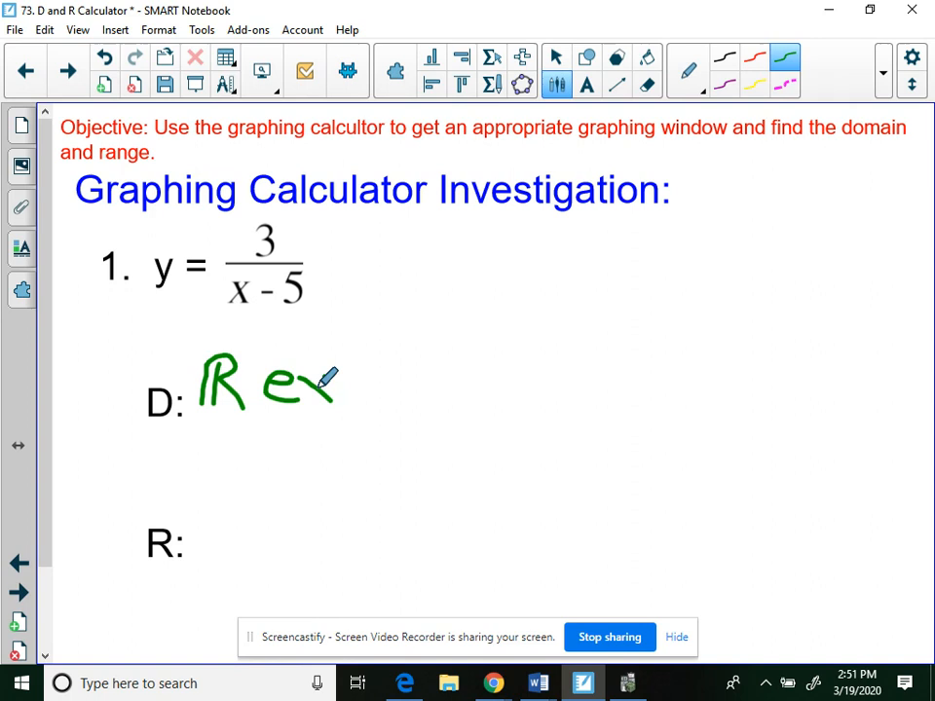
pyautogui.moveTo(321, 390); pyautogui.dragTo(379, 370)
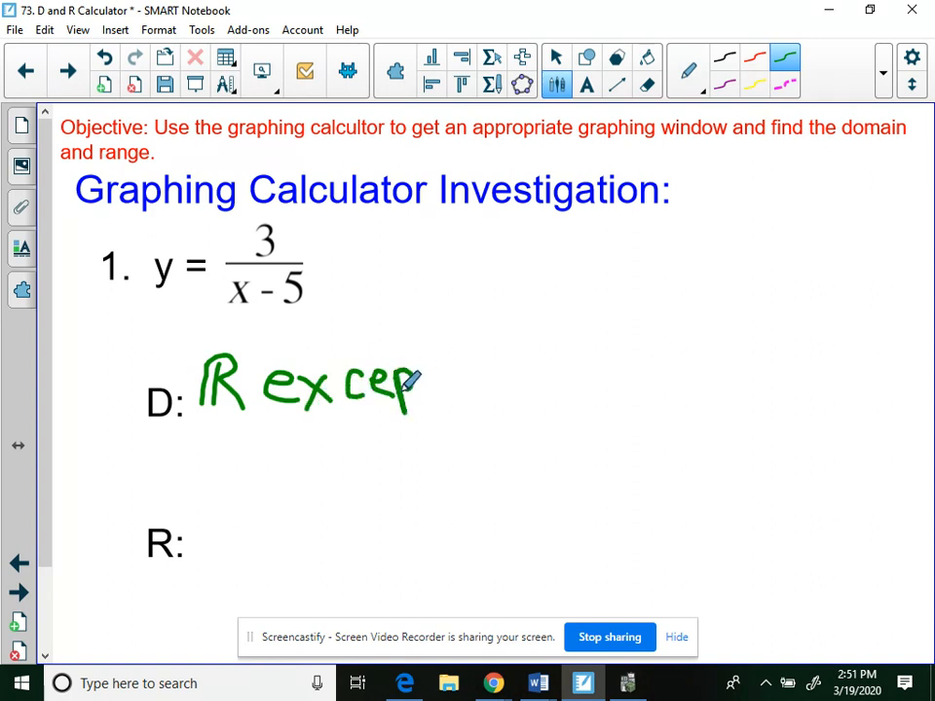
pyautogui.moveTo(409, 379); pyautogui.dragTo(487, 389)
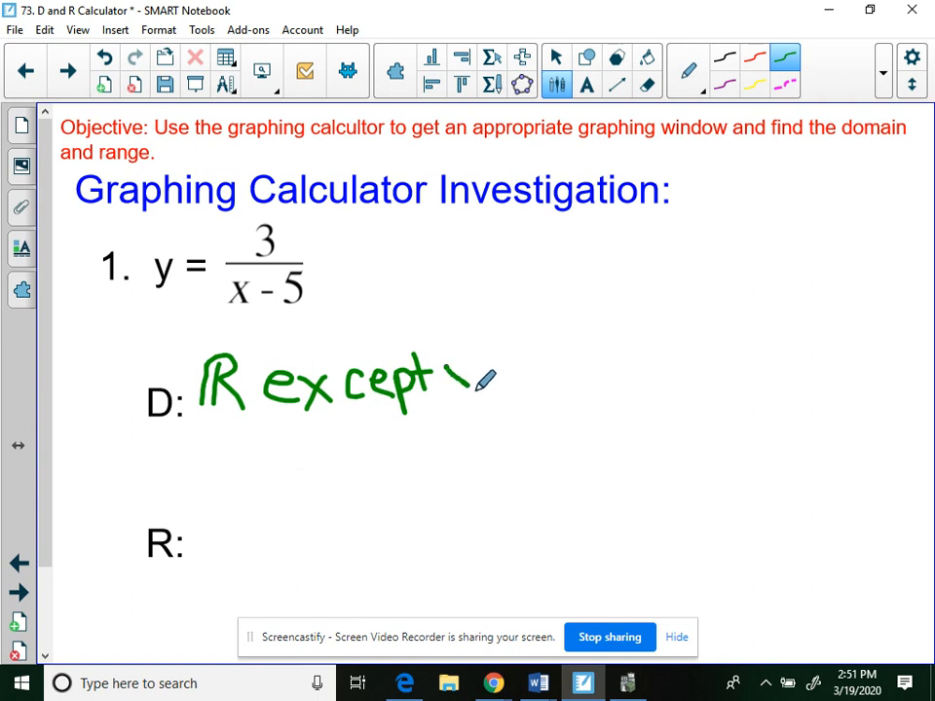
pyautogui.moveTo(448, 380); pyautogui.dragTo(507, 380)
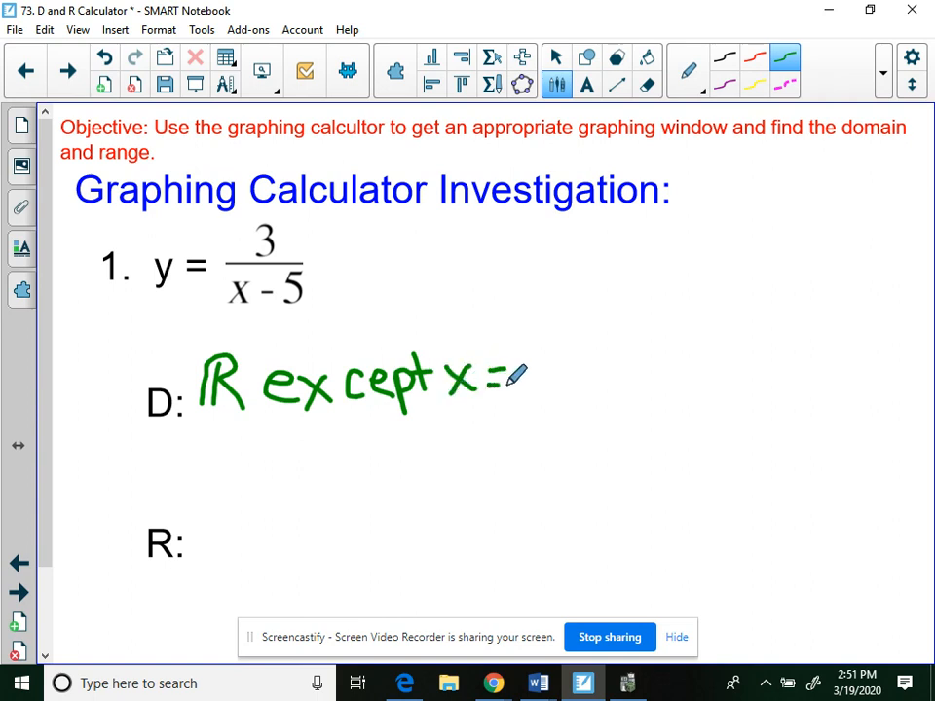
pyautogui.moveTo(506, 380); pyautogui.dragTo(541, 380)
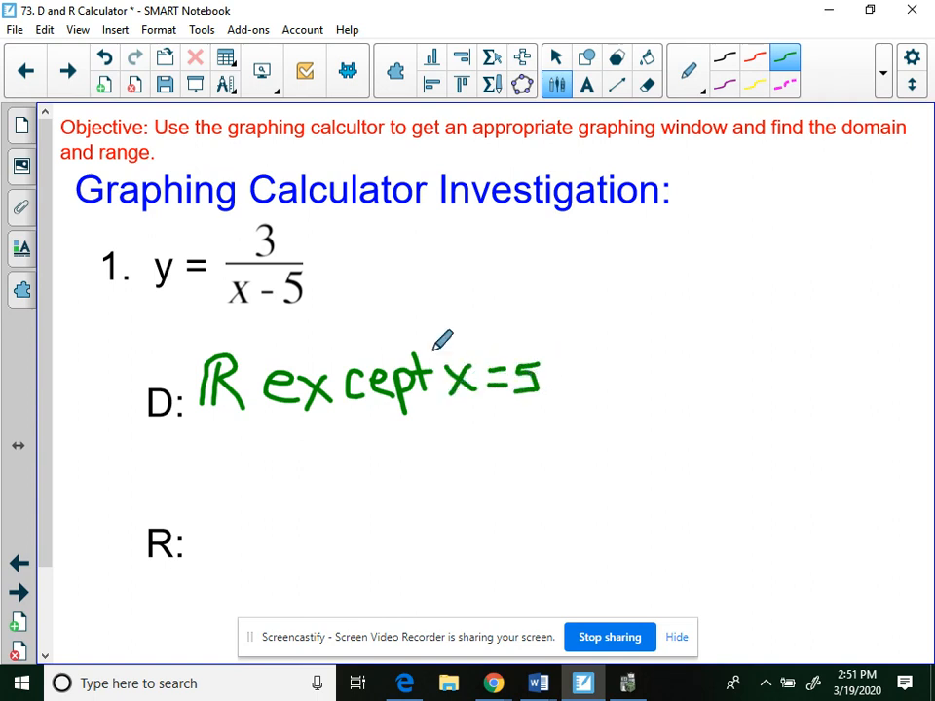
pyautogui.moveTo(750, 146)
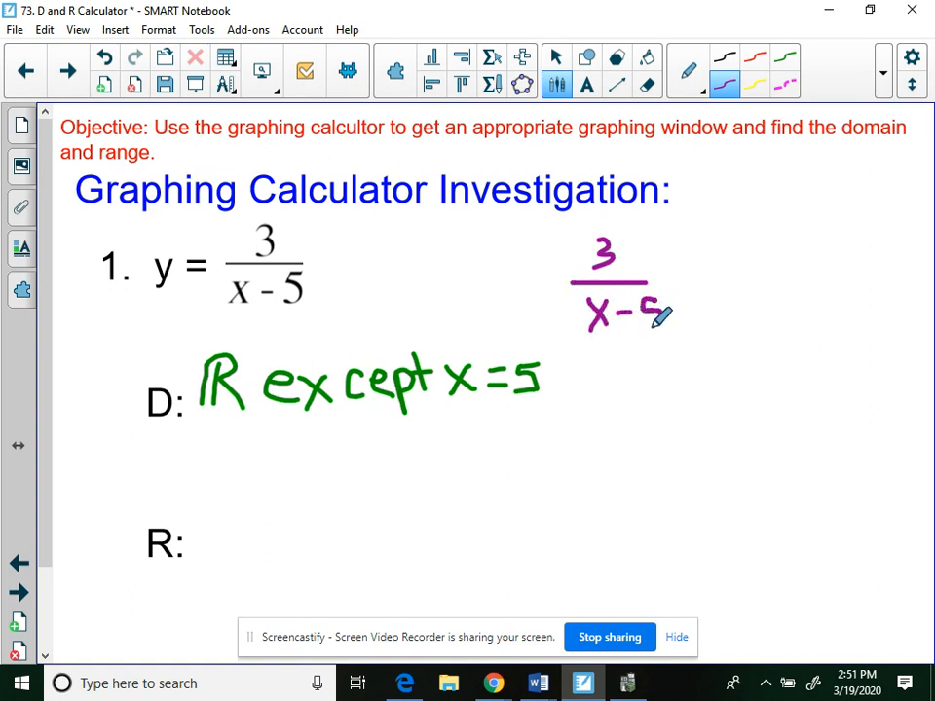
# Write side work 3/(x−5) = 10/1 and the range "R except y = 0", then bring up the calculator.
pyautogui.moveTo(685, 276); pyautogui.dragTo(755, 277)
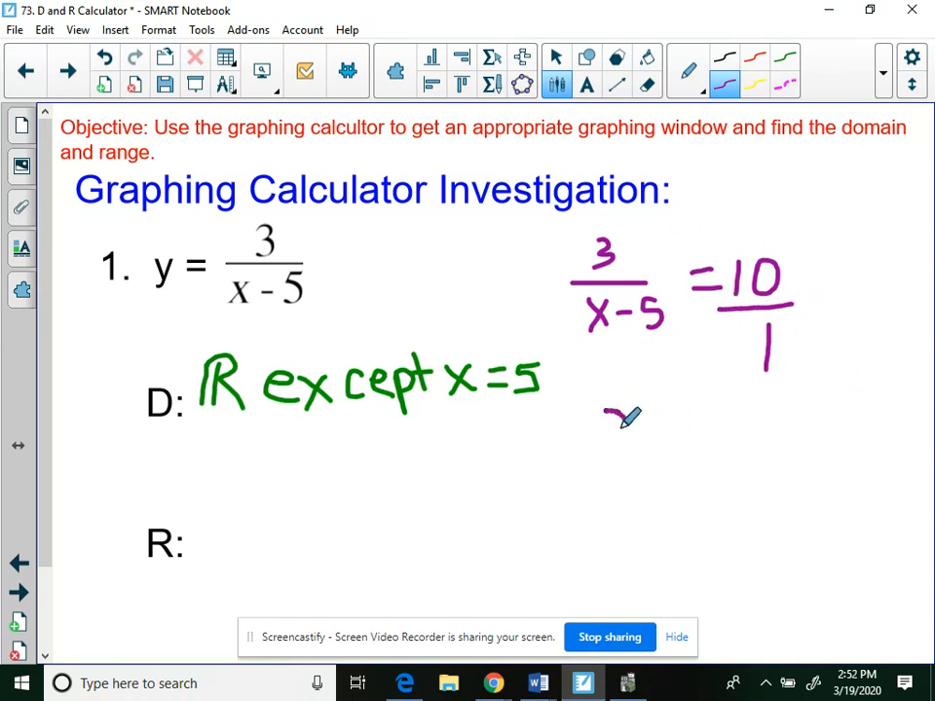
pyautogui.moveTo(603, 419); pyautogui.dragTo(624, 487)
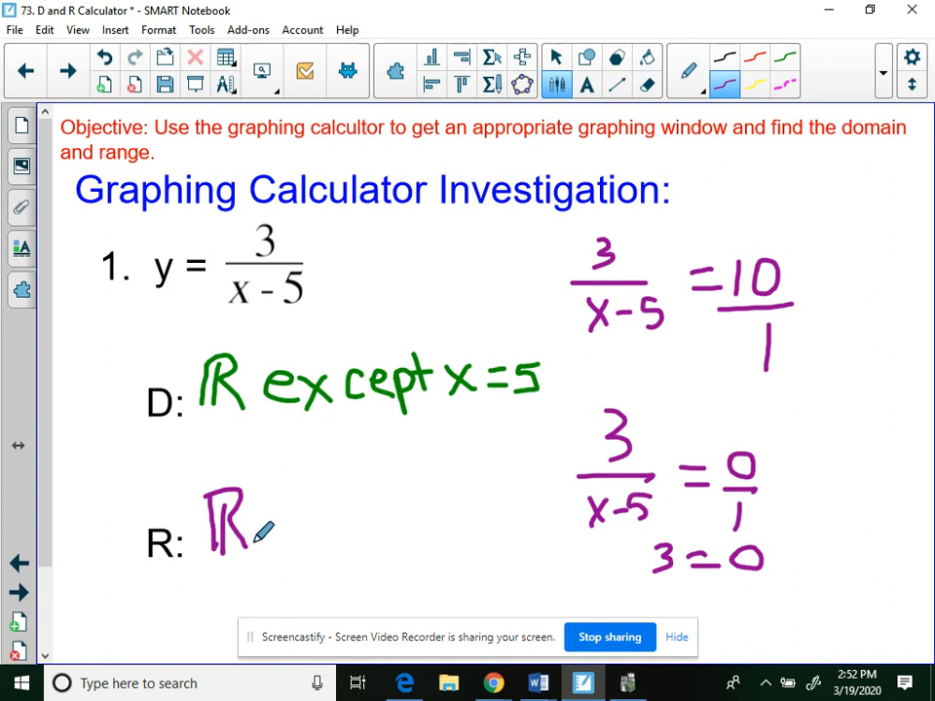
pyautogui.moveTo(263, 529); pyautogui.dragTo(322, 530)
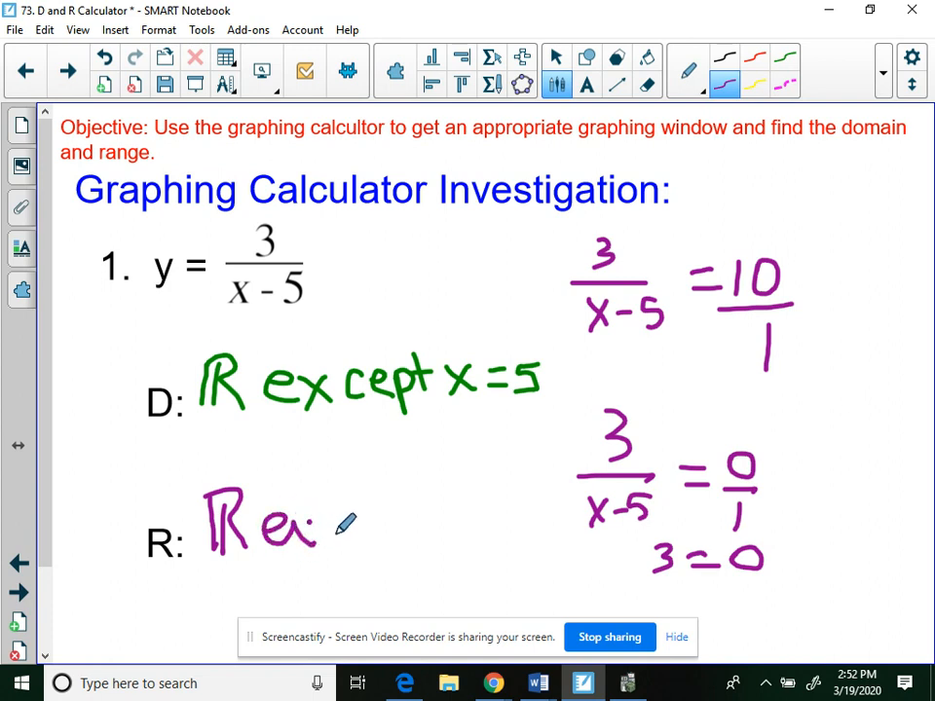
pyautogui.moveTo(321, 530); pyautogui.dragTo(380, 530)
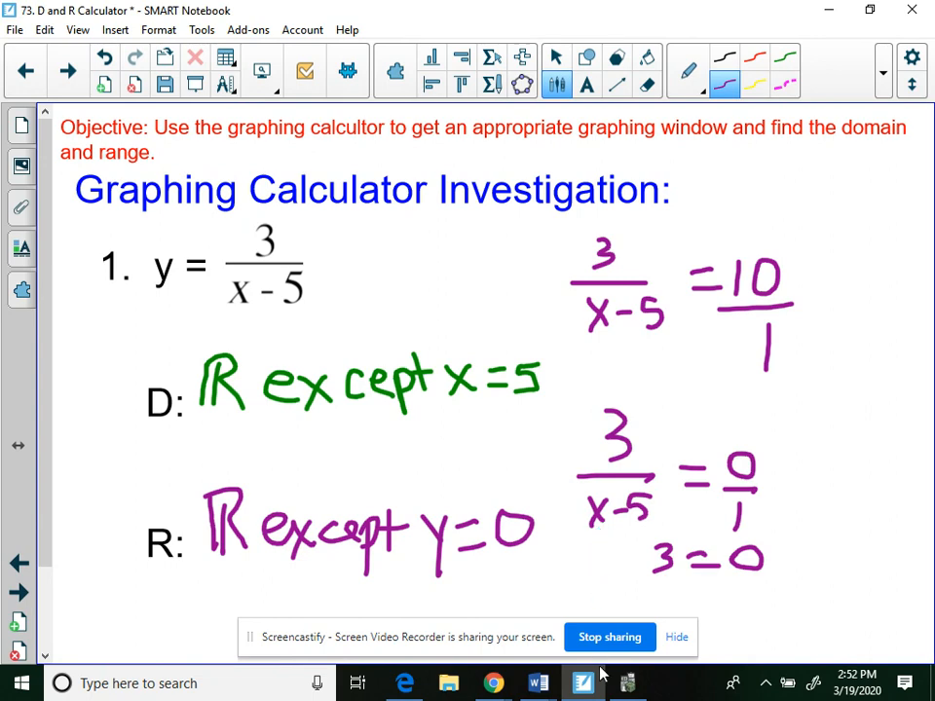
pyautogui.click(621, 680)
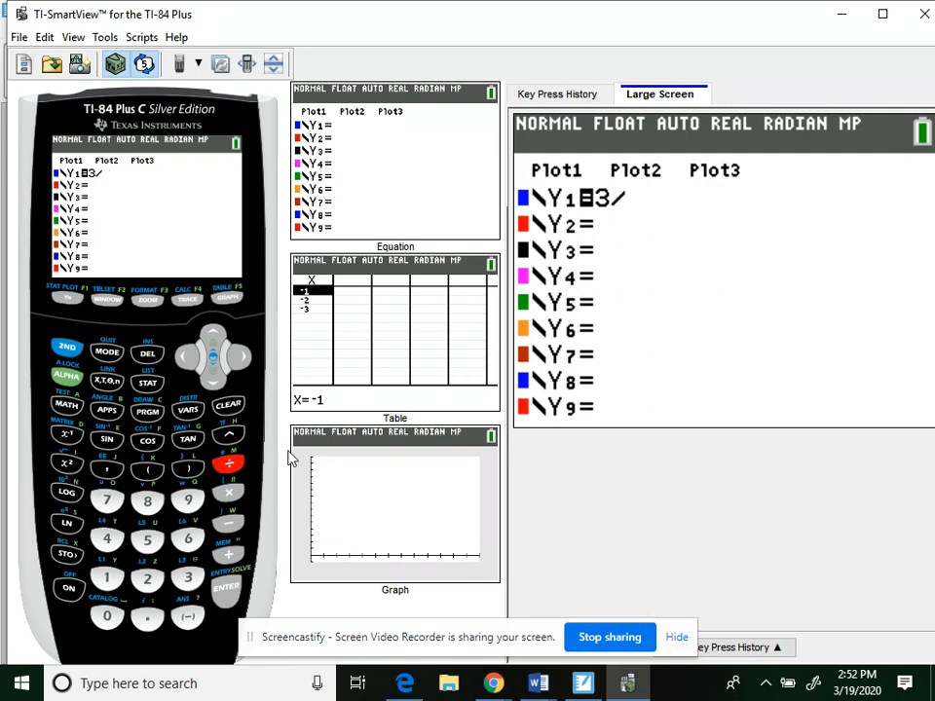
# Enter Y1 = 3/(X−5) and graph its two-branch curve.
pyautogui.click(108, 382)
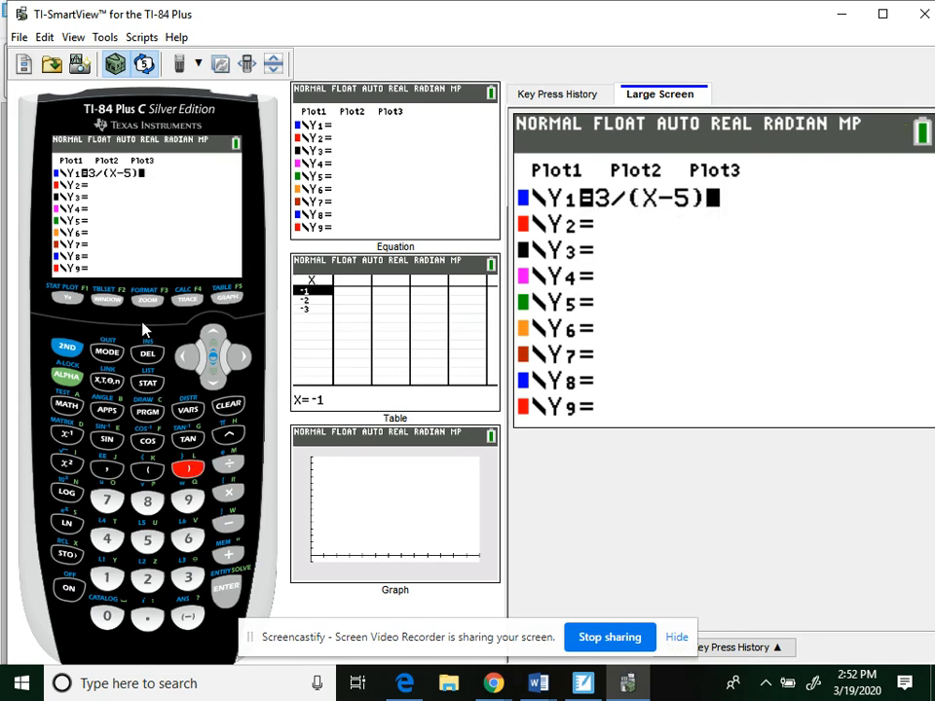
pyautogui.click(148, 300)
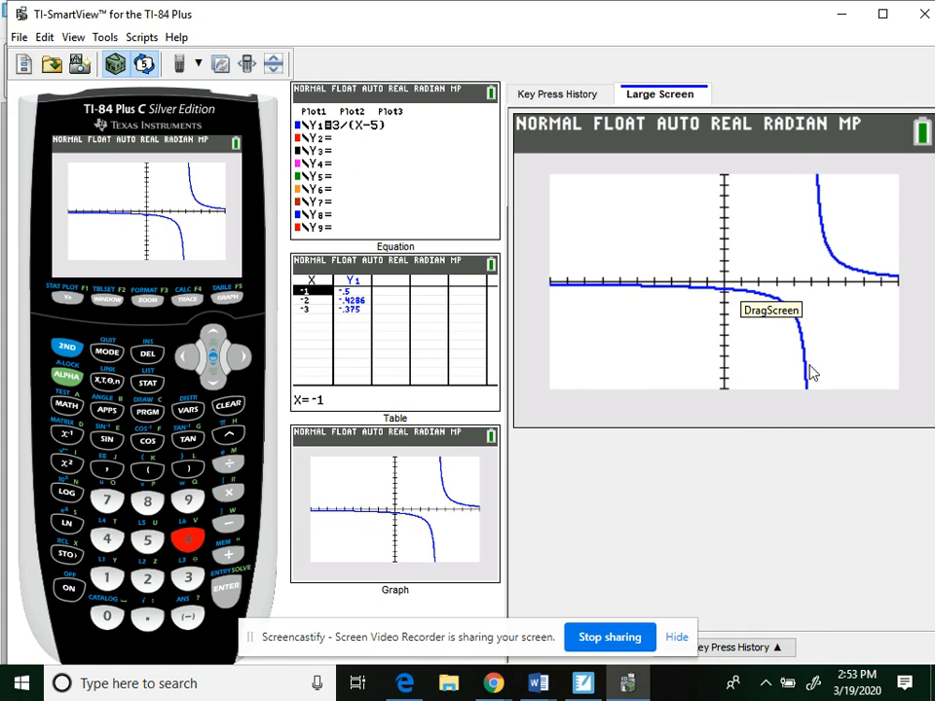
pyautogui.moveTo(803, 245)
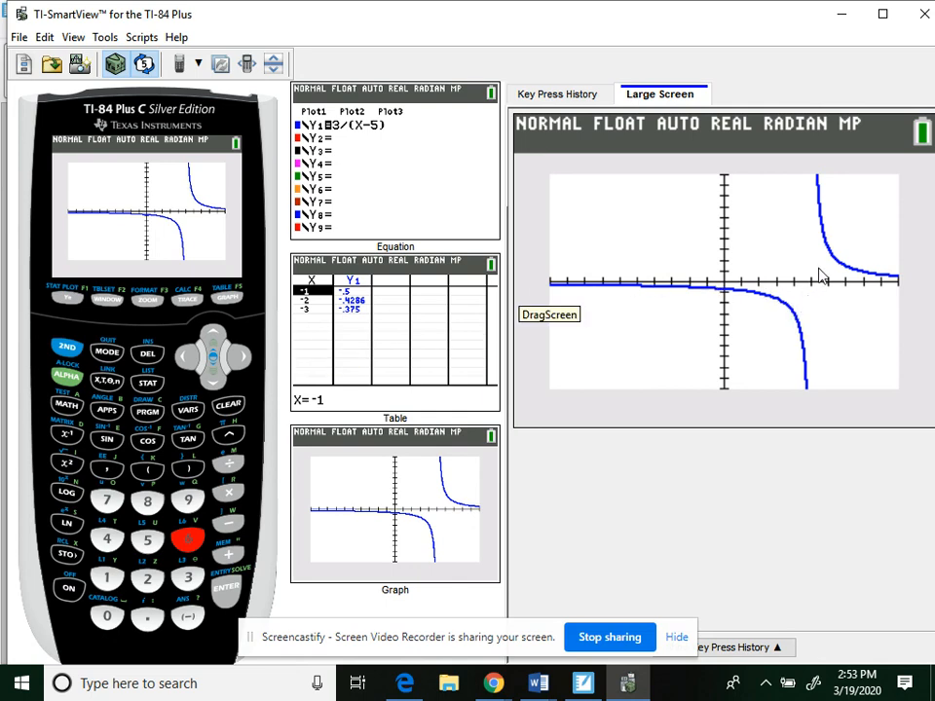
pyautogui.moveTo(814, 288)
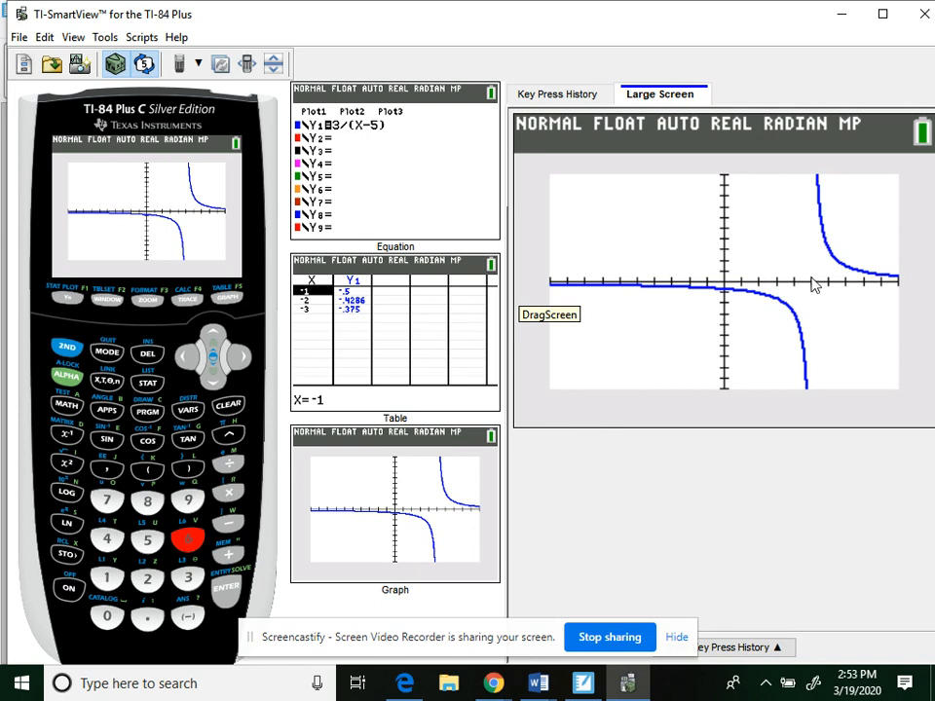
pyautogui.moveTo(818, 347)
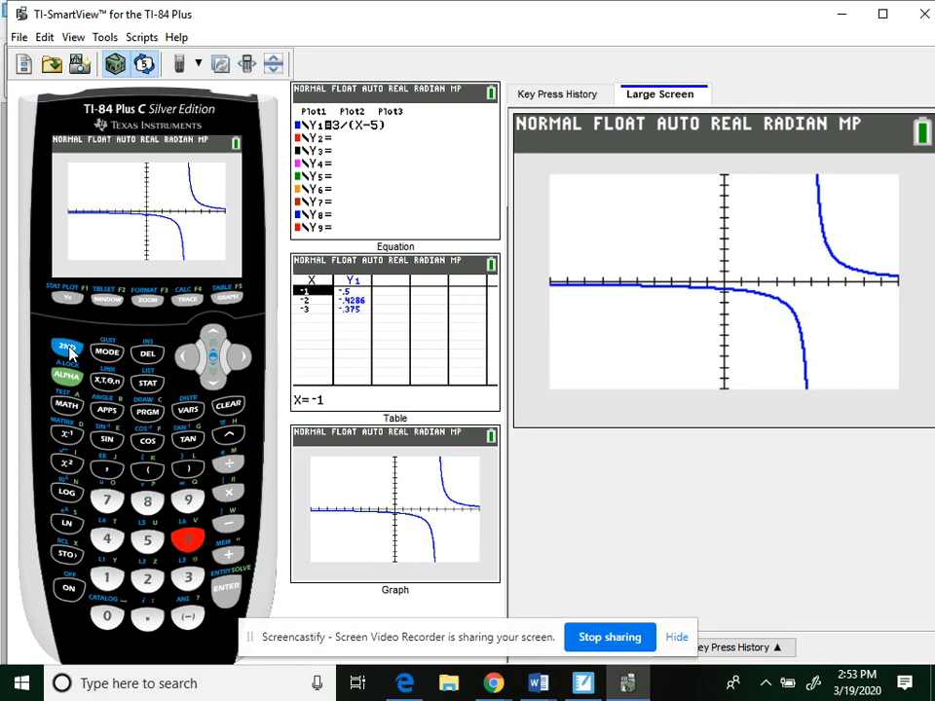
# Evaluate Y1 in the table at X = 5 (ERROR), 4.999, 5.0001, 1E7 and −1E6.
pyautogui.click(230, 304)
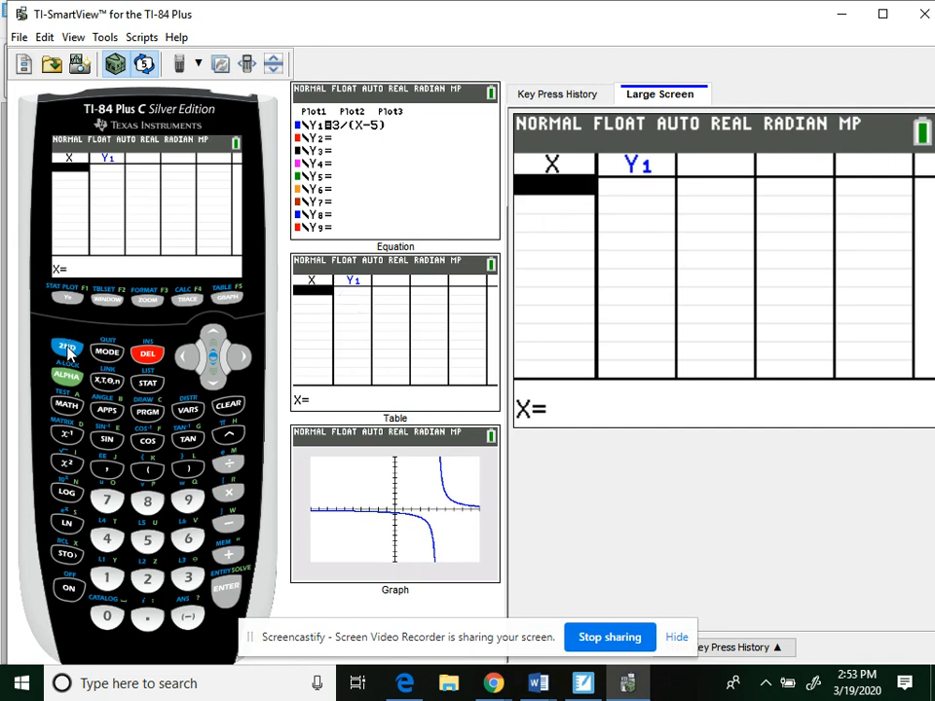
pyautogui.click(66, 354)
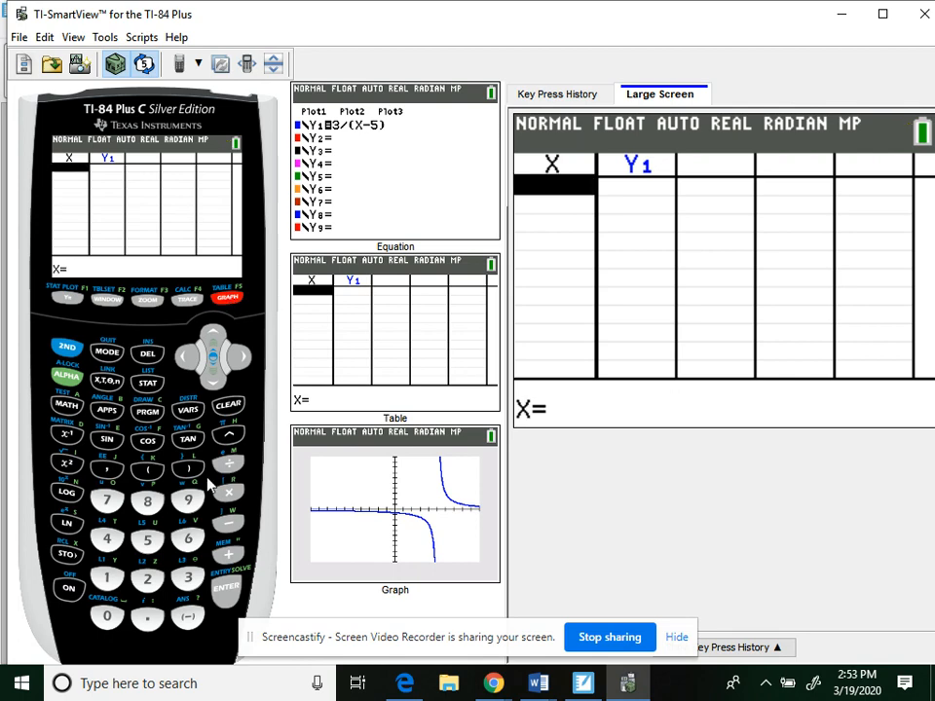
pyautogui.click(226, 588)
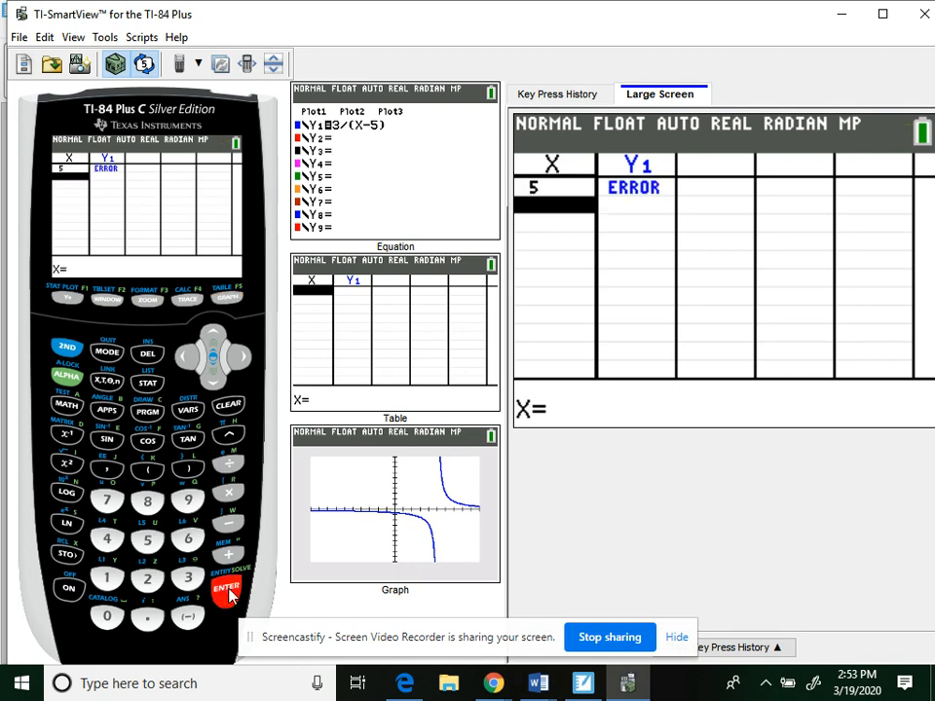
pyautogui.moveTo(563, 175)
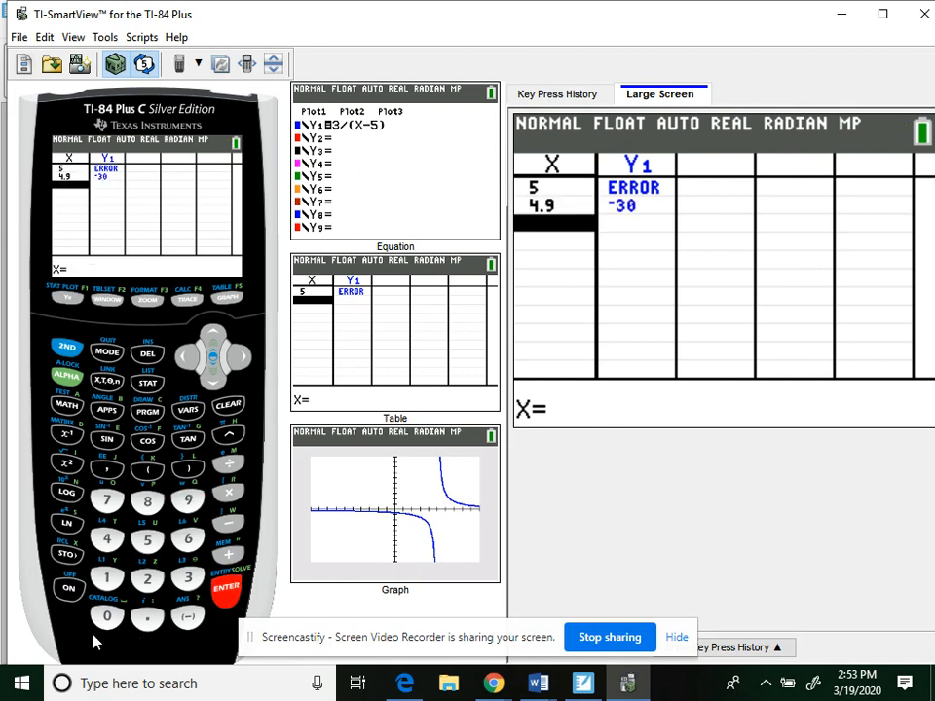
pyautogui.click(144, 616)
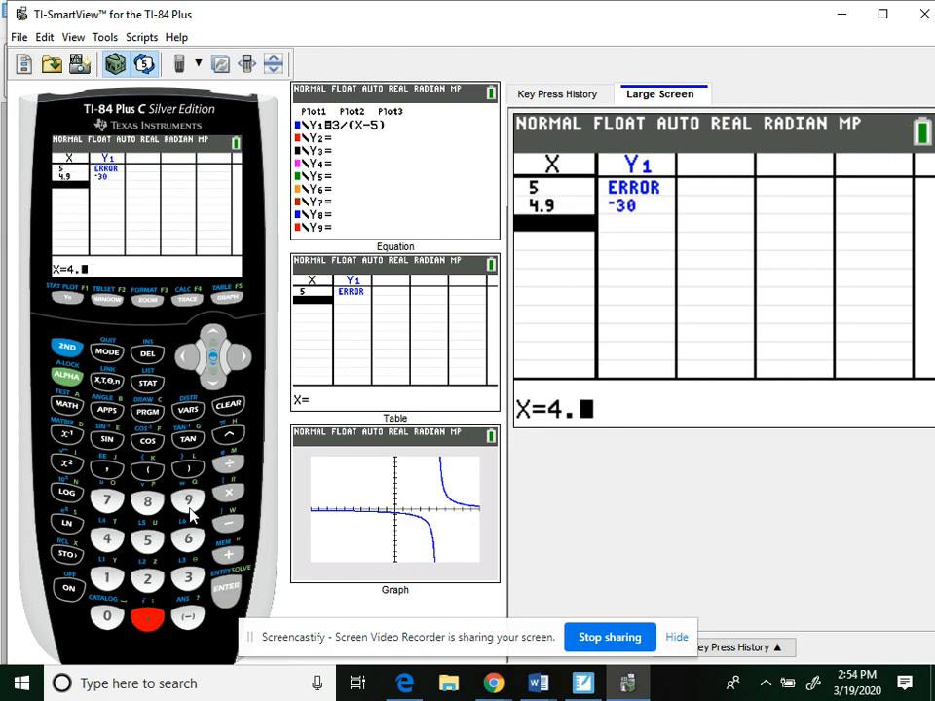
pyautogui.click(187, 503)
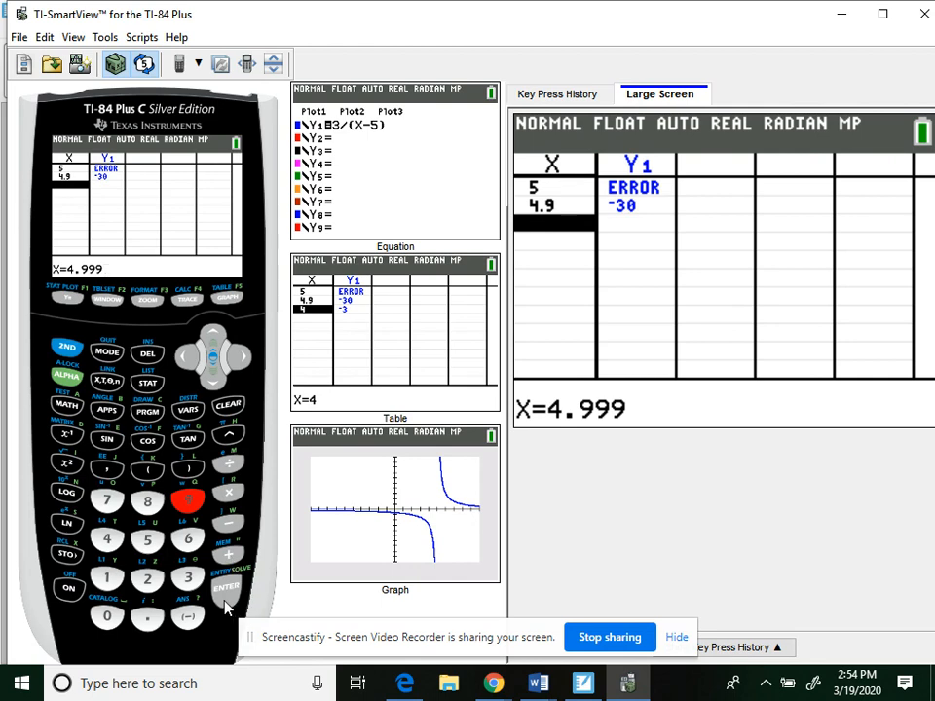
pyautogui.click(226, 589)
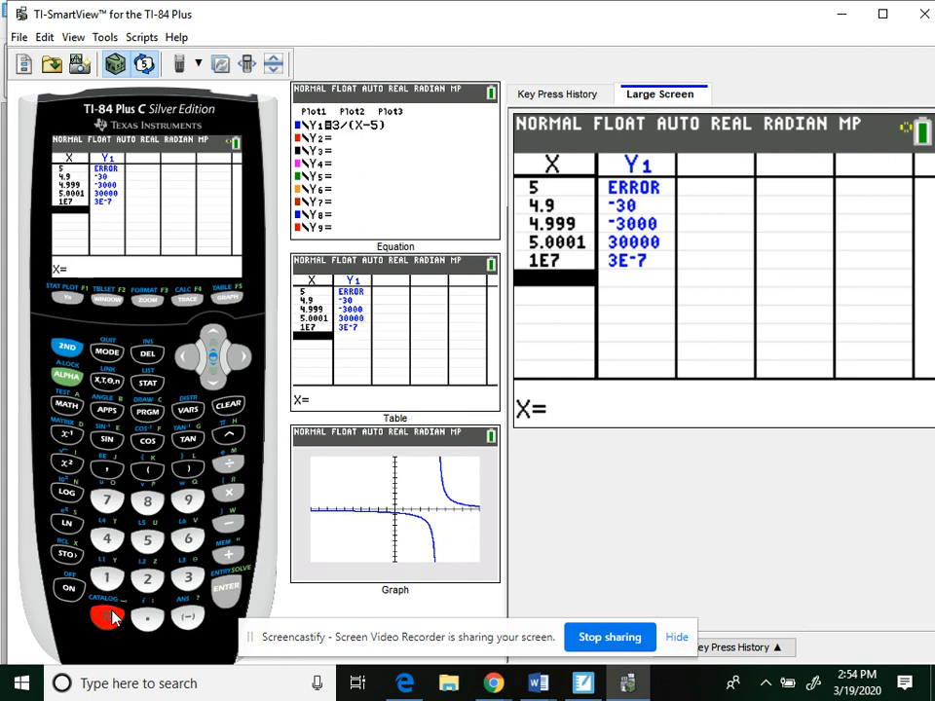
pyautogui.click(226, 587)
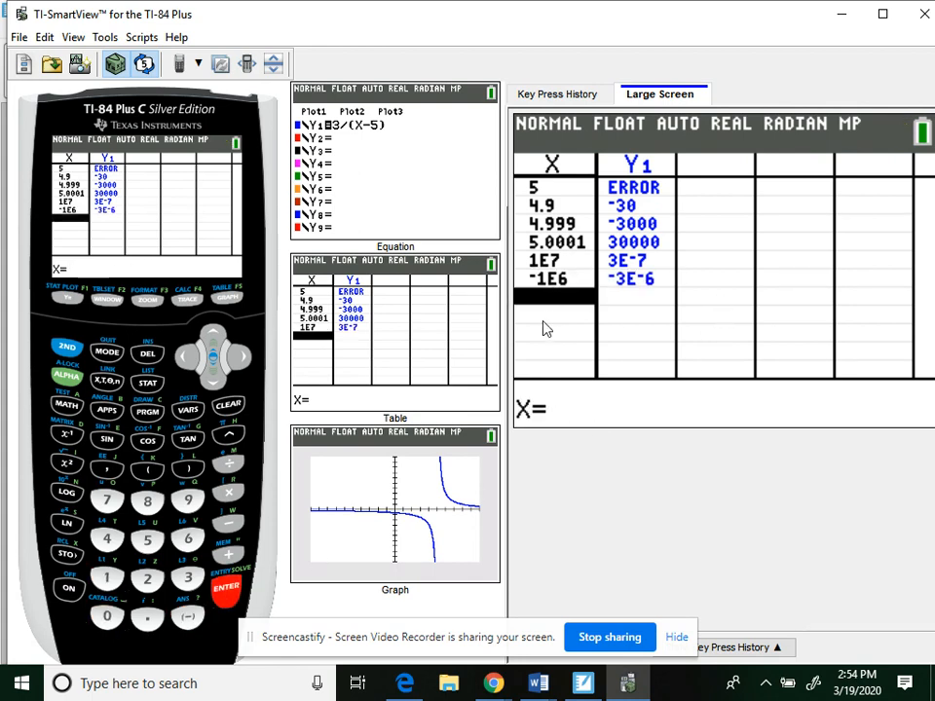
pyautogui.moveTo(624, 187)
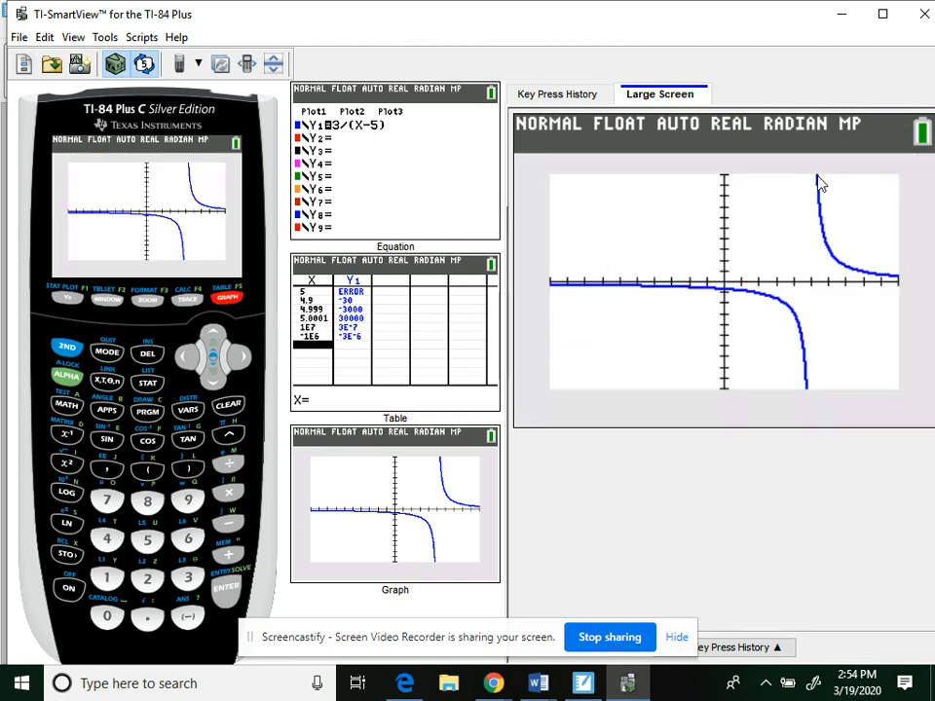
pyautogui.moveTo(800, 290)
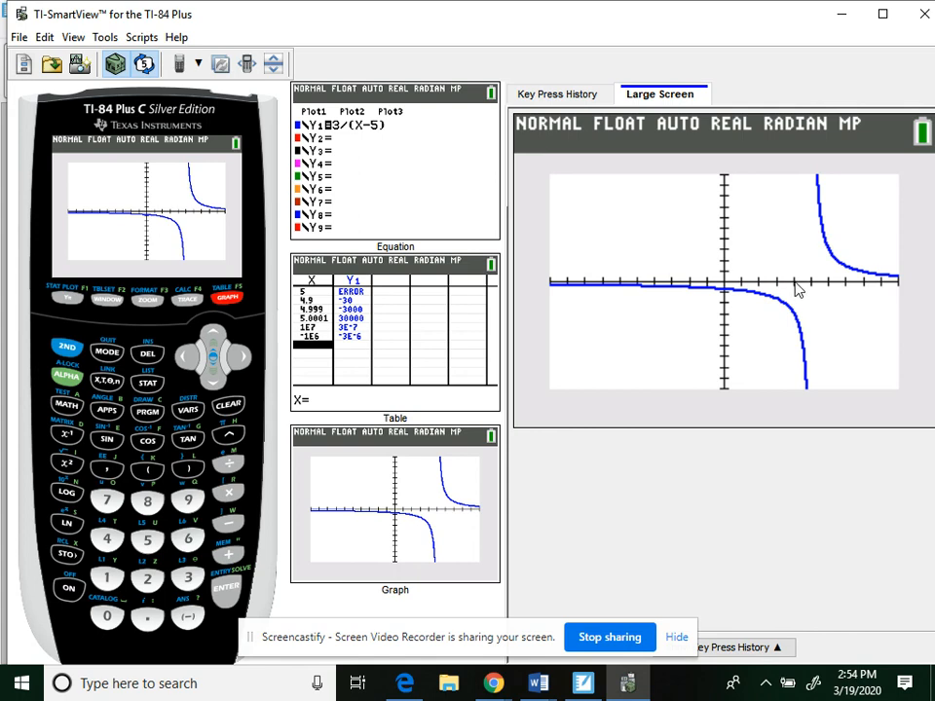
pyautogui.moveTo(814, 385)
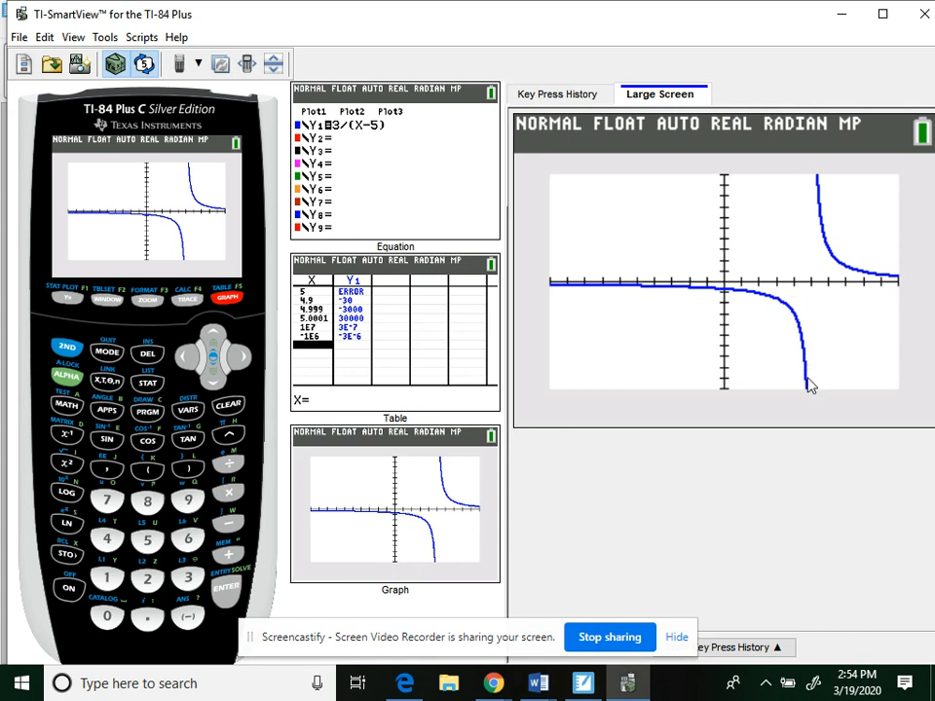
pyautogui.moveTo(822, 387)
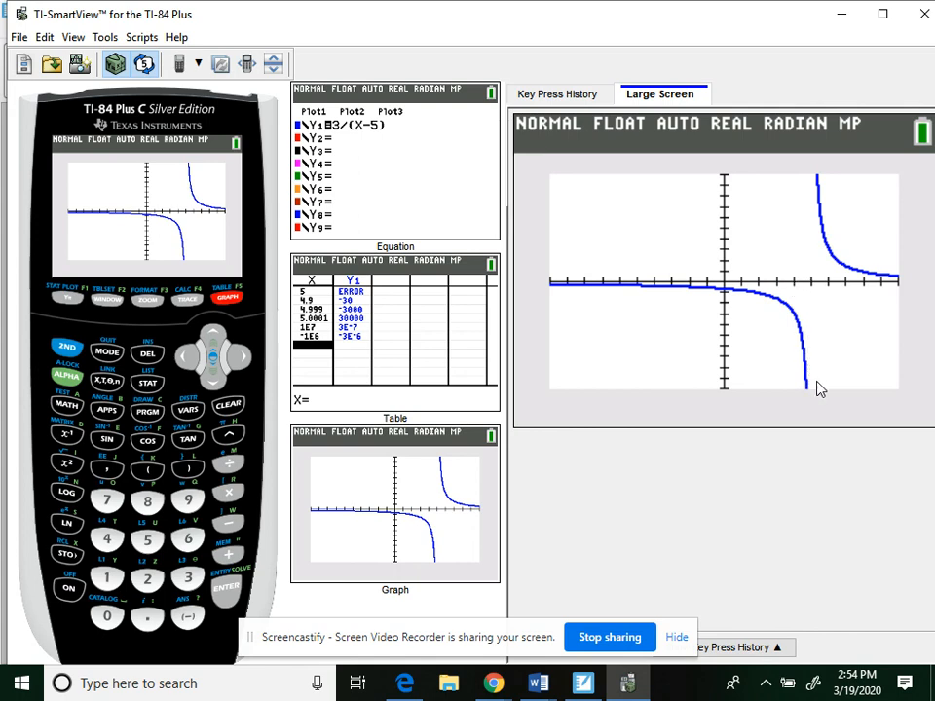
pyautogui.moveTo(149, 308)
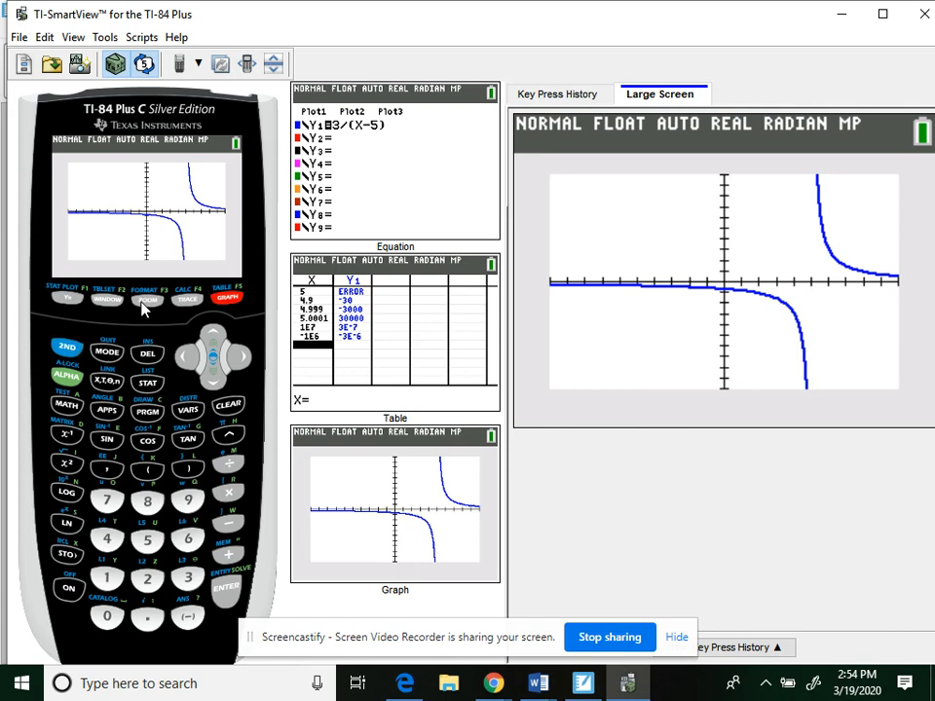
# Zoom out on the graph of 3/(X−5) around the origin to see its overall shape.
pyautogui.click(148, 304)
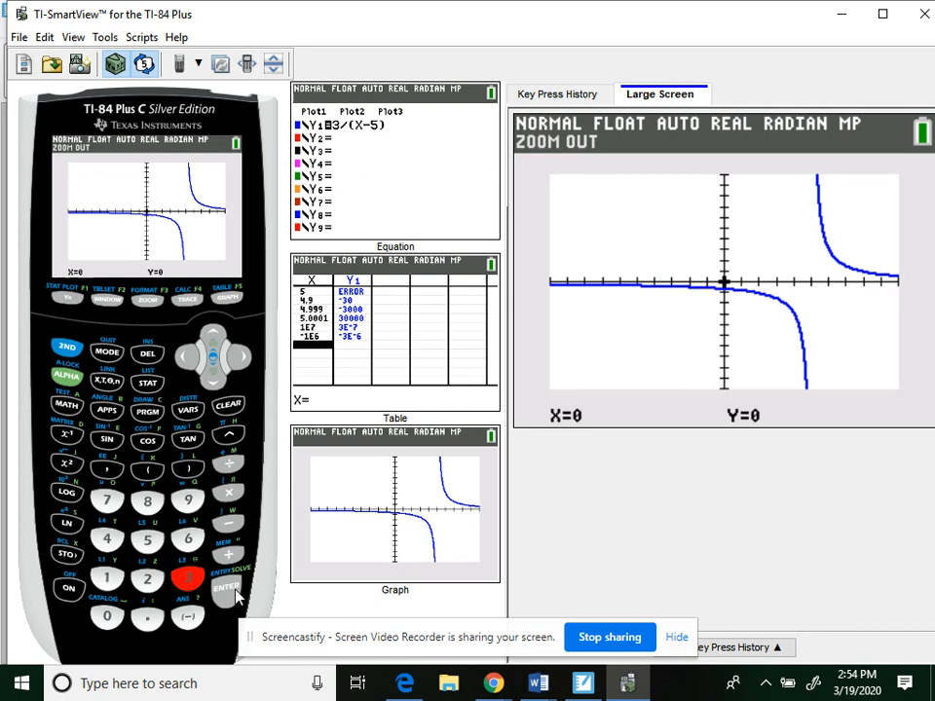
pyautogui.click(226, 590)
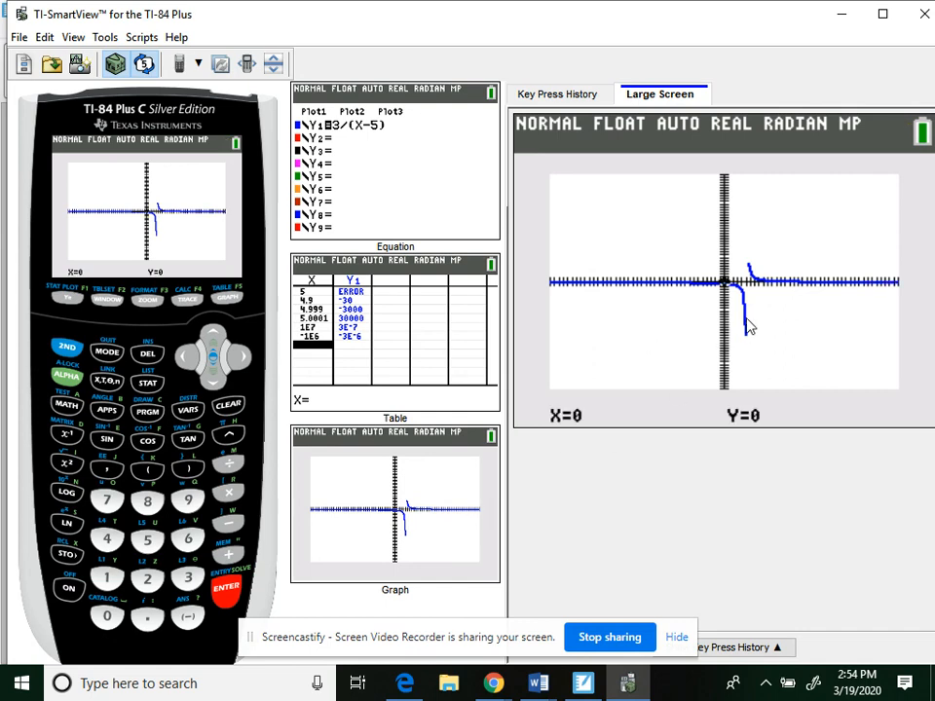
pyautogui.moveTo(752, 339)
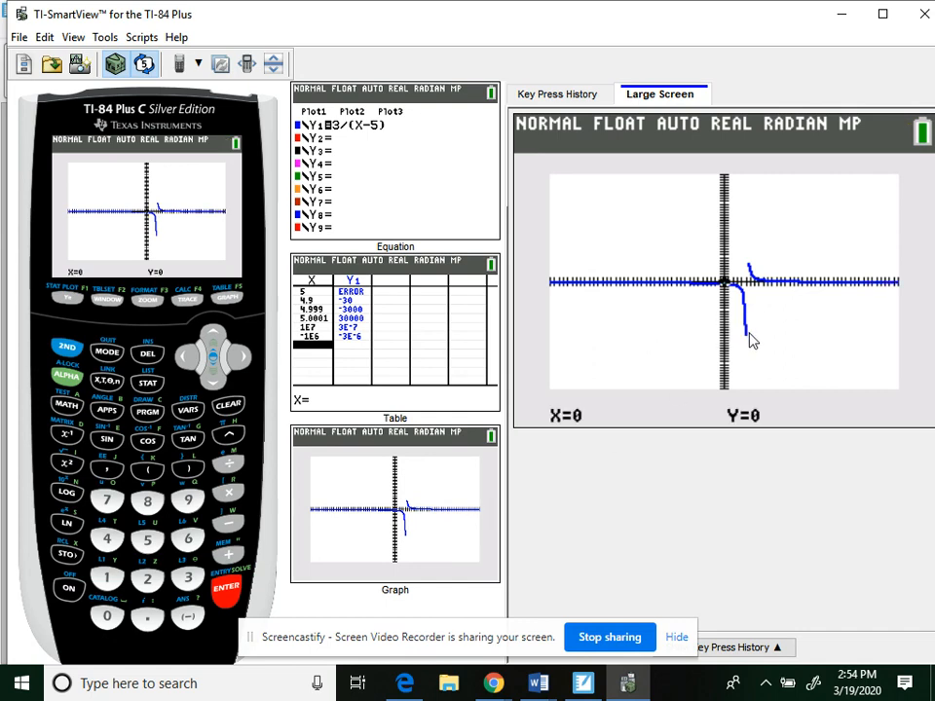
pyautogui.moveTo(747, 388)
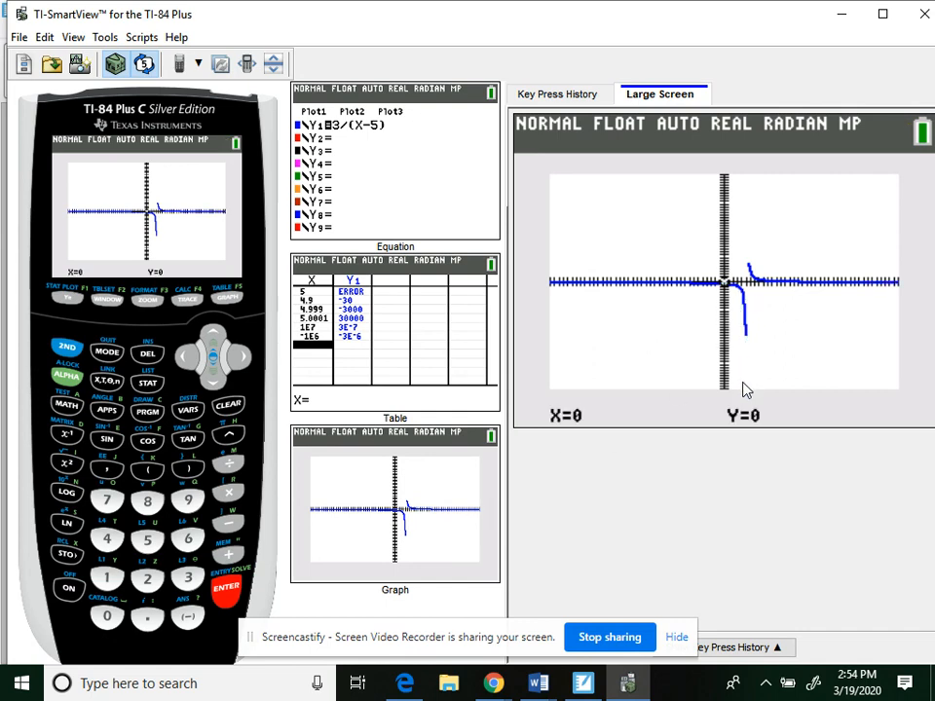
pyautogui.moveTo(749, 183)
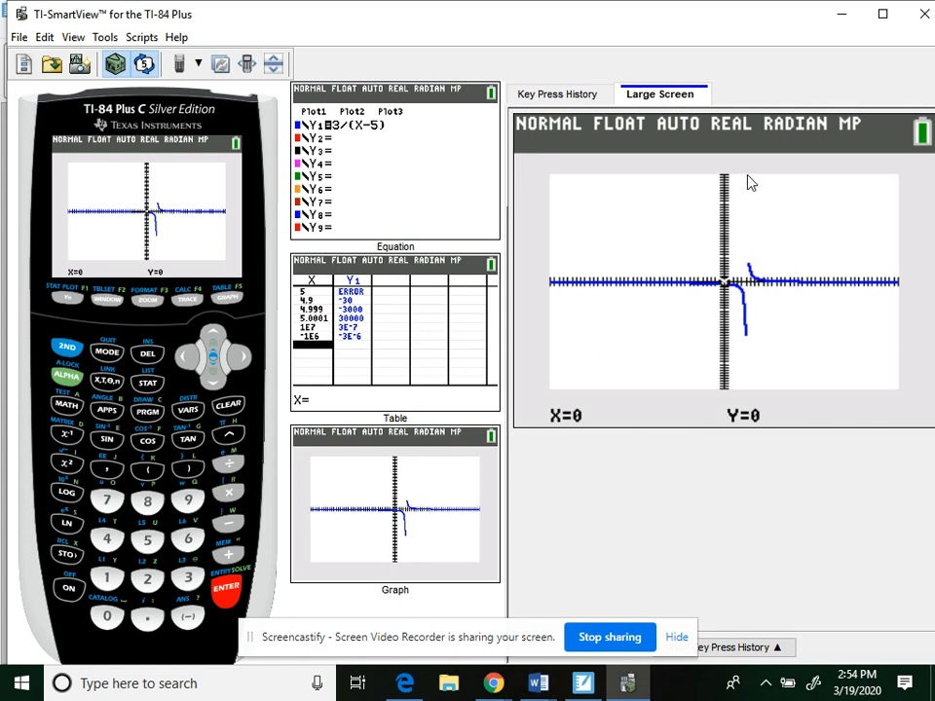
pyautogui.moveTo(181, 351)
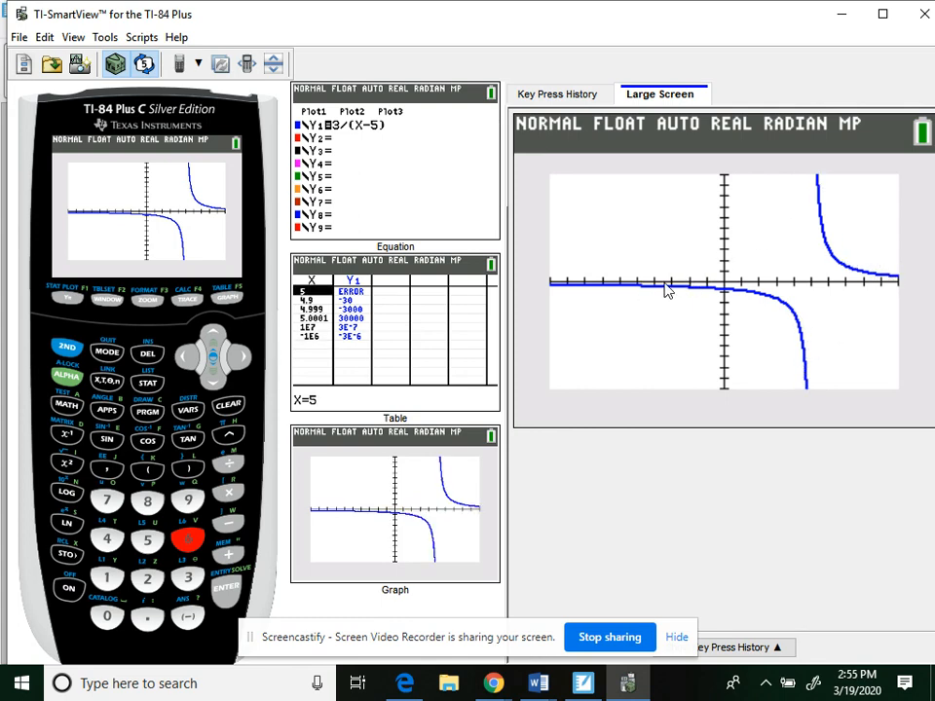
pyautogui.moveTo(230, 308)
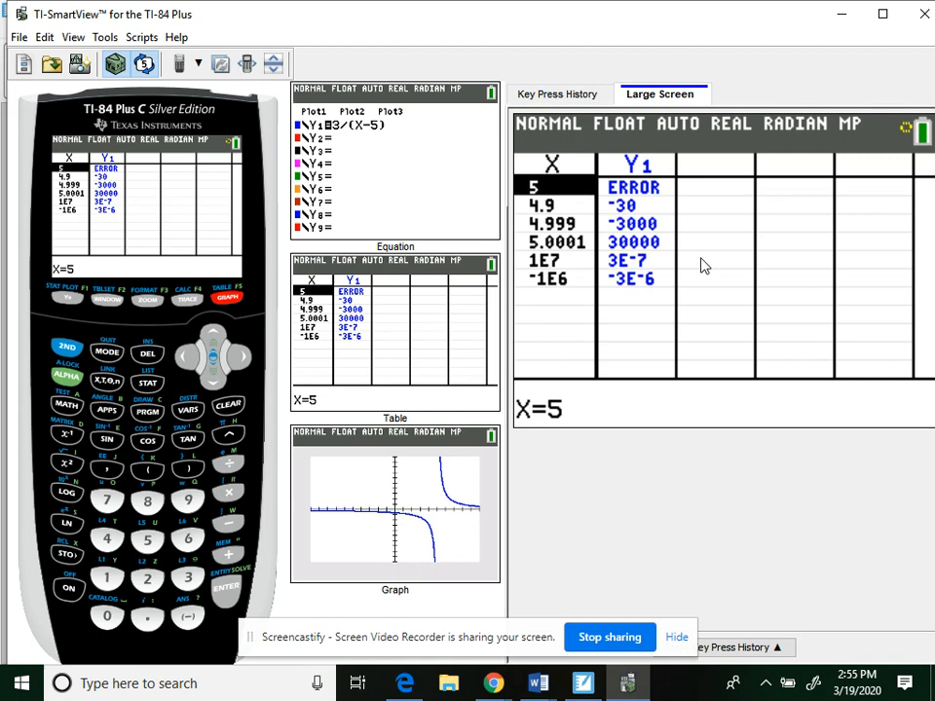
pyautogui.moveTo(514, 282)
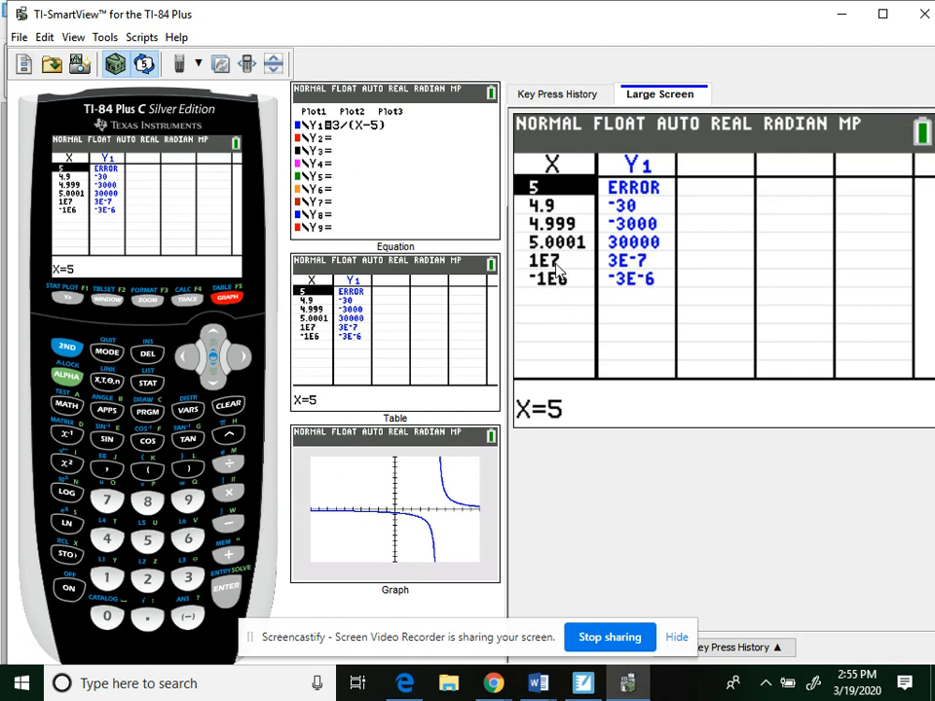
pyautogui.moveTo(567, 273)
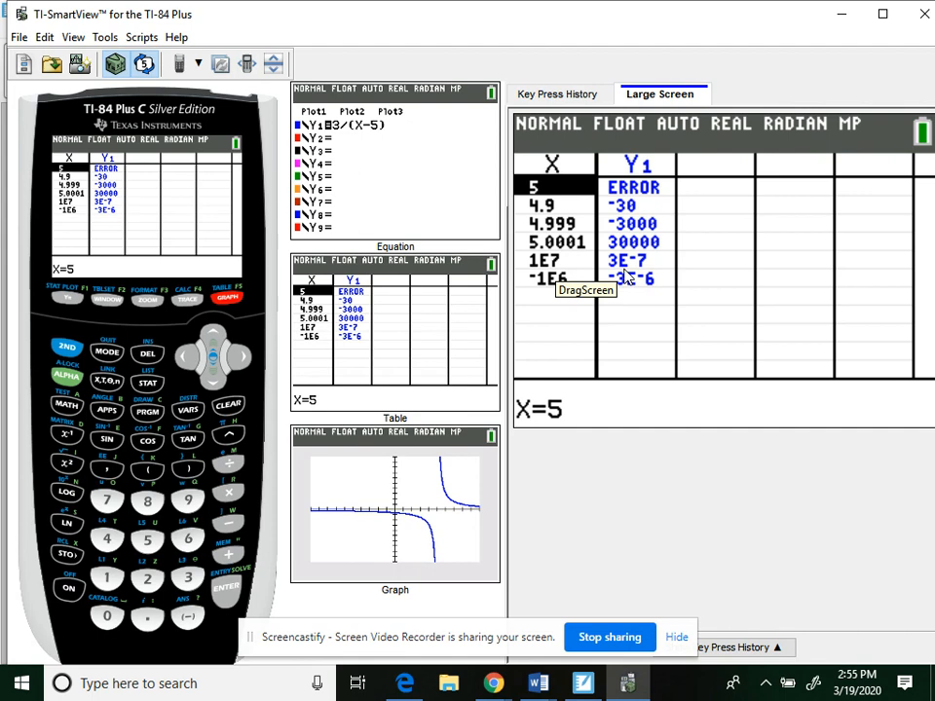
pyautogui.moveTo(528, 288)
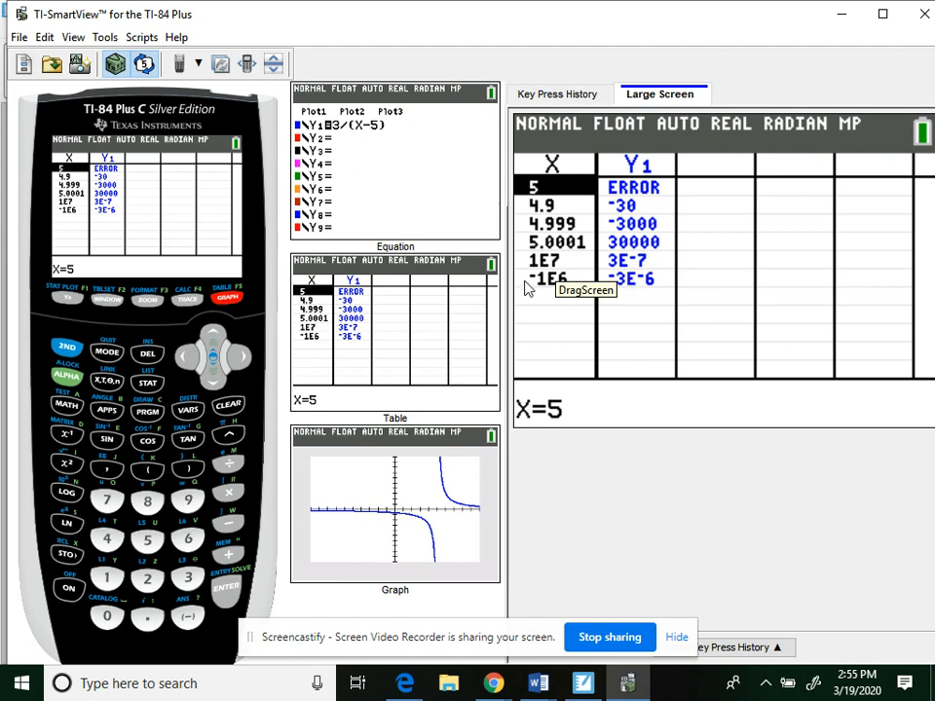
pyautogui.moveTo(627, 296)
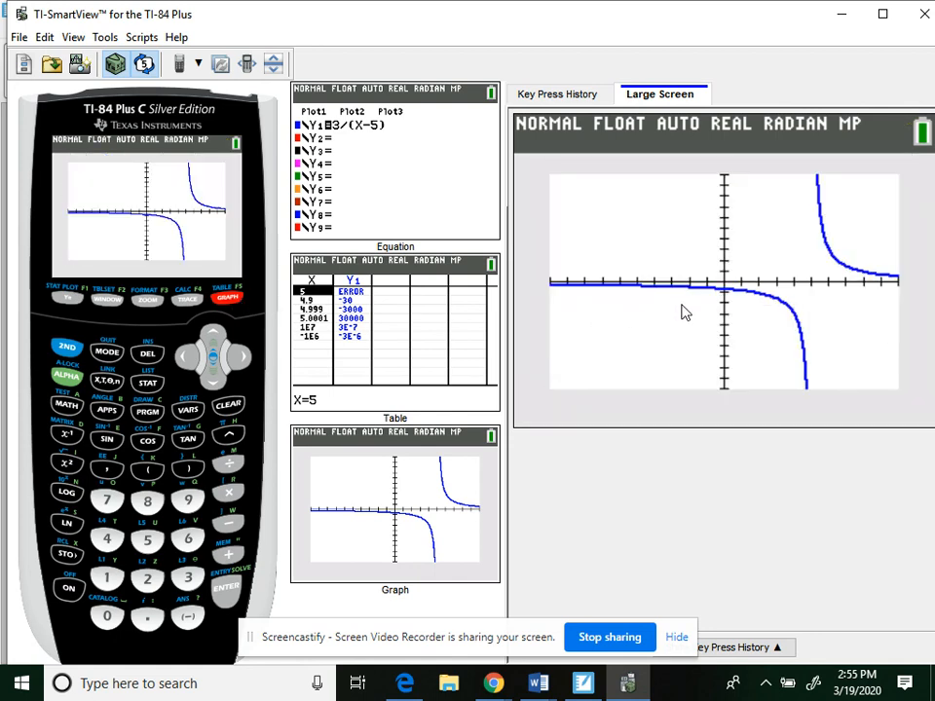
pyautogui.moveTo(875, 288)
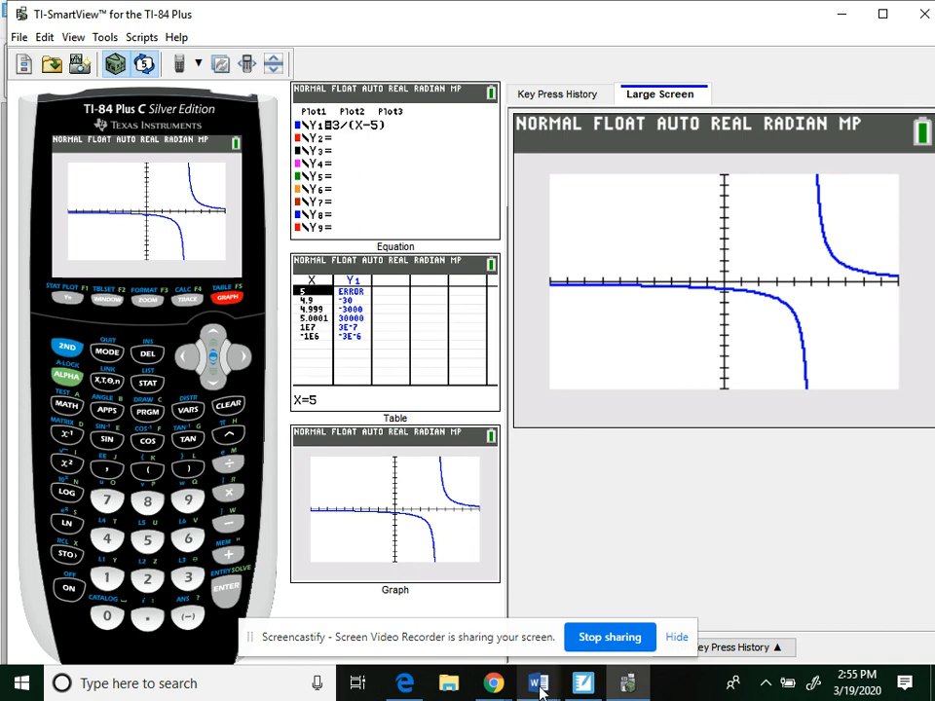
# On the y = −2x⁴ + 3x² + 4 page, underline the equation and sketch the curve's shape.
pyautogui.click(580, 682)
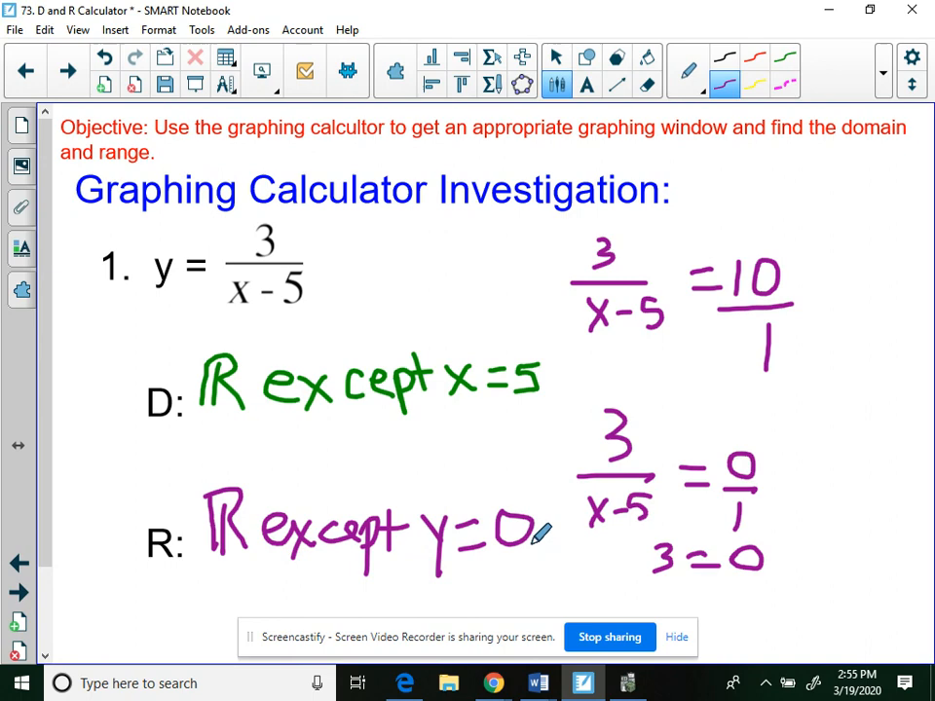
pyautogui.moveTo(62, 70)
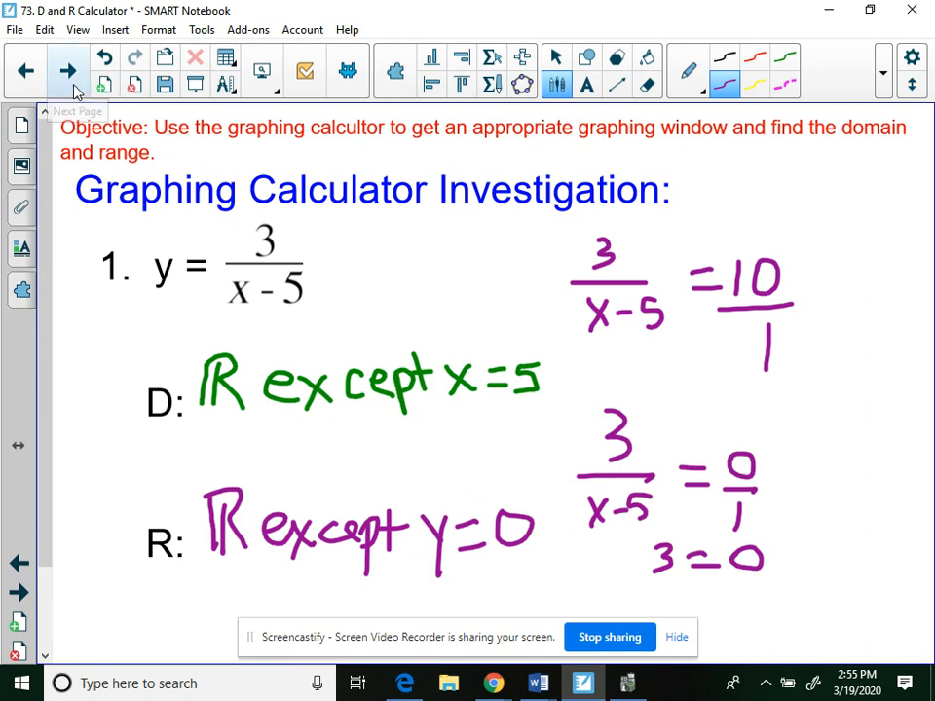
pyautogui.click(66, 70)
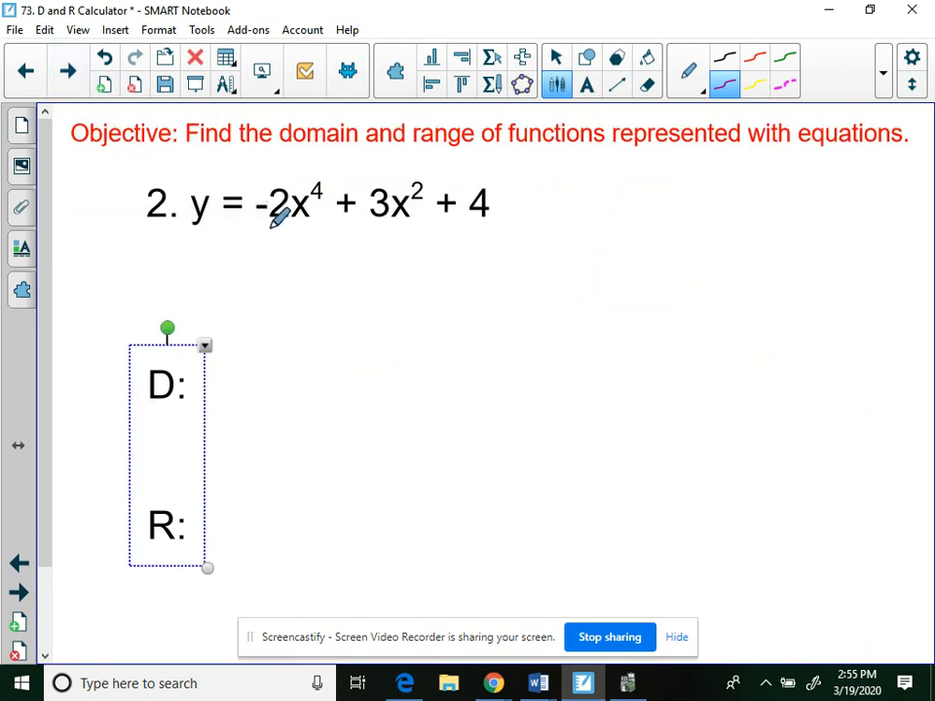
pyautogui.moveTo(263, 241); pyautogui.dragTo(503, 242)
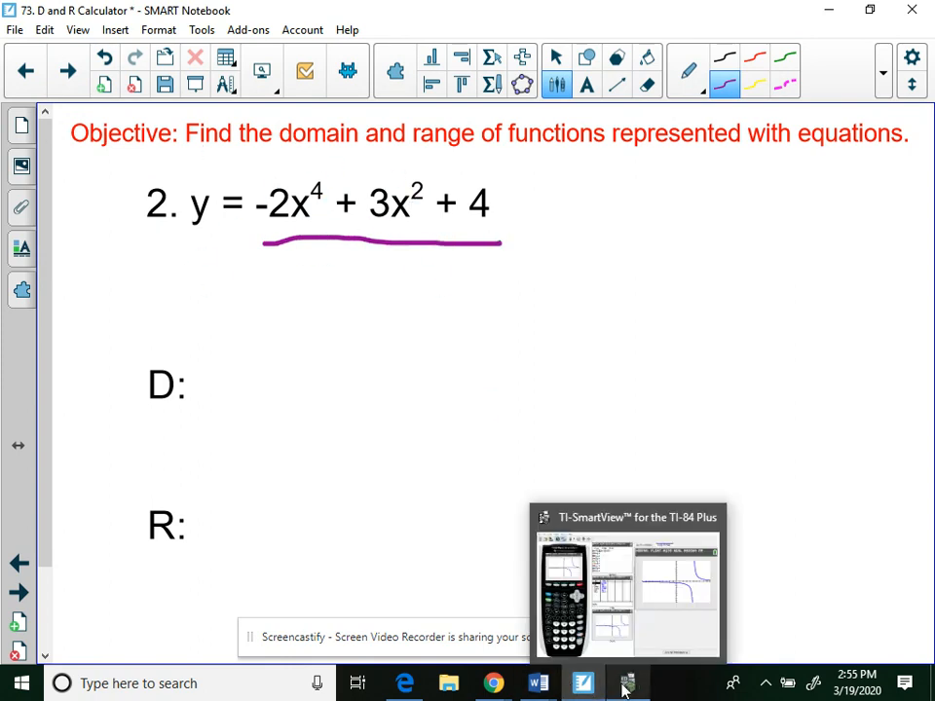
pyautogui.click(627, 682)
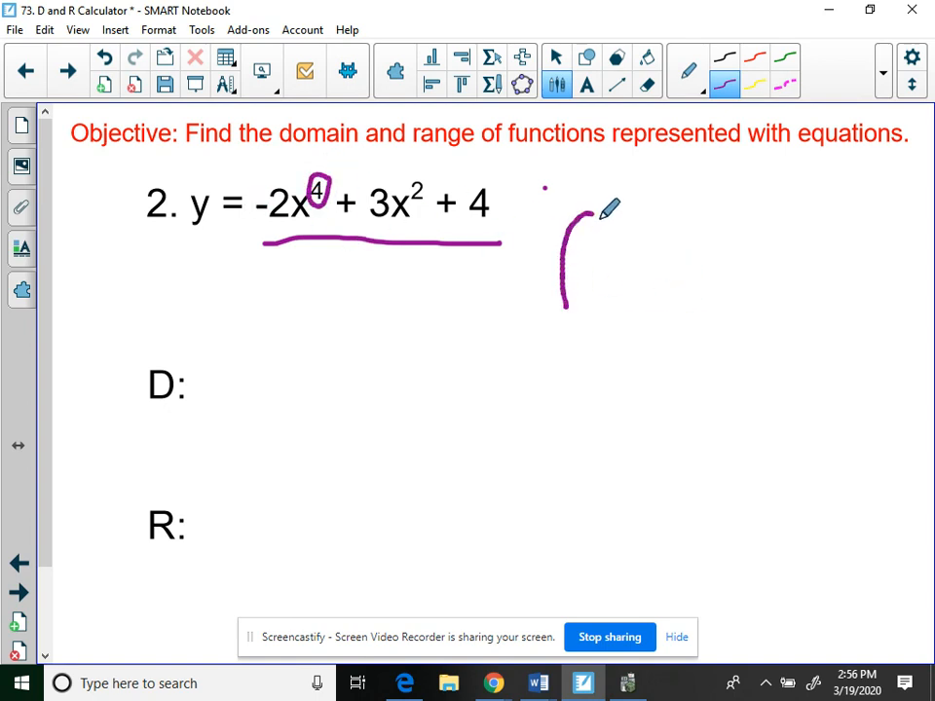
pyautogui.moveTo(584, 205); pyautogui.dragTo(701, 288)
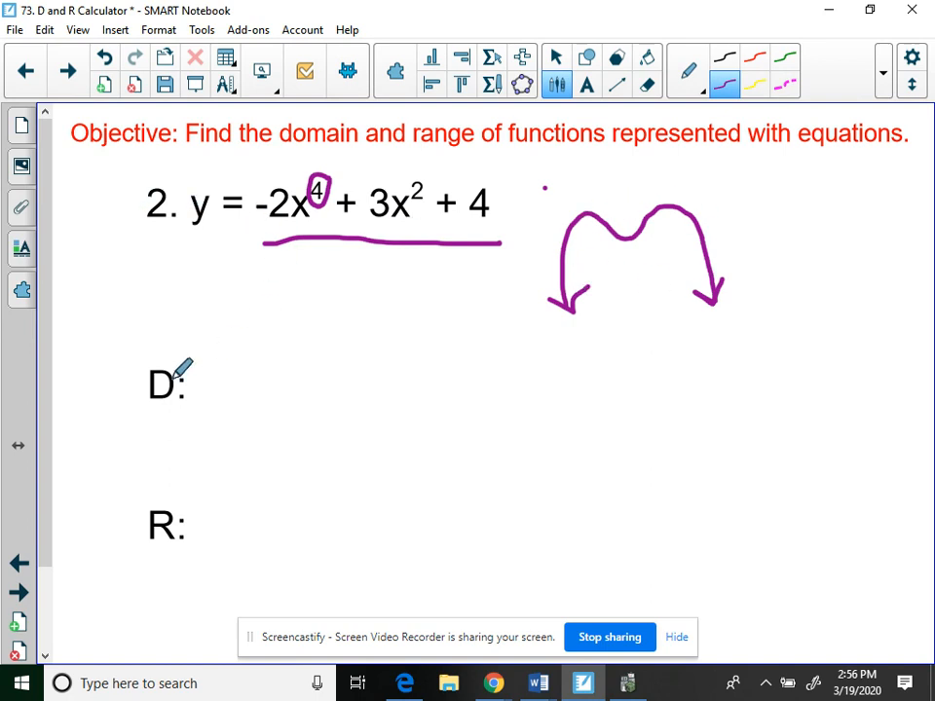
# Handwrite the domain as ℝ and begin the range with (−∞, then reopen the calculator.
pyautogui.moveTo(205, 366); pyautogui.dragTo(218, 393)
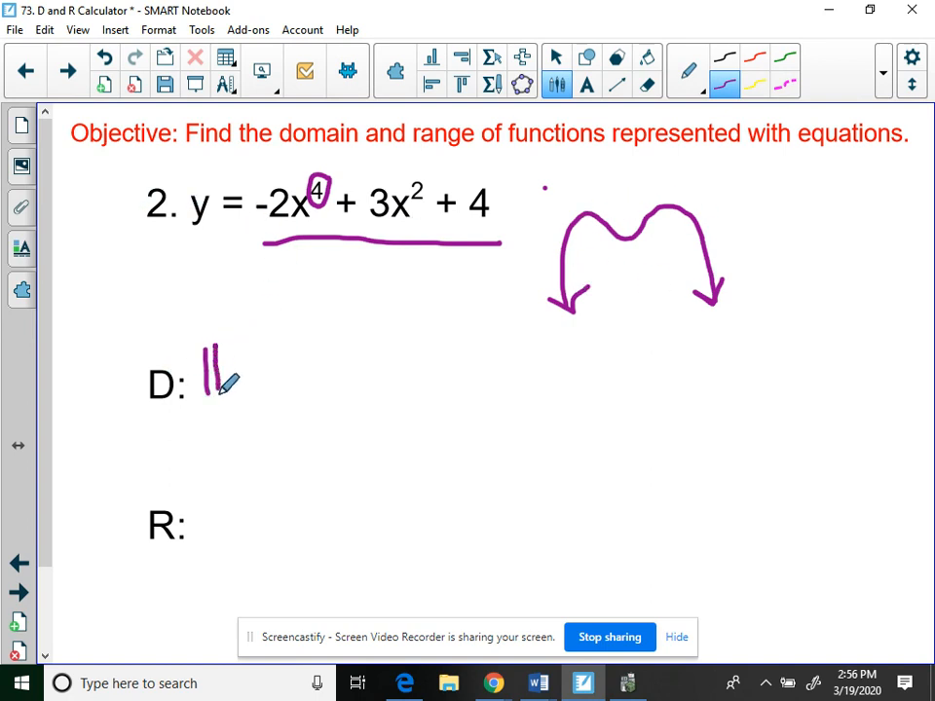
pyautogui.moveTo(224, 350); pyautogui.dragTo(249, 393)
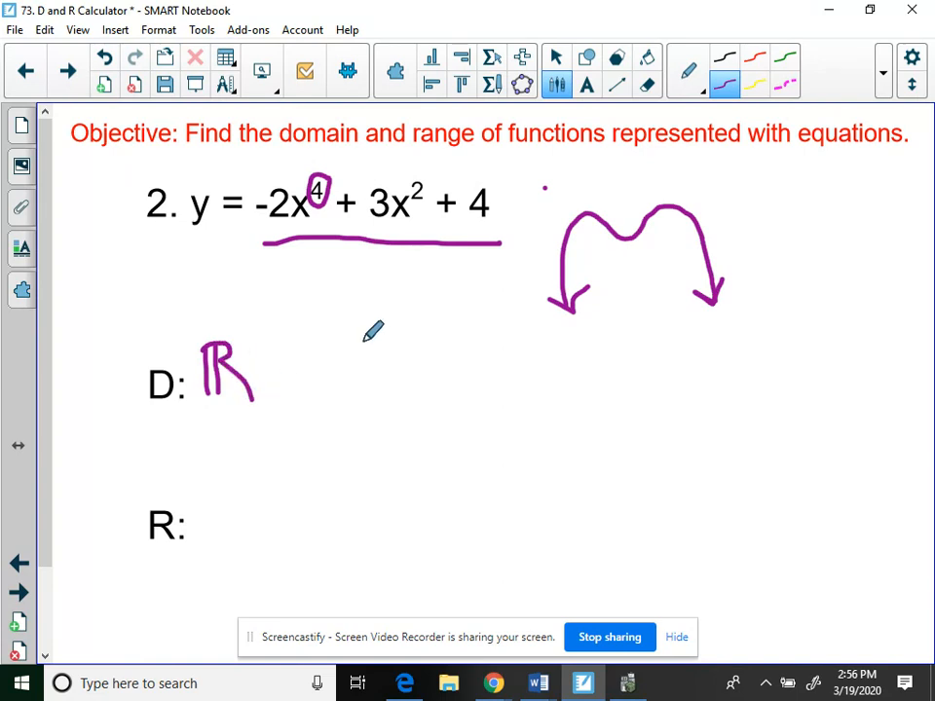
pyautogui.moveTo(568, 251)
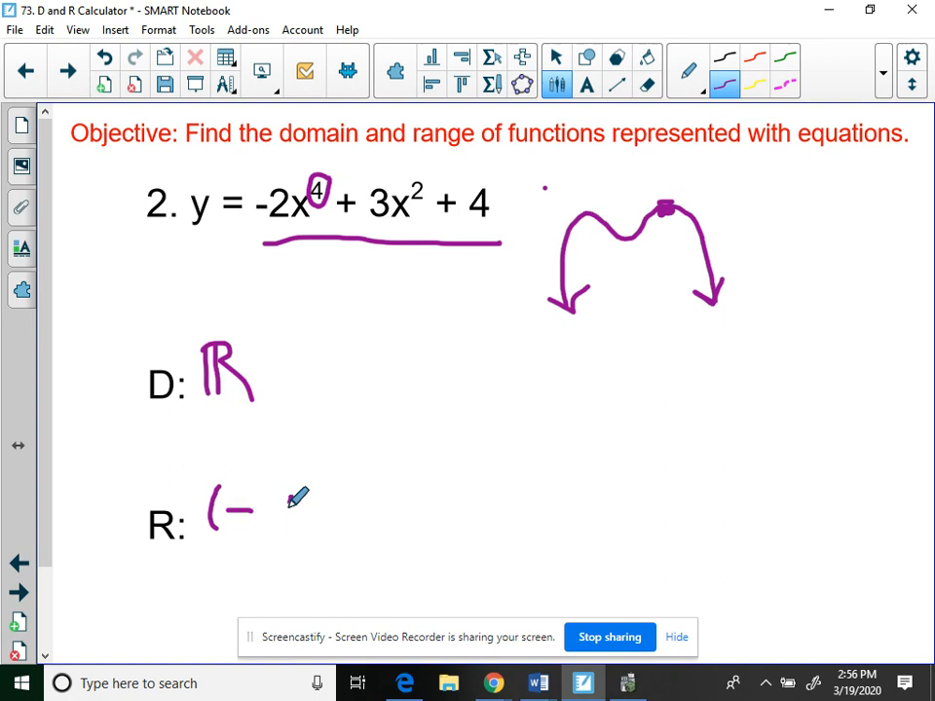
pyautogui.moveTo(272, 506); pyautogui.dragTo(311, 502)
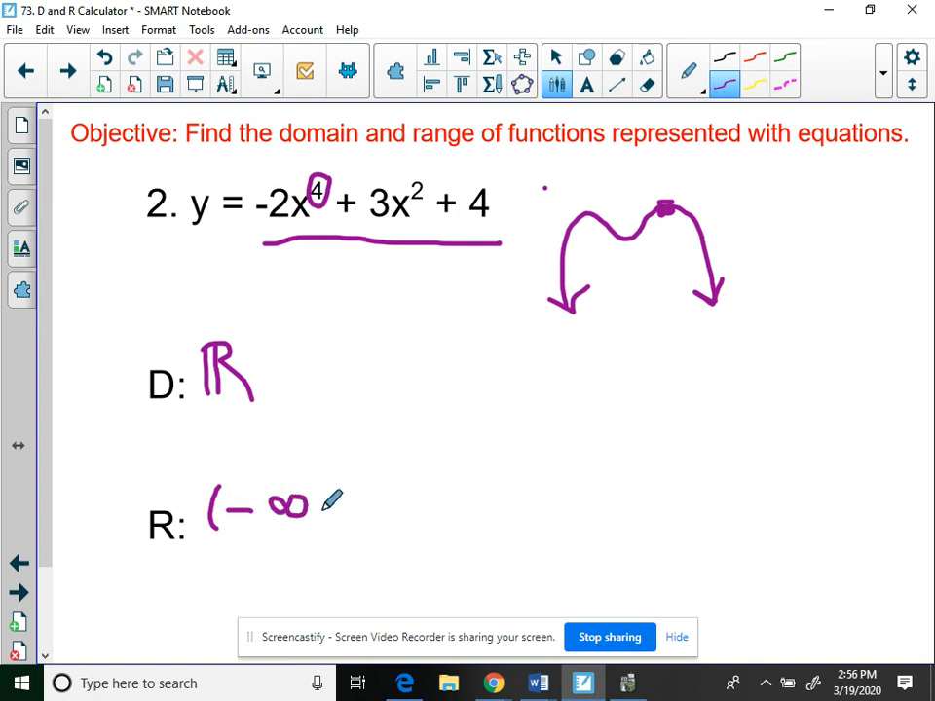
pyautogui.click(627, 679)
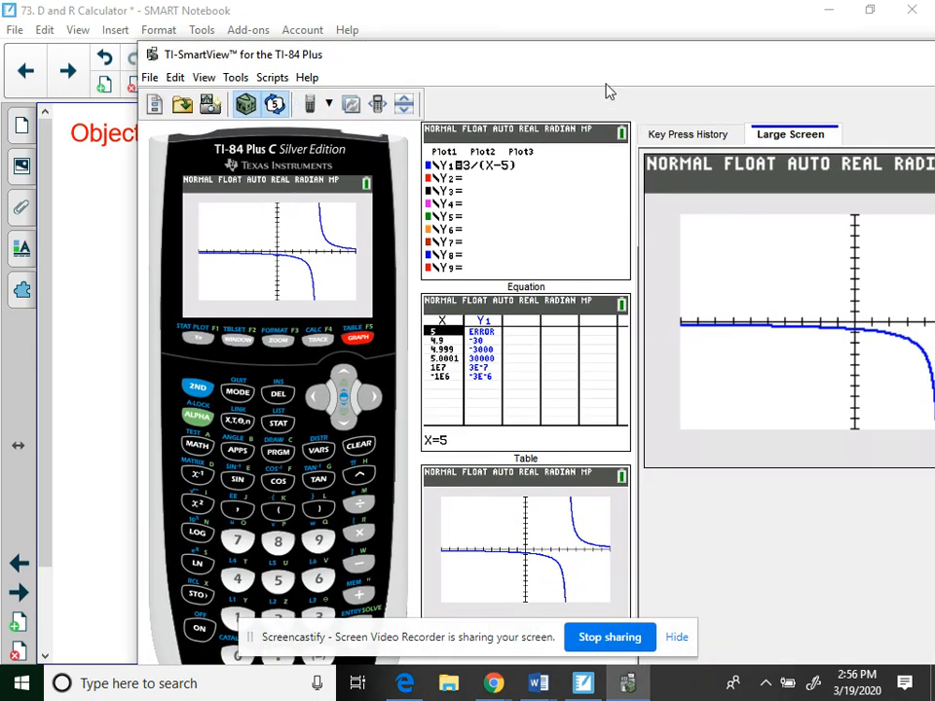
# Replace Y1 with −2X^4+3X^2+4, checking it against the notebook, and graph the quartic.
pyautogui.click(869, 12)
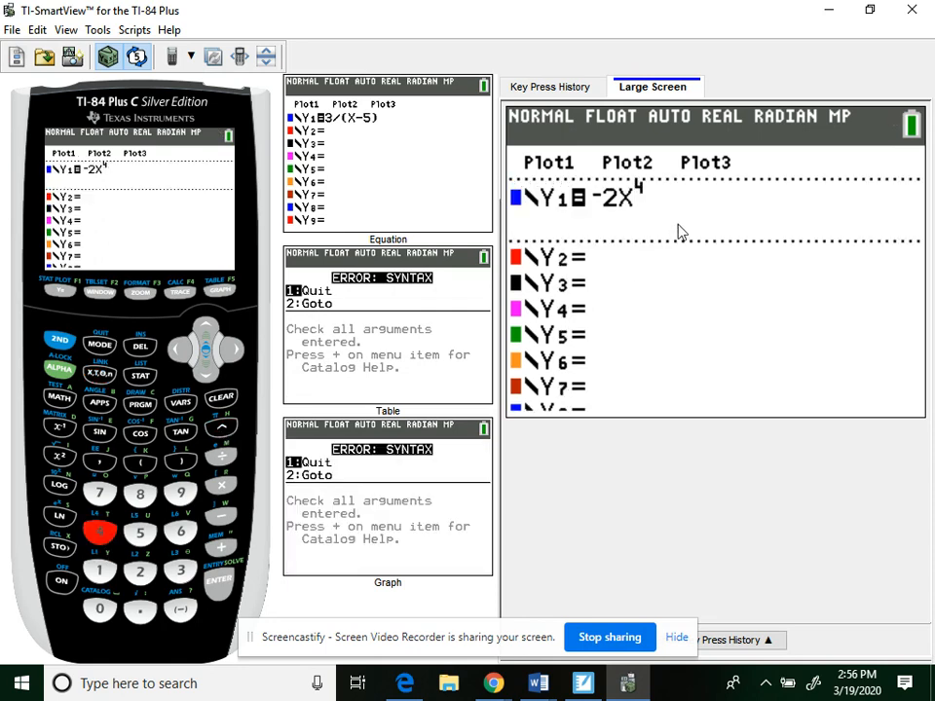
pyautogui.moveTo(643, 210)
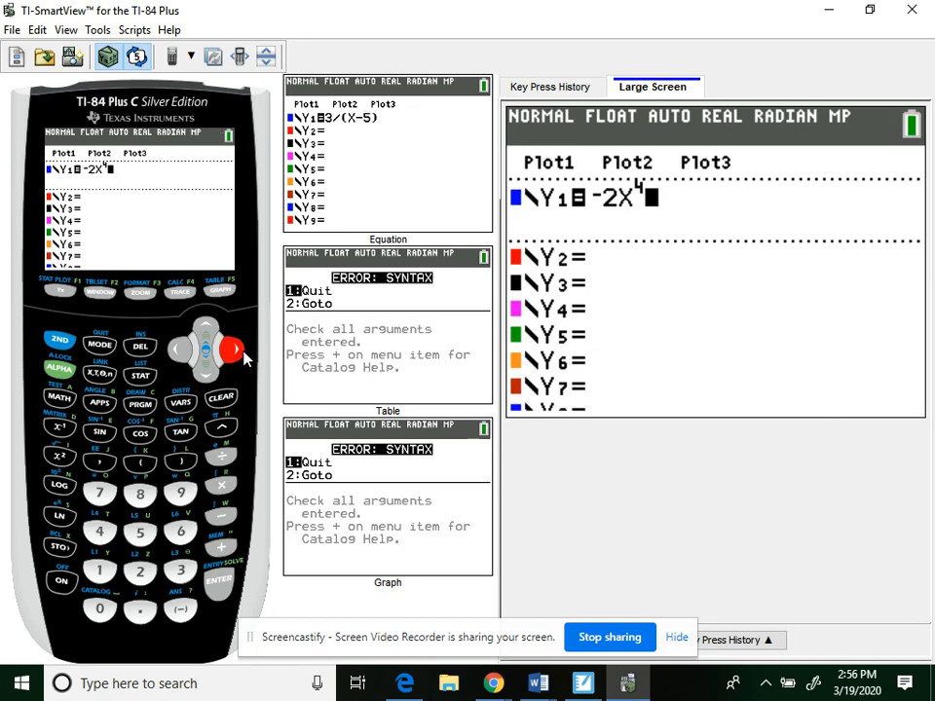
pyautogui.click(626, 684)
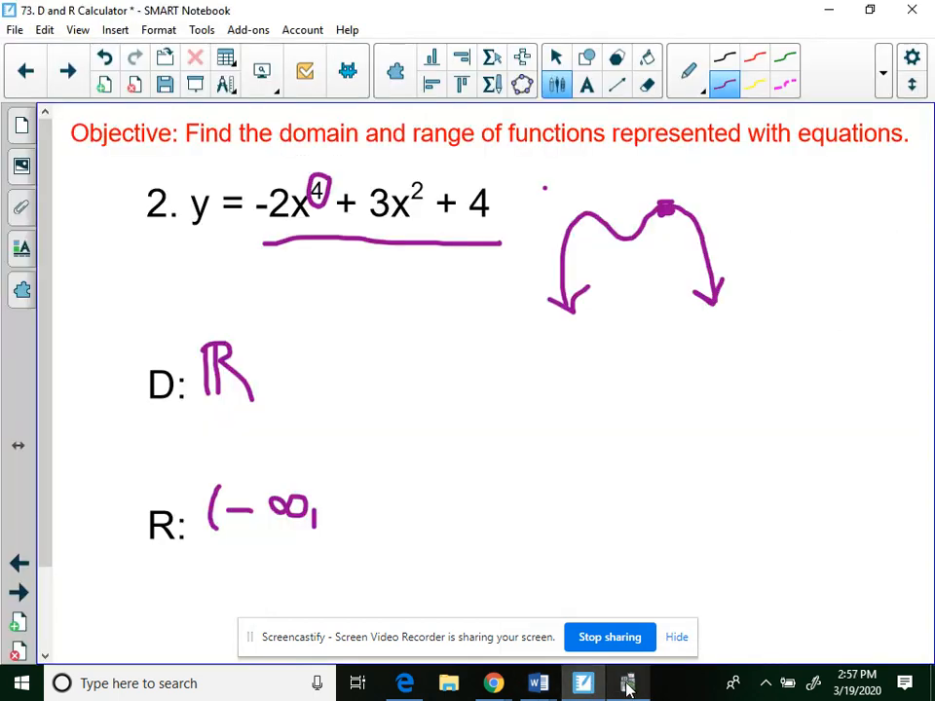
pyautogui.click(627, 680)
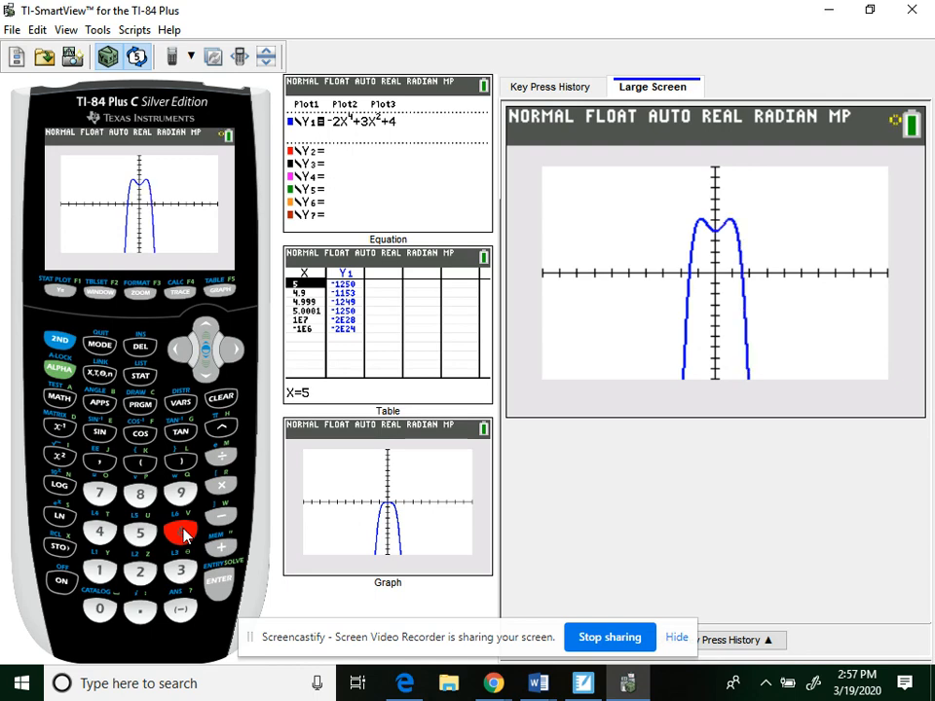
pyautogui.moveTo(312, 424)
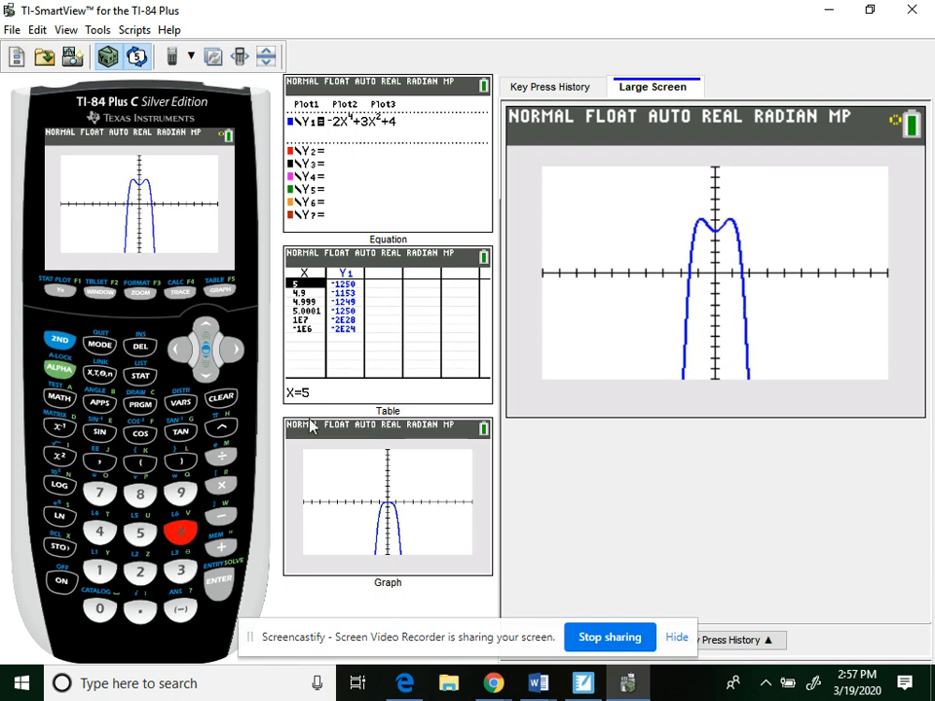
pyautogui.moveTo(718, 205)
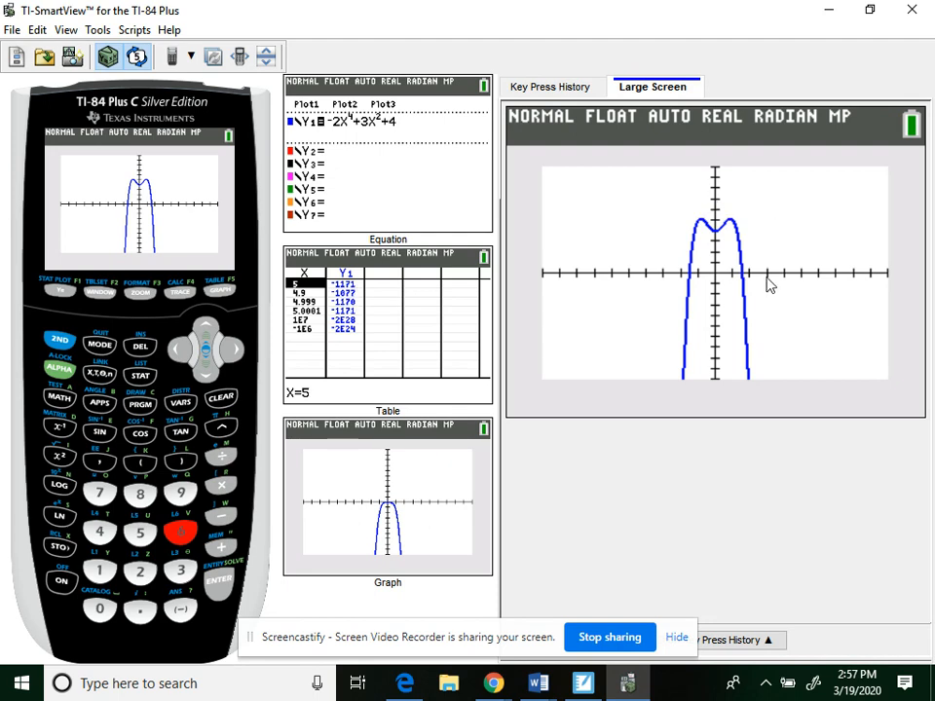
pyautogui.moveTo(705, 283)
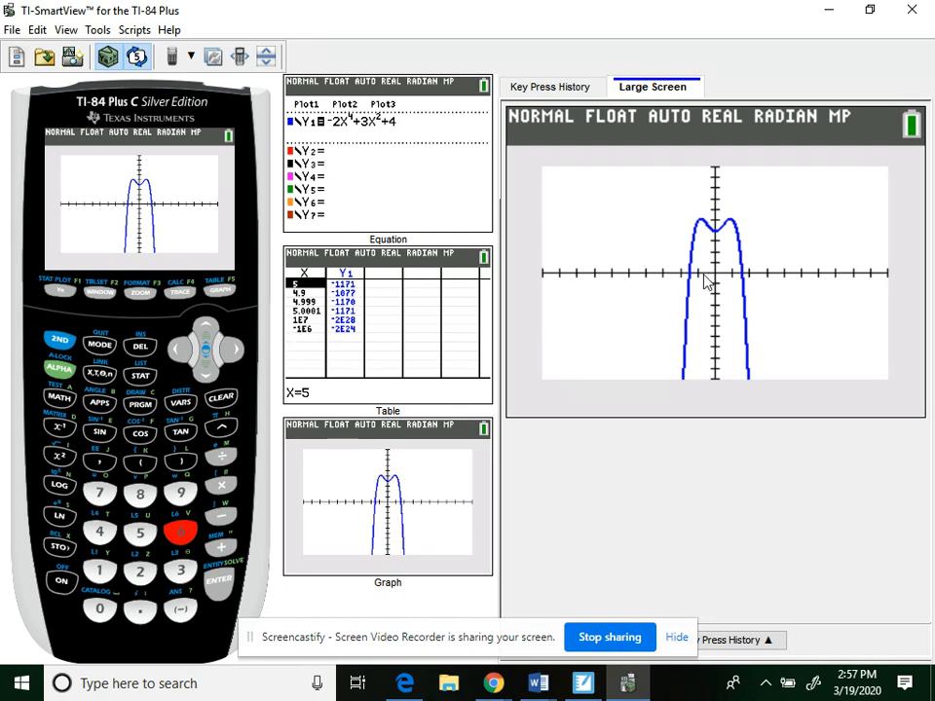
pyautogui.moveTo(665, 284)
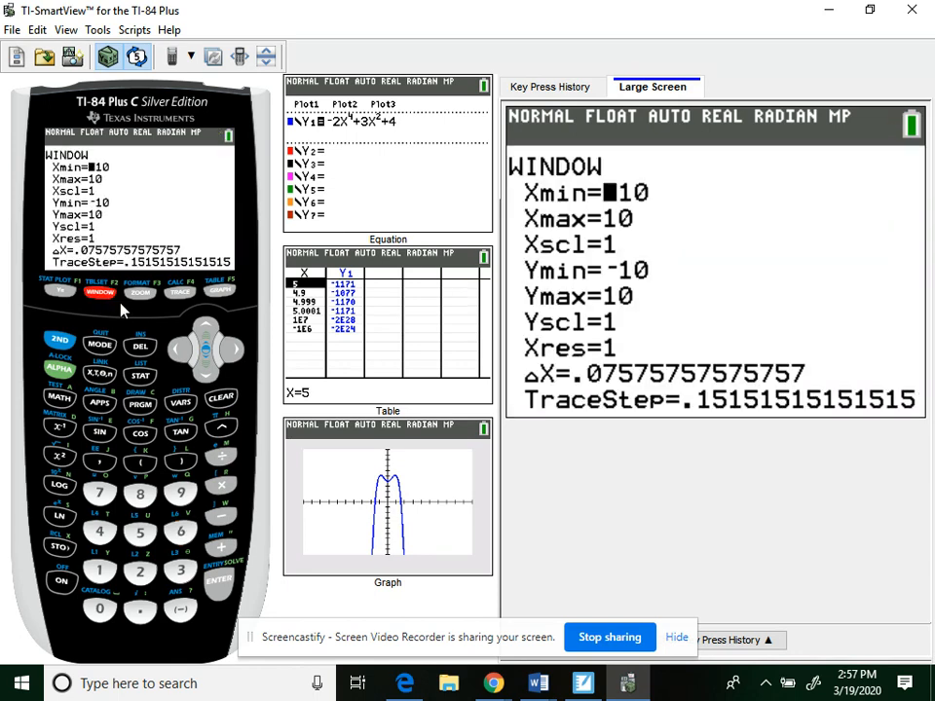
# Set the window to Xmin −3, Xmax 3, Xscl .5, Ymin −5, Ymax 7 and redraw.
pyautogui.click(179, 568)
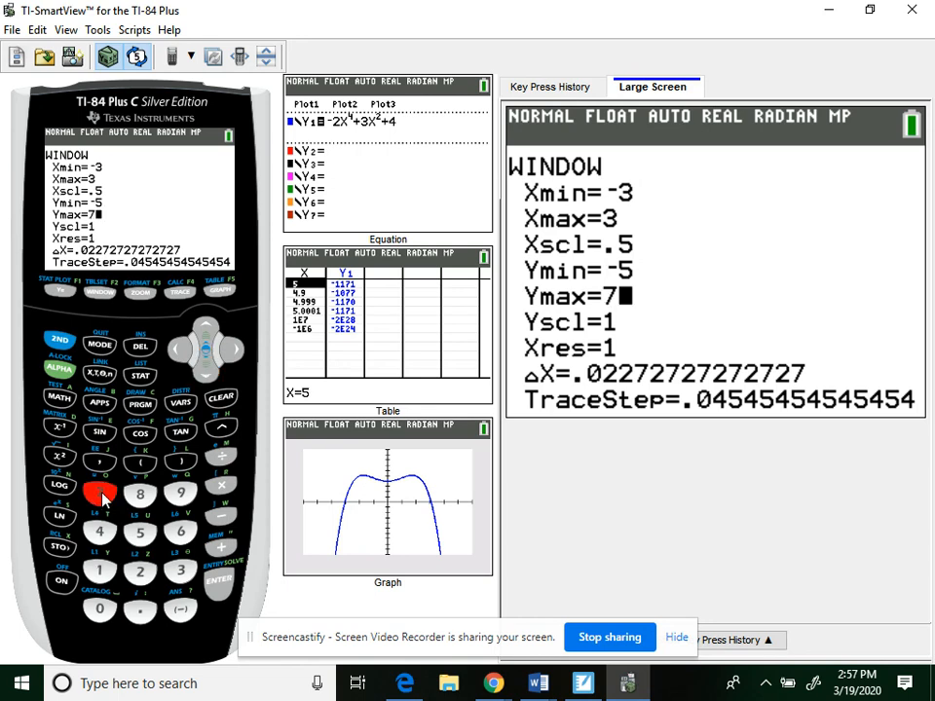
pyautogui.click(220, 292)
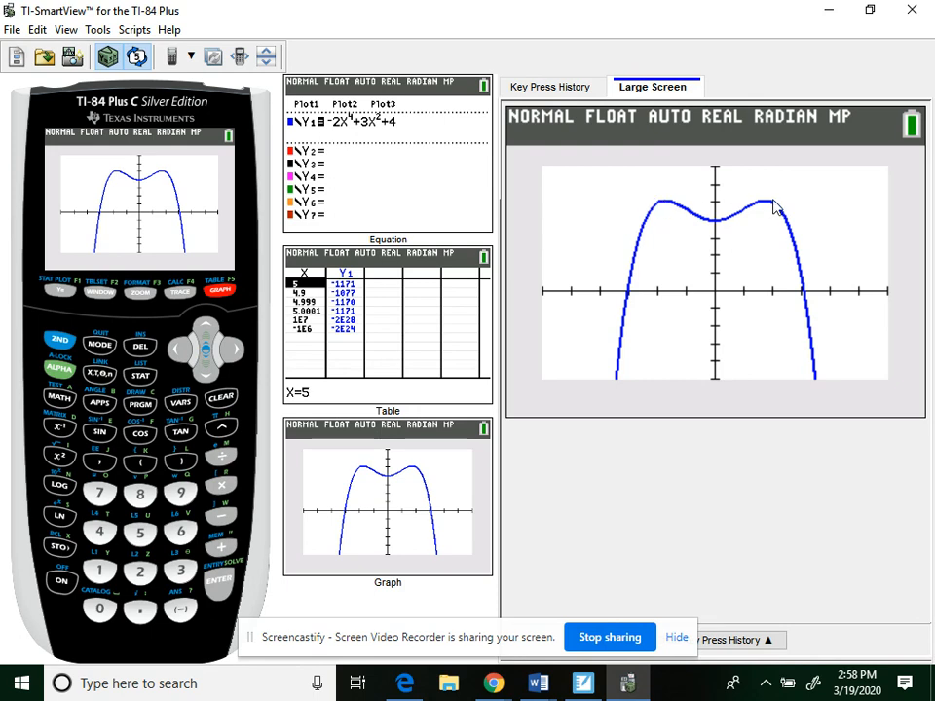
pyautogui.moveTo(767, 187)
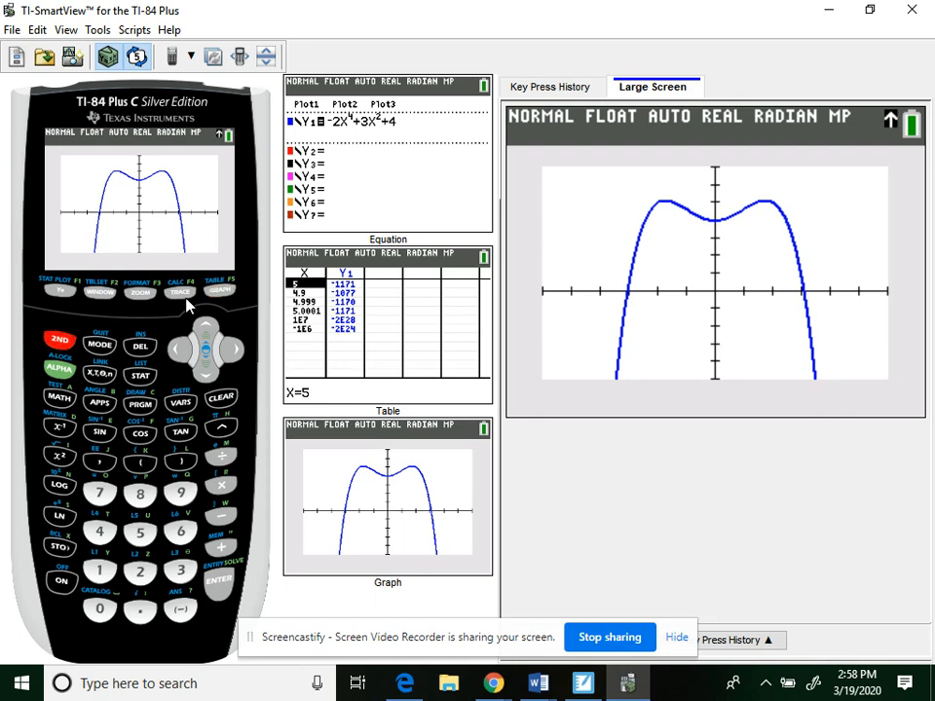
# Use 2nd TRACE maximum to find the right peak at X ≈ .866, Y = 5.125, then switch to the notebook.
pyautogui.click(185, 293)
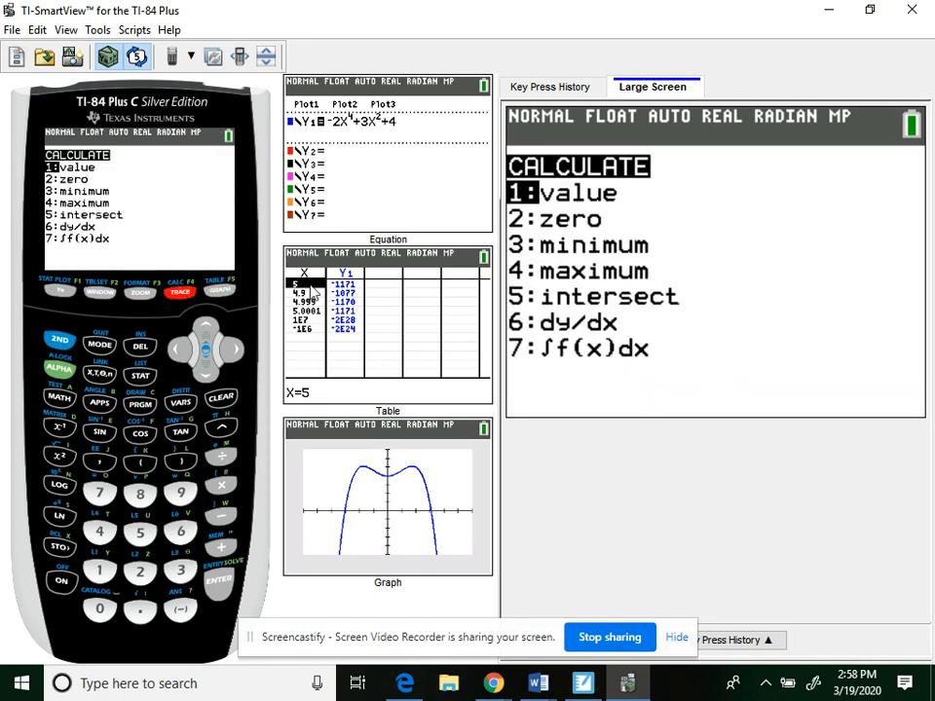
pyautogui.moveTo(588, 281)
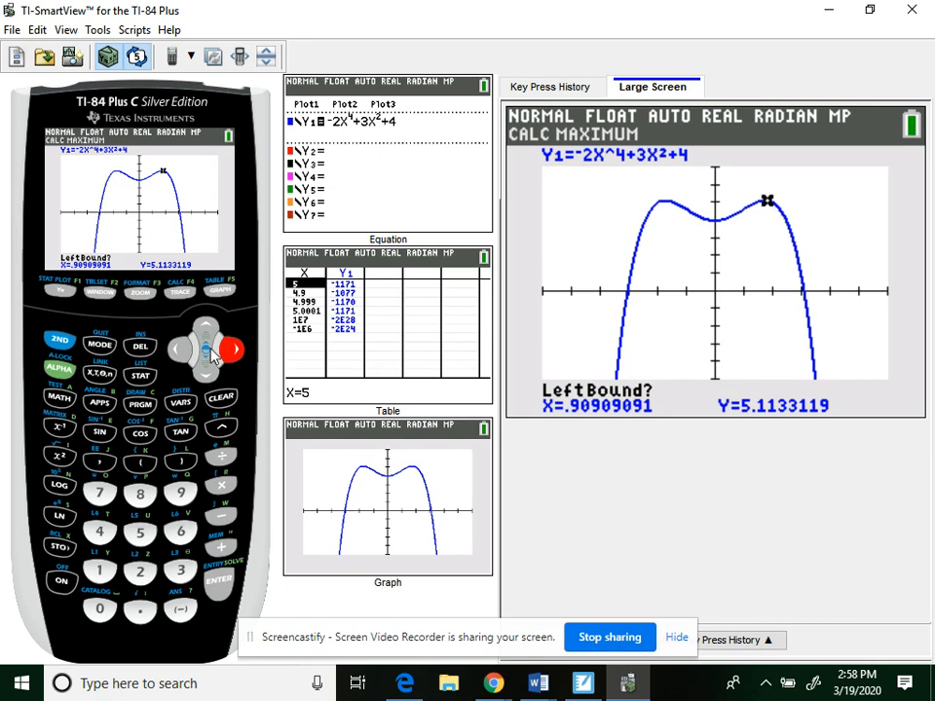
pyautogui.click(179, 350)
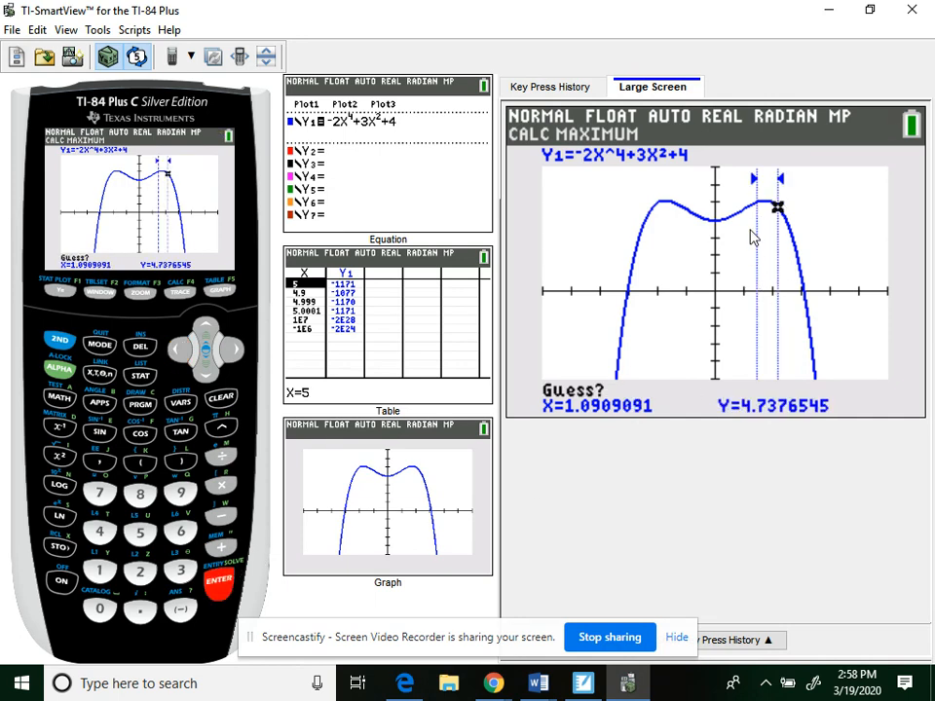
pyautogui.moveTo(762, 228)
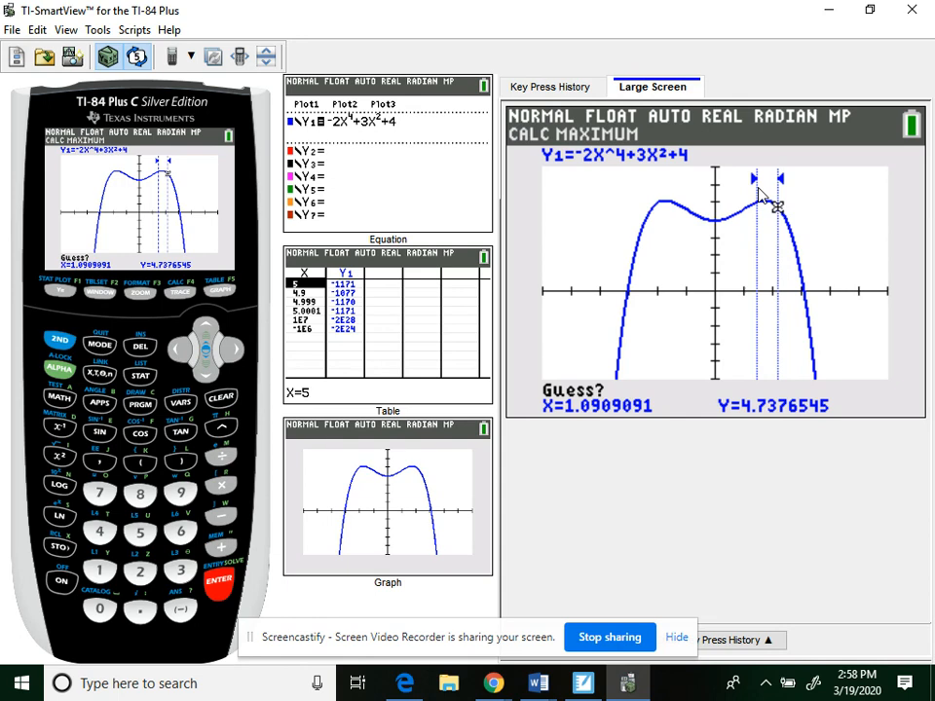
pyautogui.moveTo(775, 204)
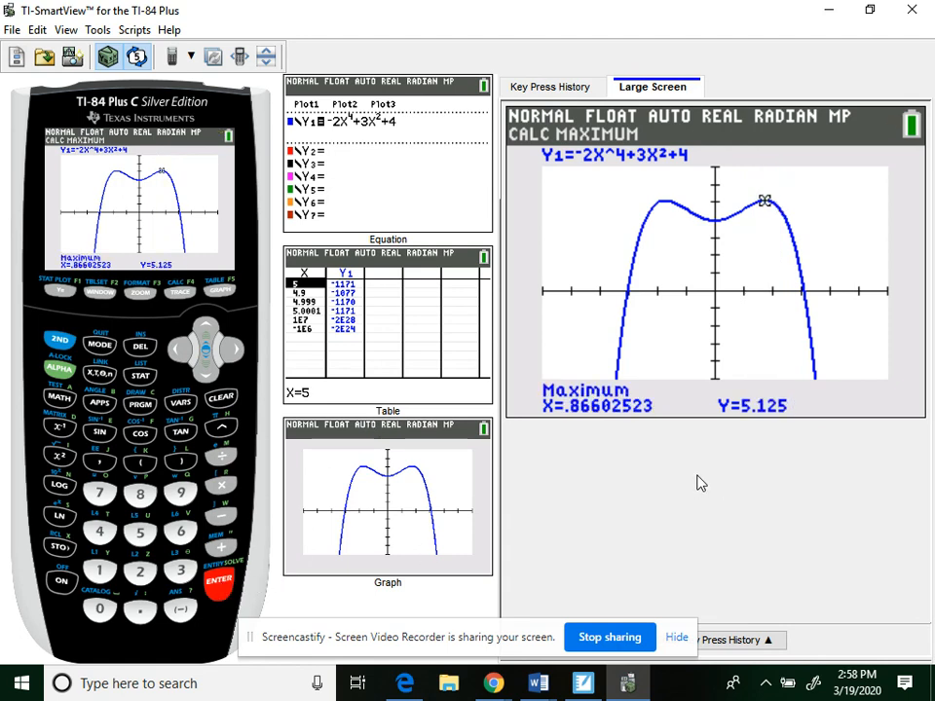
pyautogui.moveTo(623, 428)
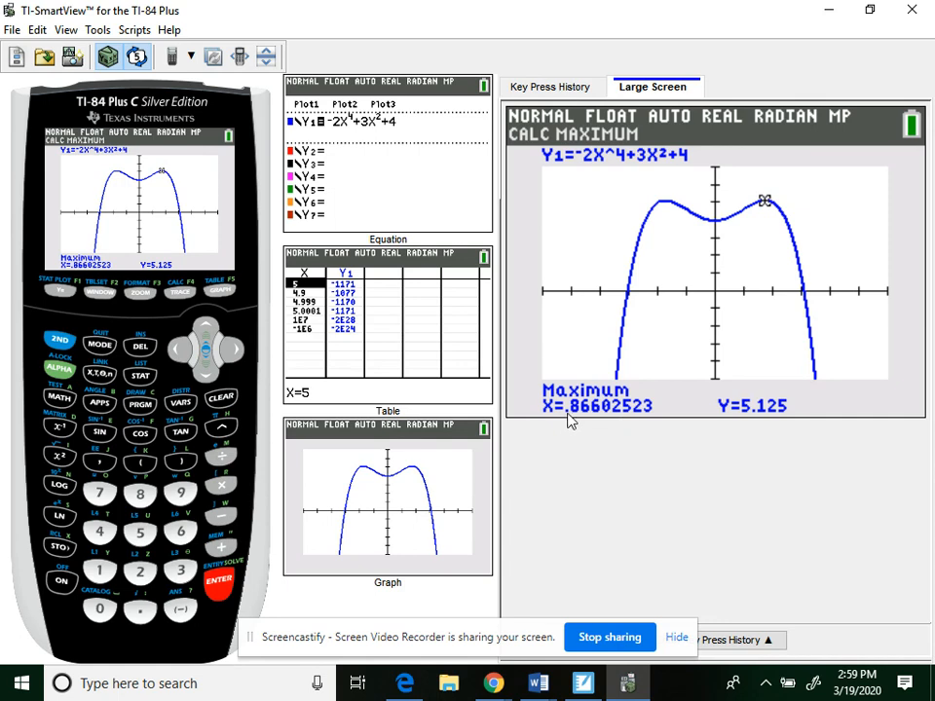
pyautogui.moveTo(608, 421)
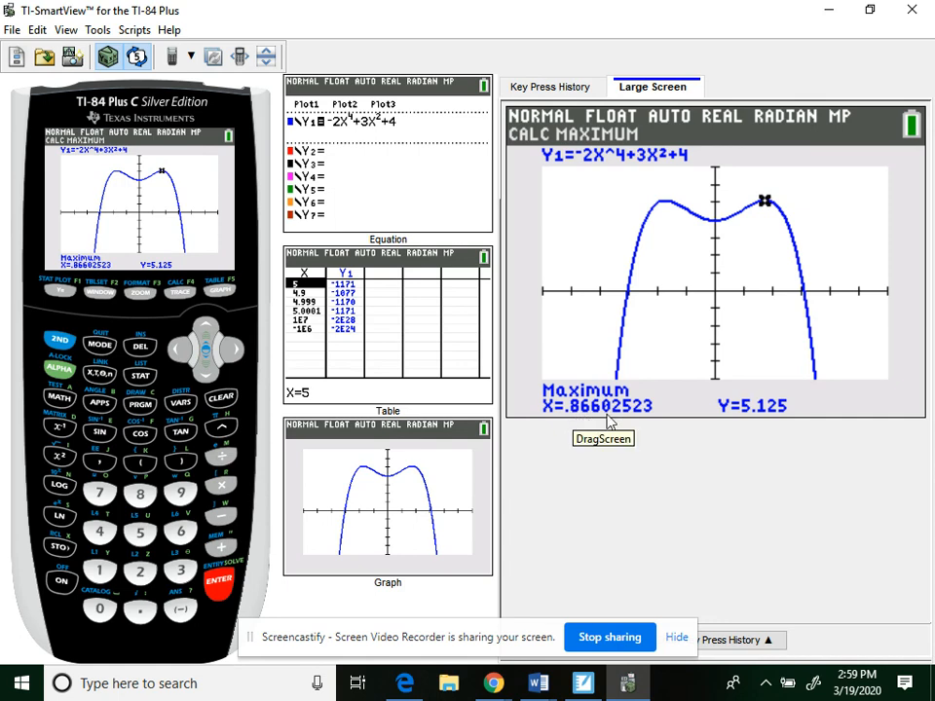
pyautogui.moveTo(775, 425)
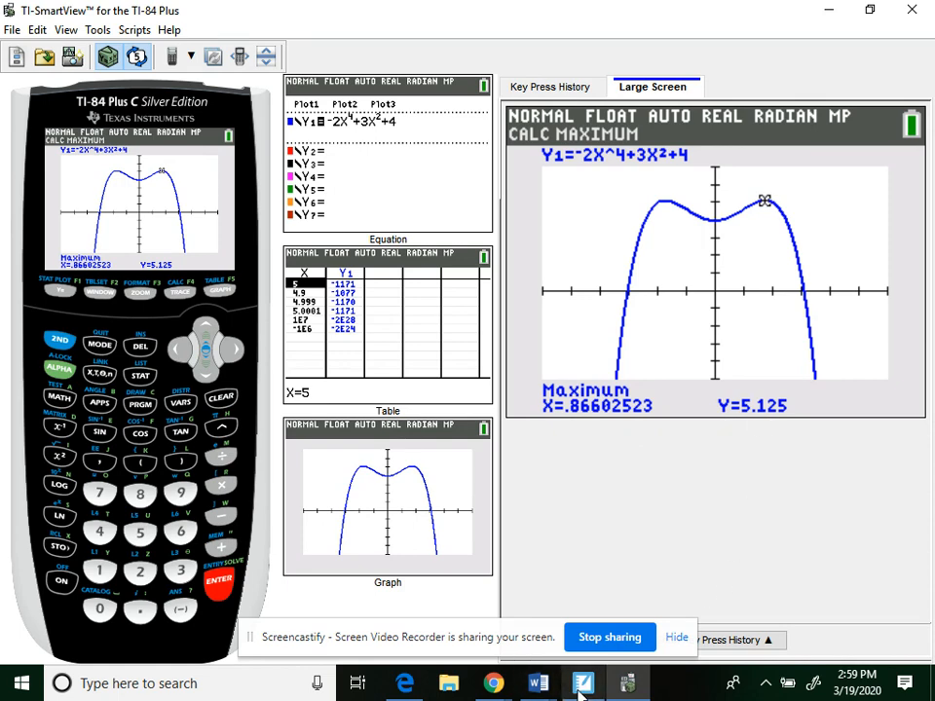
pyautogui.click(581, 682)
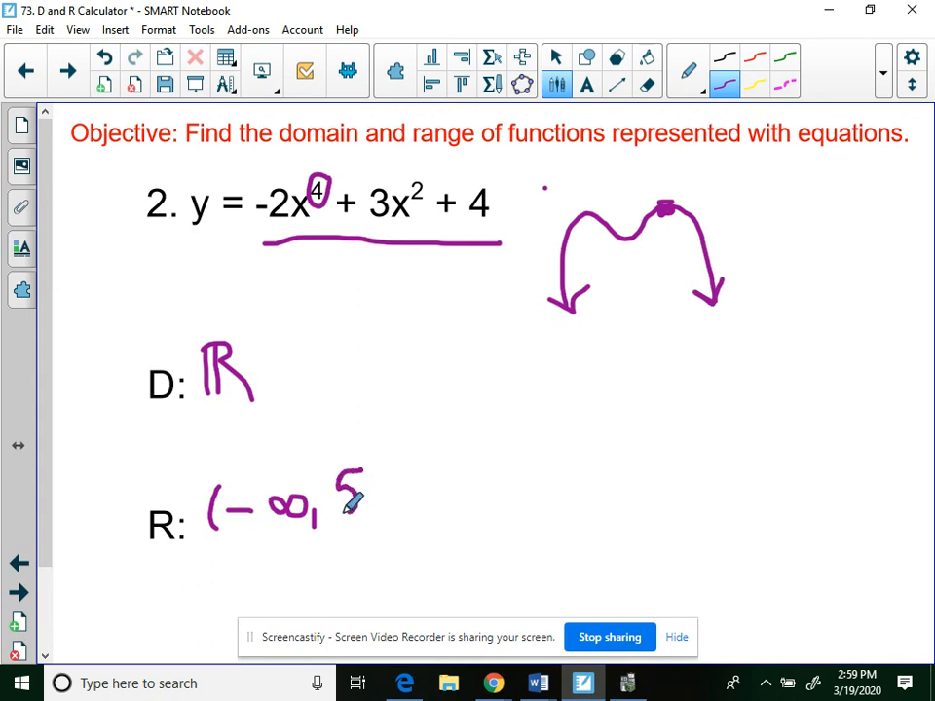
# Extend the handwritten range to read (−∞, 5.125.
pyautogui.moveTo(350, 487); pyautogui.dragTo(409, 477)
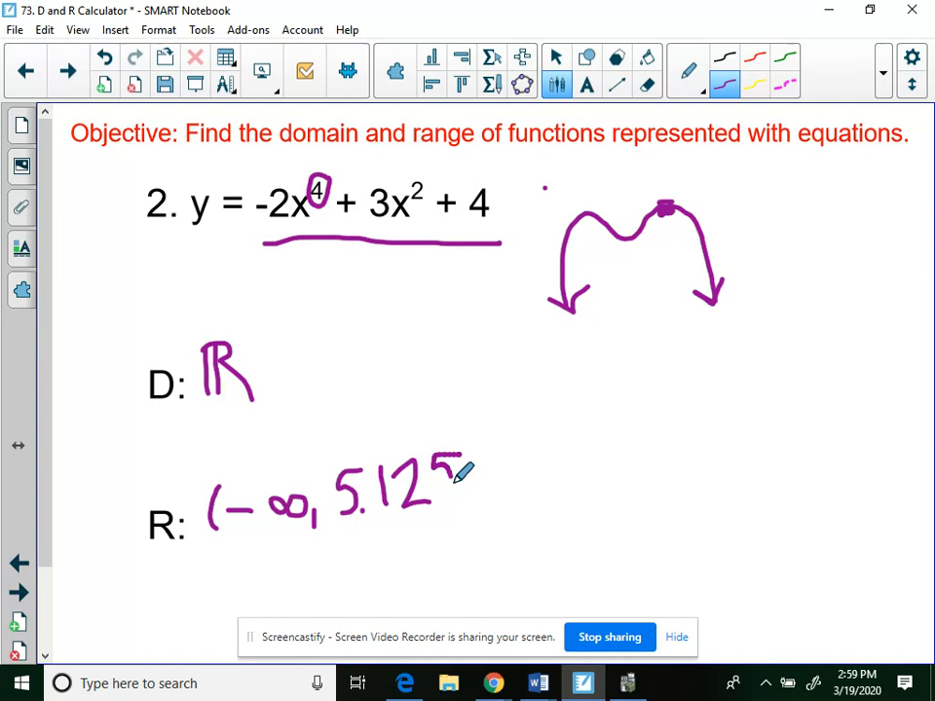
pyautogui.moveTo(438, 467); pyautogui.dragTo(477, 506)
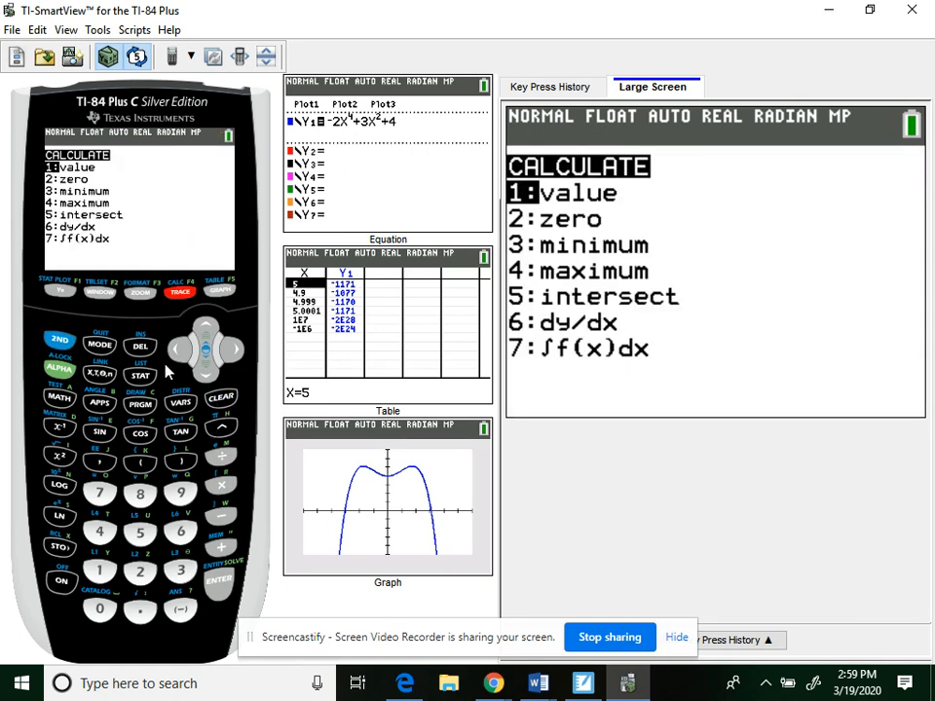
# Confirm the left peak of y=-2x^4+3x^2+4 also reaches y=5.125, then move to problem 3.
pyautogui.click(179, 351)
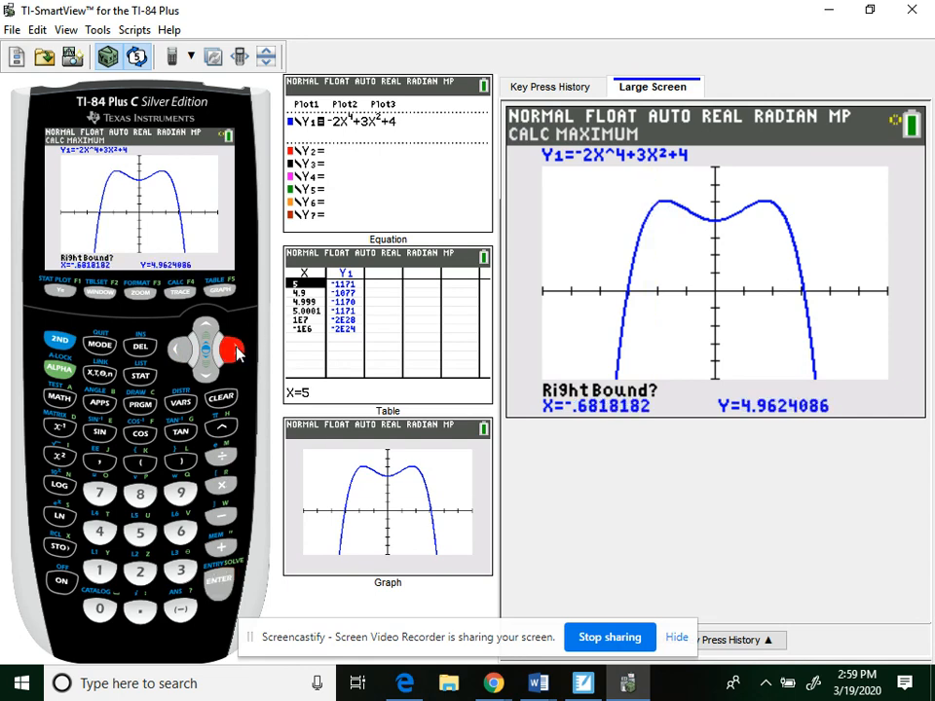
pyautogui.click(222, 592)
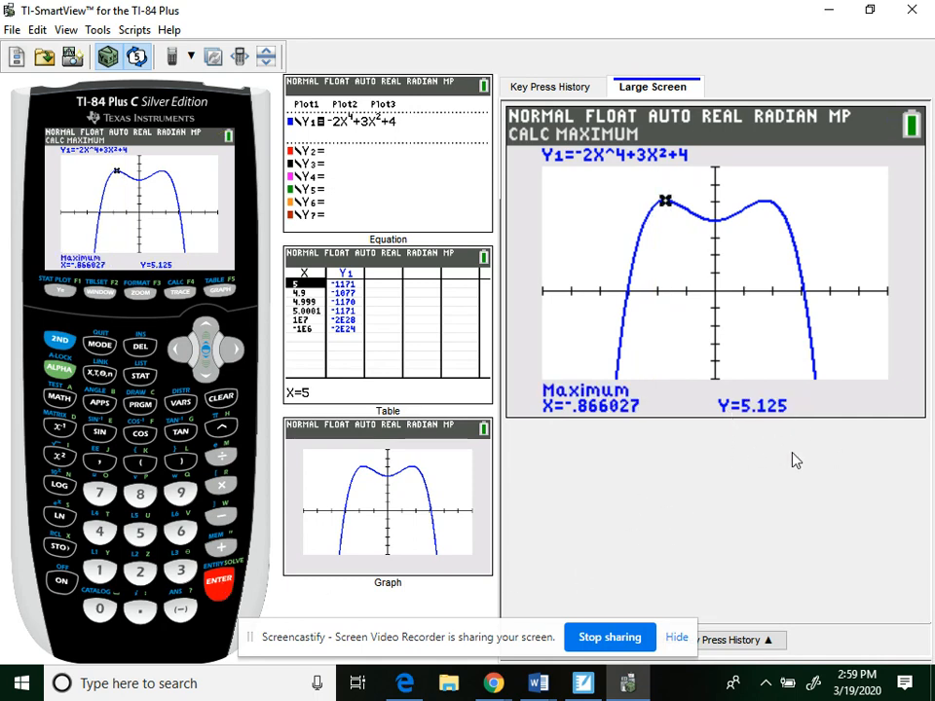
pyautogui.moveTo(670, 214)
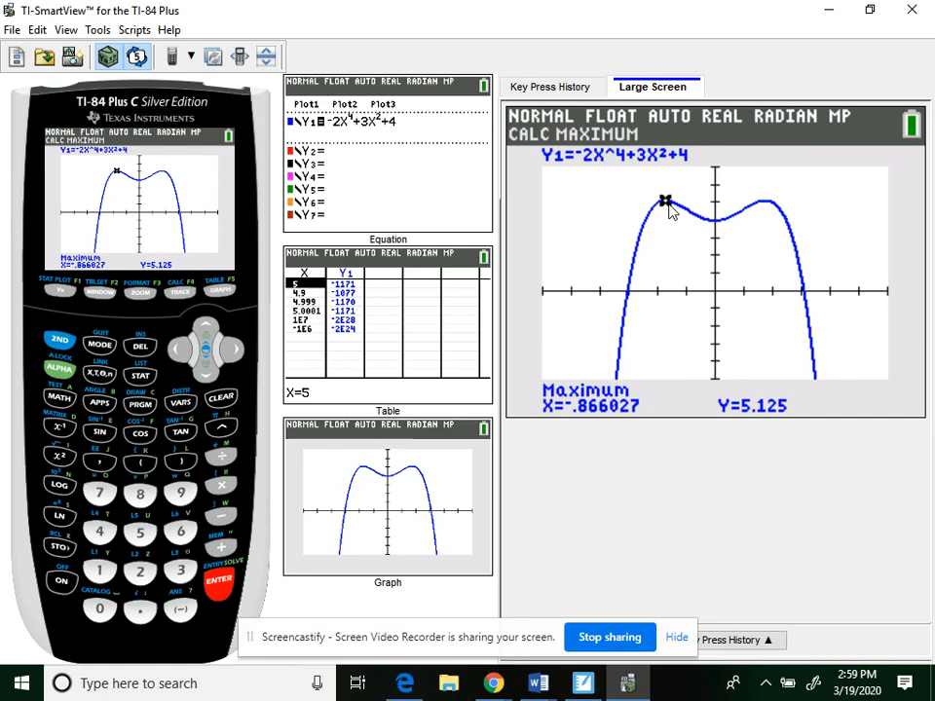
pyautogui.moveTo(756, 456)
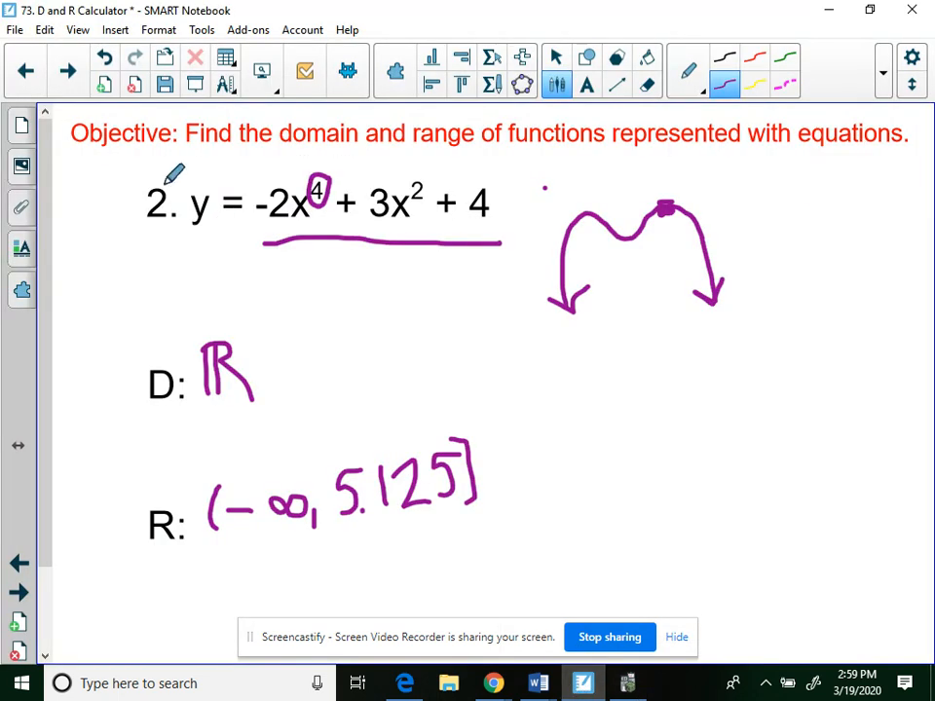
pyautogui.click(62, 74)
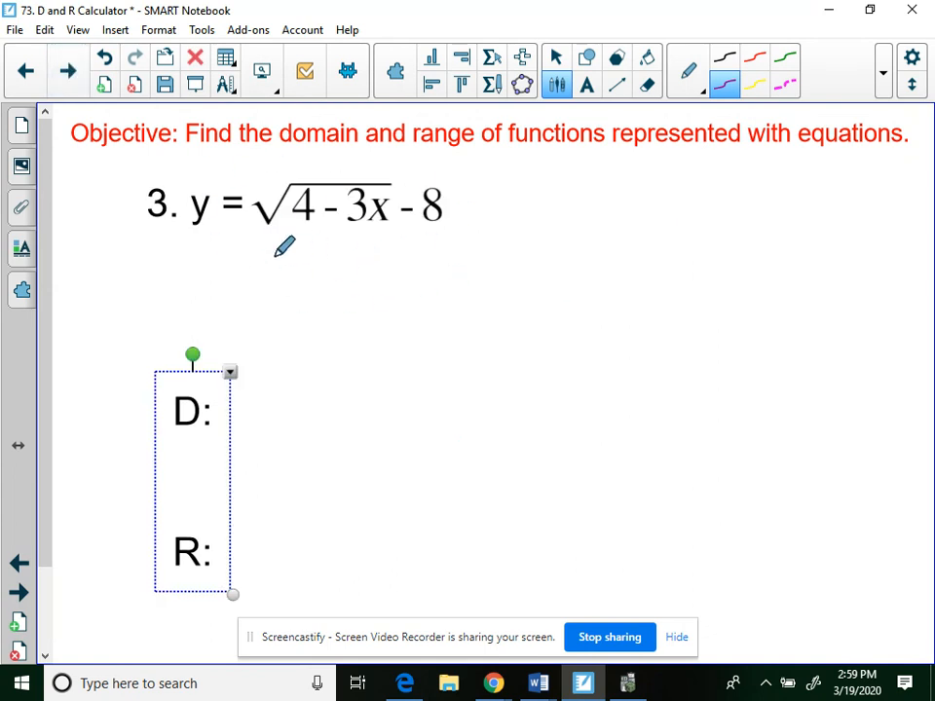
# Underline √(4-3x), write 4-3x≥0 steps giving domain (-∞, 4/3], and add to the axes sketch.
pyautogui.moveTo(261, 257); pyautogui.dragTo(452, 254)
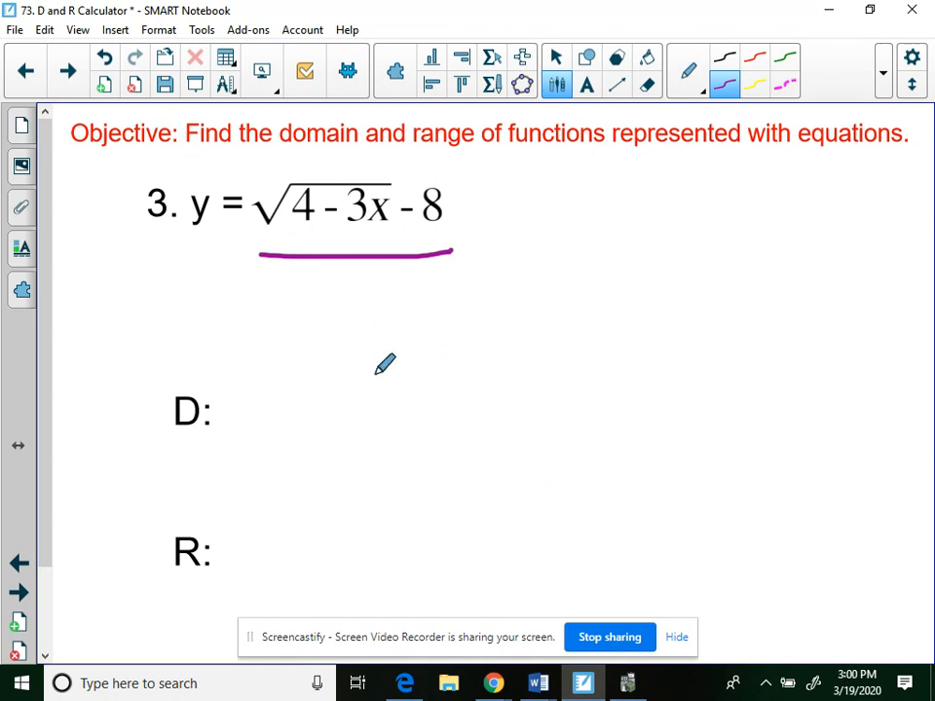
pyautogui.moveTo(380, 214)
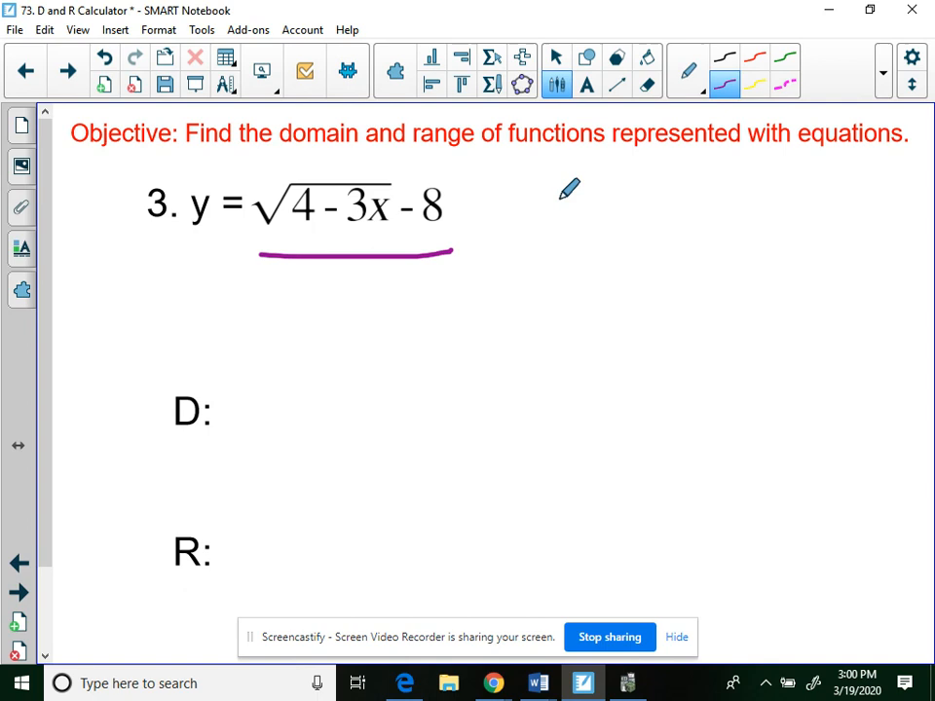
pyautogui.moveTo(565, 195); pyautogui.dragTo(585, 234)
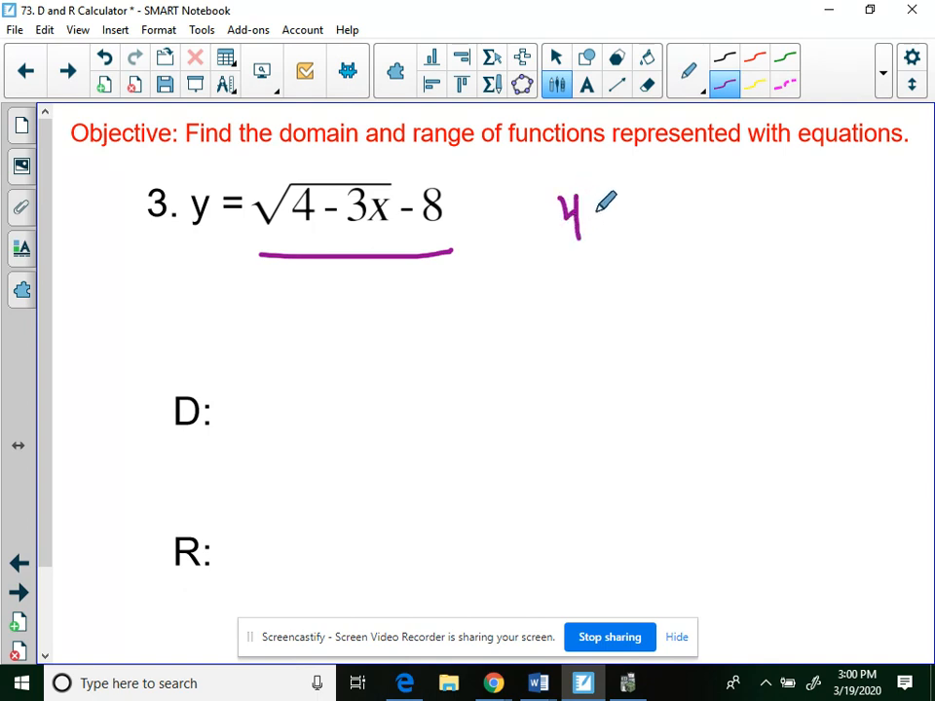
pyautogui.moveTo(595, 214); pyautogui.dragTo(662, 215)
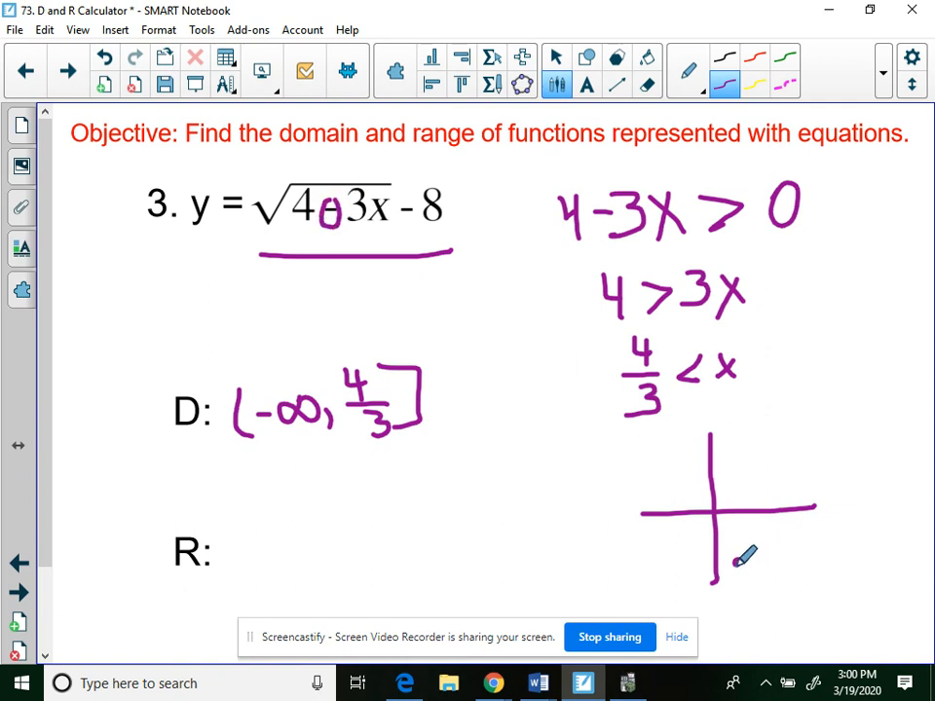
pyautogui.moveTo(737, 561); pyautogui.dragTo(608, 516)
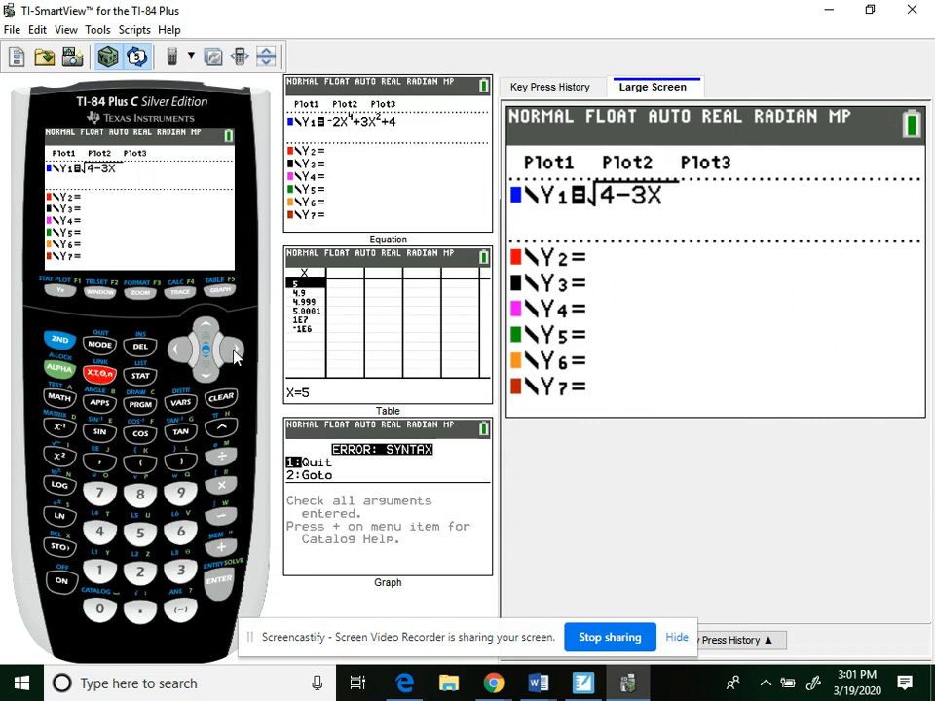
# Finish entering Y1 = √(4−3X) − 8 and view its graph and table.
pyautogui.click(136, 495)
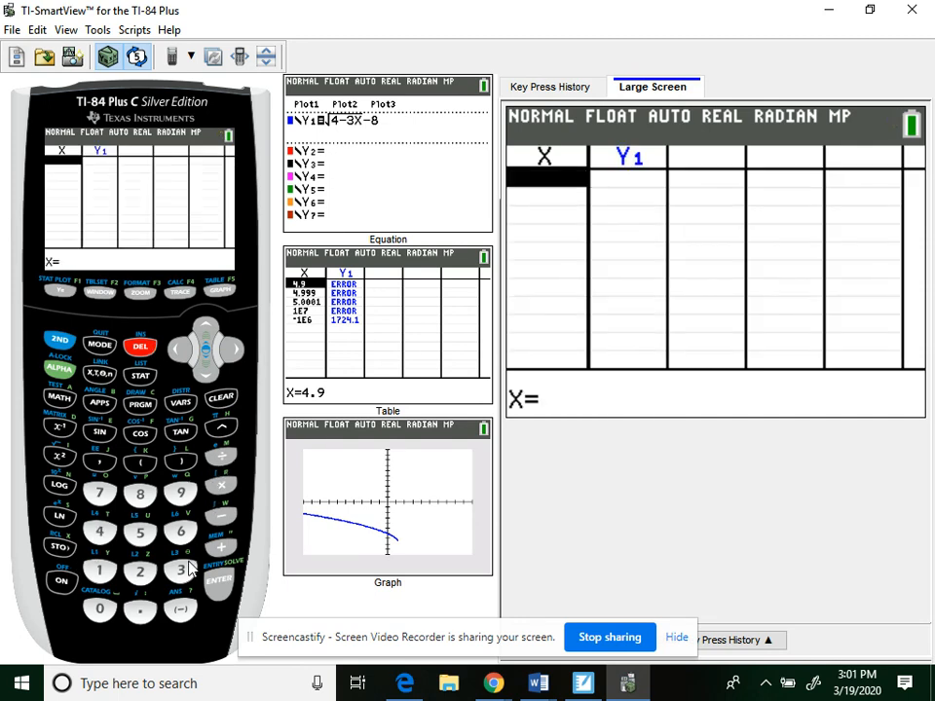
pyautogui.moveTo(216, 588)
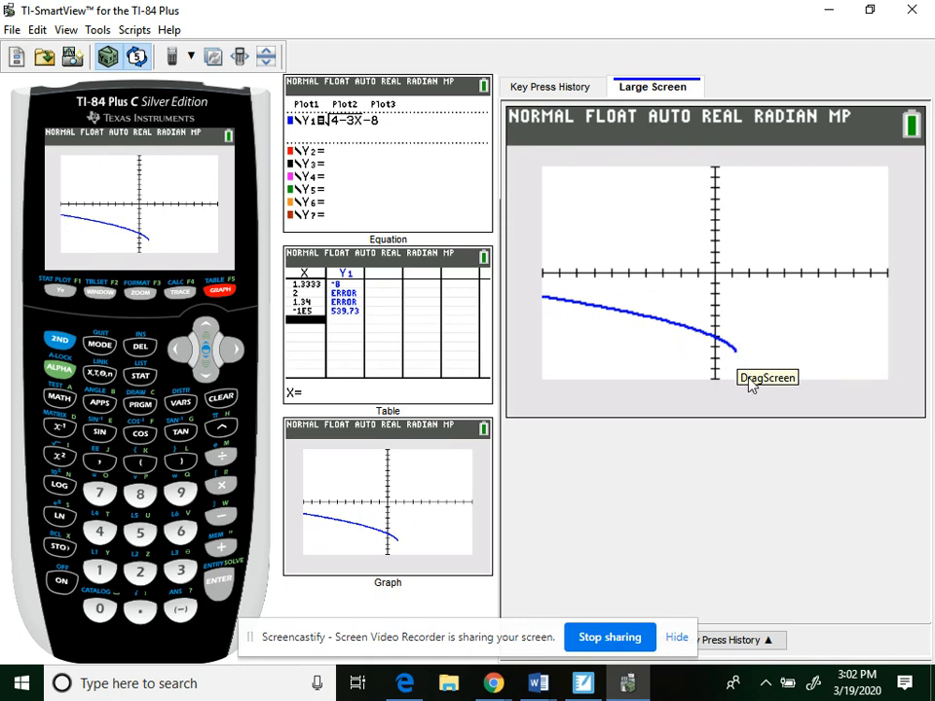
pyautogui.moveTo(748, 370)
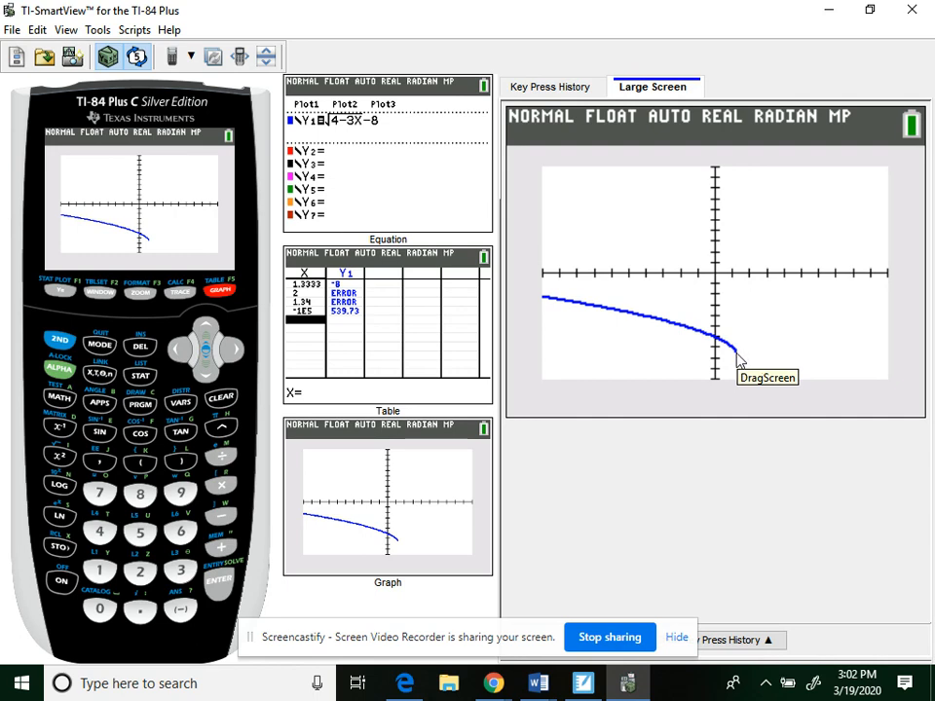
pyautogui.moveTo(580, 257)
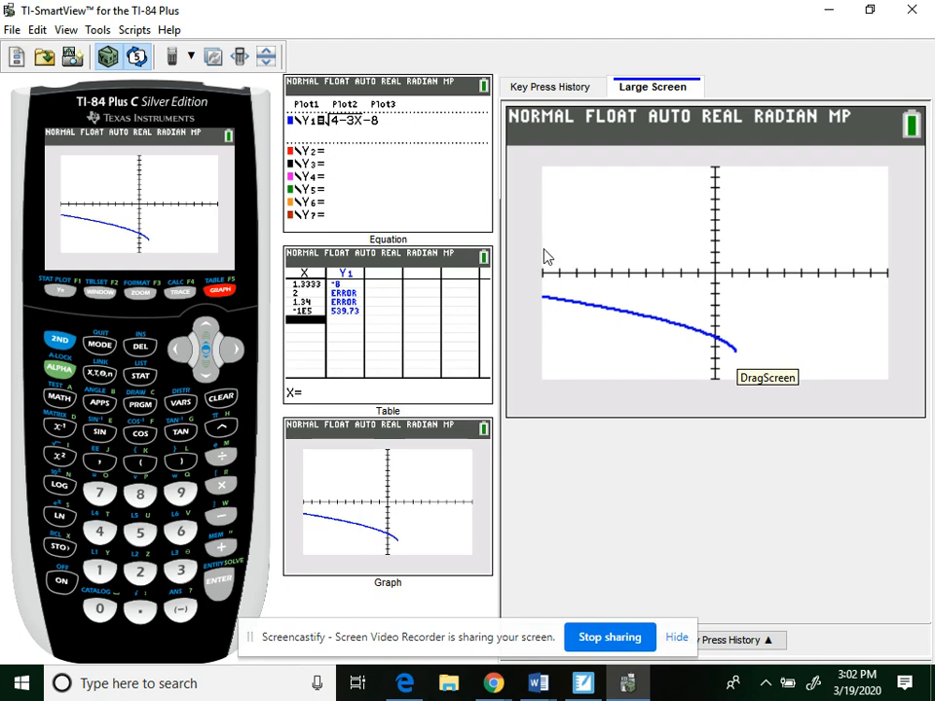
pyautogui.moveTo(557, 265)
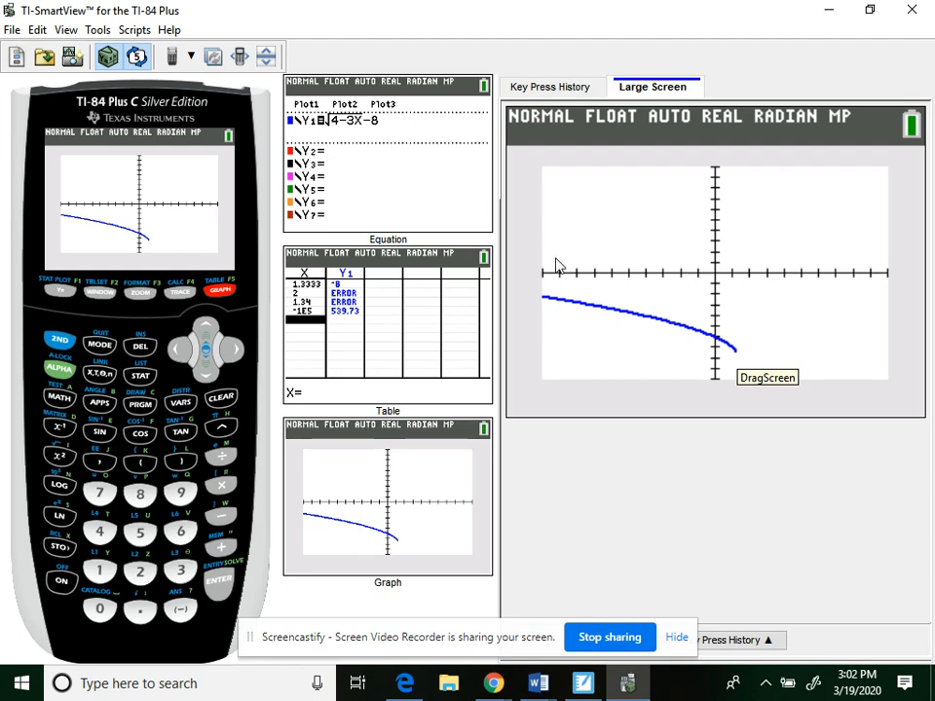
pyautogui.moveTo(76, 322)
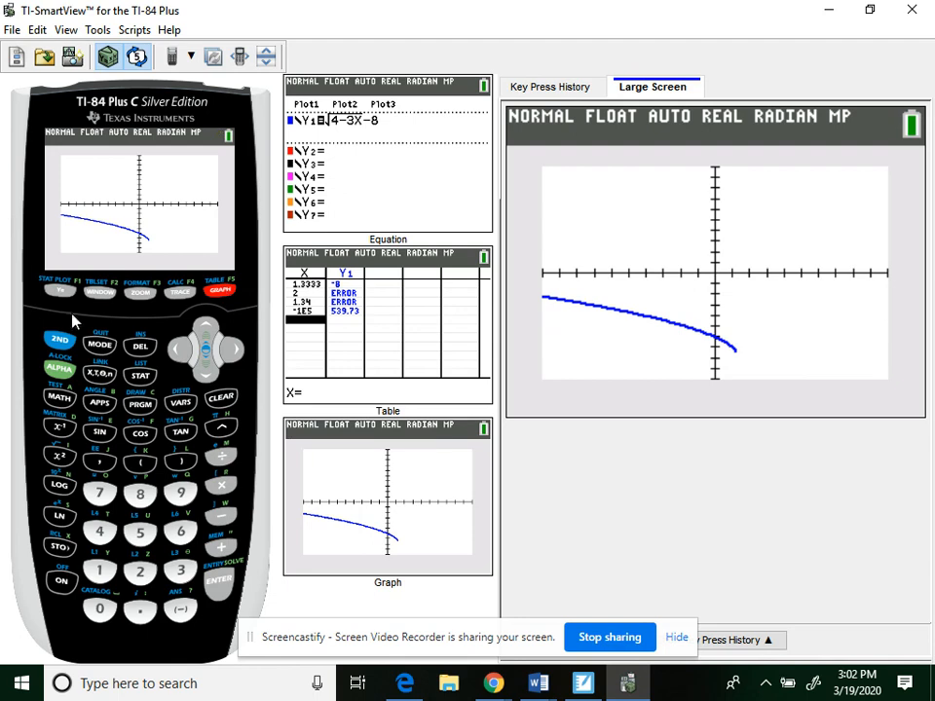
# Write problem 3's range as [-8, ∞) and move on to problem 4.
pyautogui.click(222, 291)
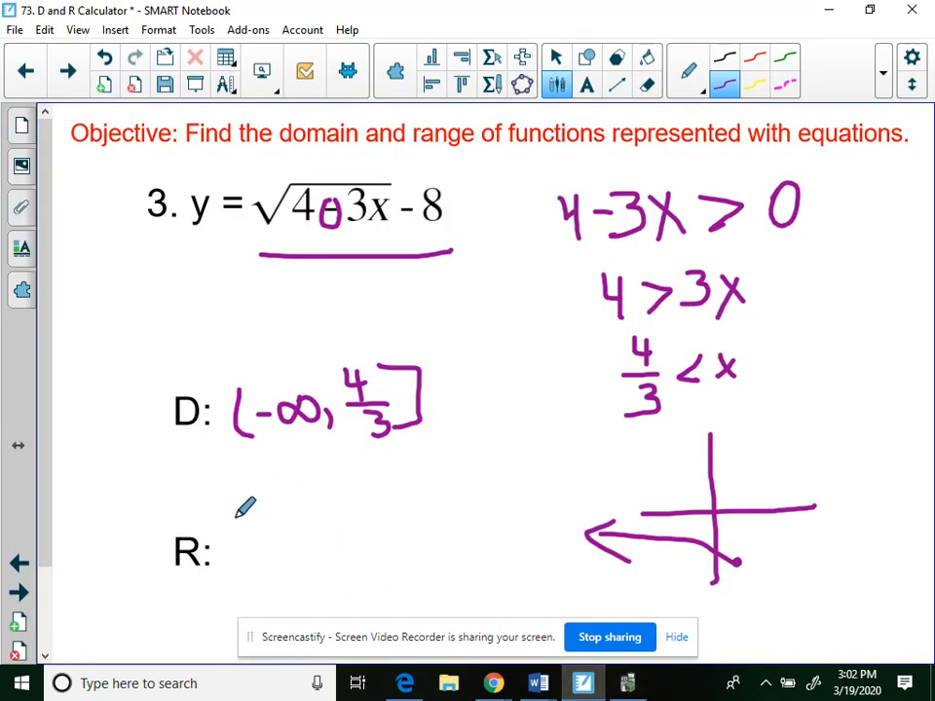
pyautogui.moveTo(234, 526); pyautogui.dragTo(234, 565)
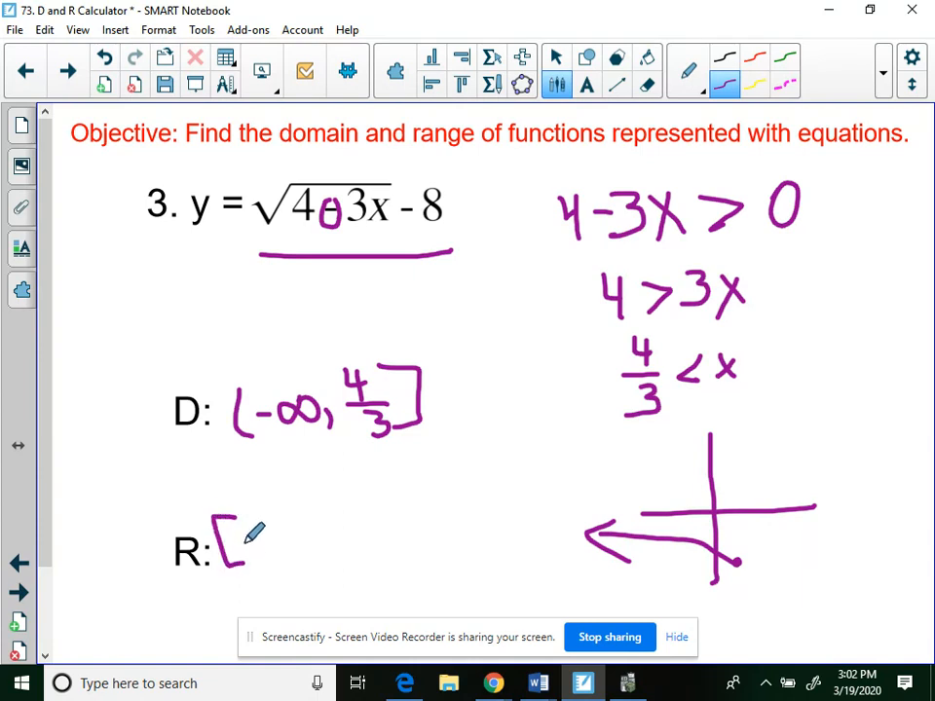
pyautogui.moveTo(244, 541); pyautogui.dragTo(282, 549)
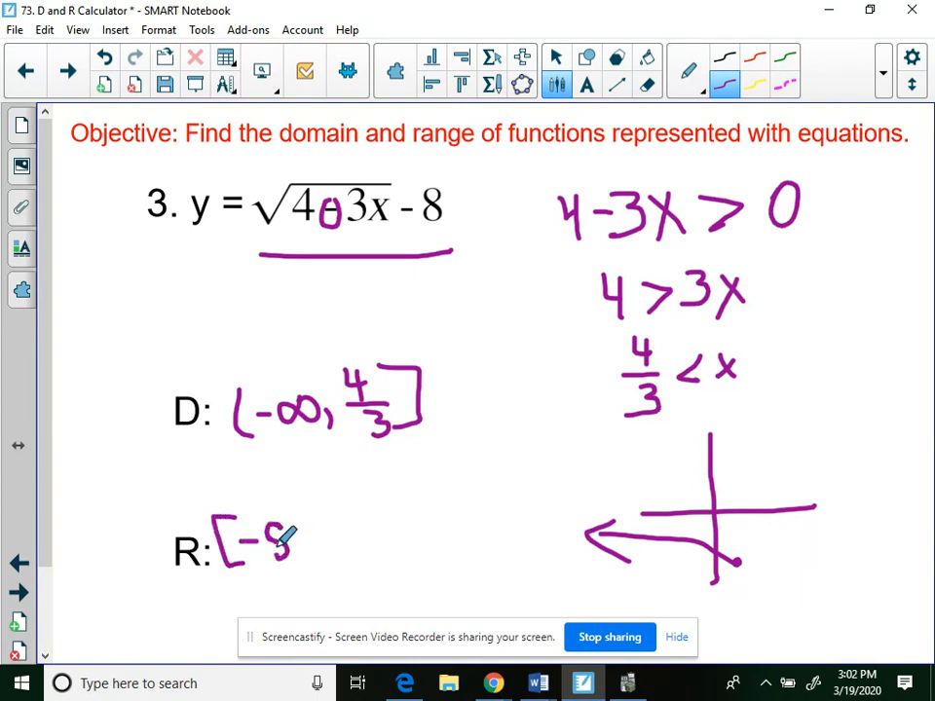
pyautogui.write('-8, ∞)')
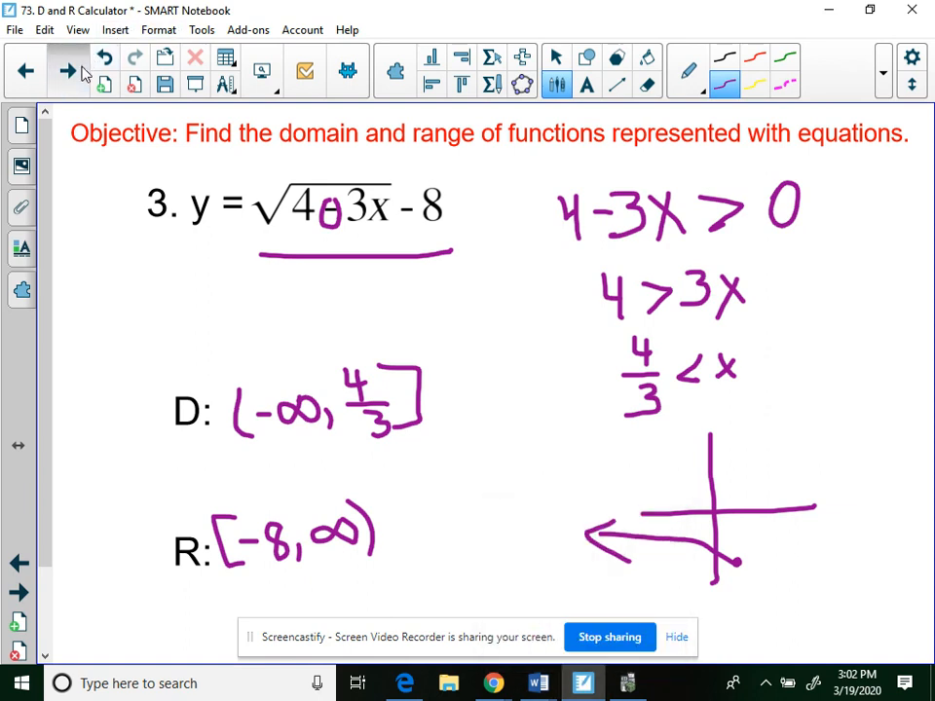
pyautogui.click(68, 72)
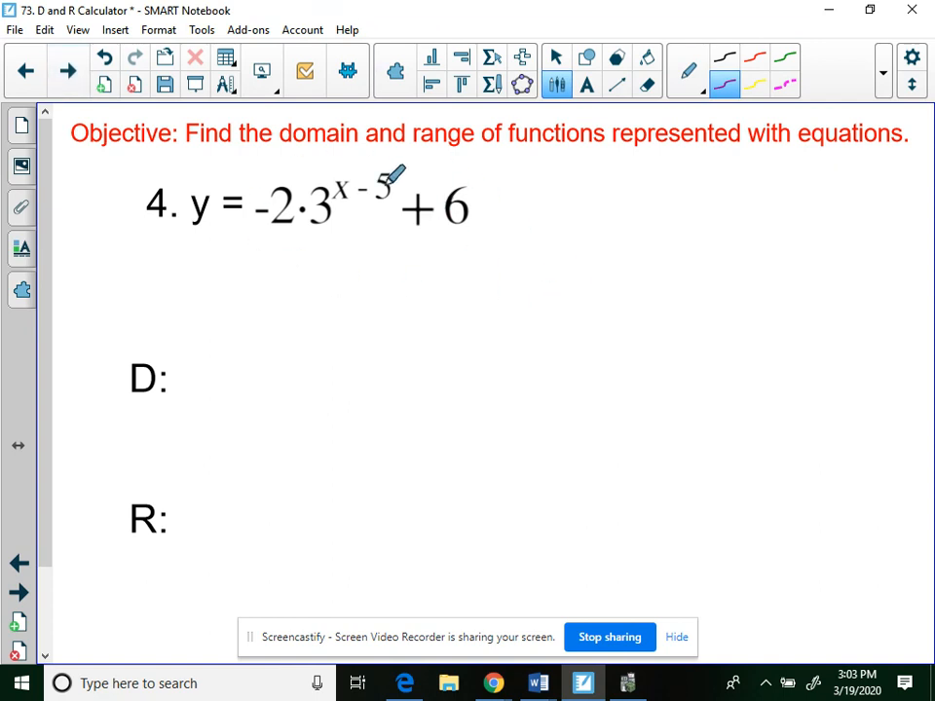
# Switch from problem 4's page to the graphing calculator to start entering -2.
pyautogui.click(627, 685)
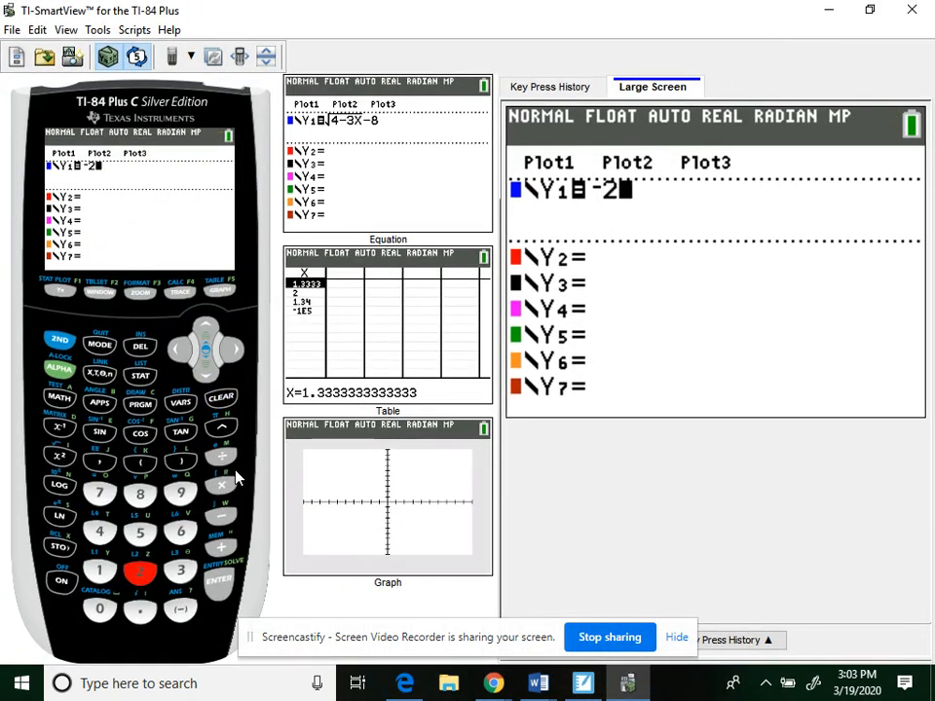
# Enter Y1 = -2*3^(X-5)+6 and graph it.
pyautogui.click(183, 569)
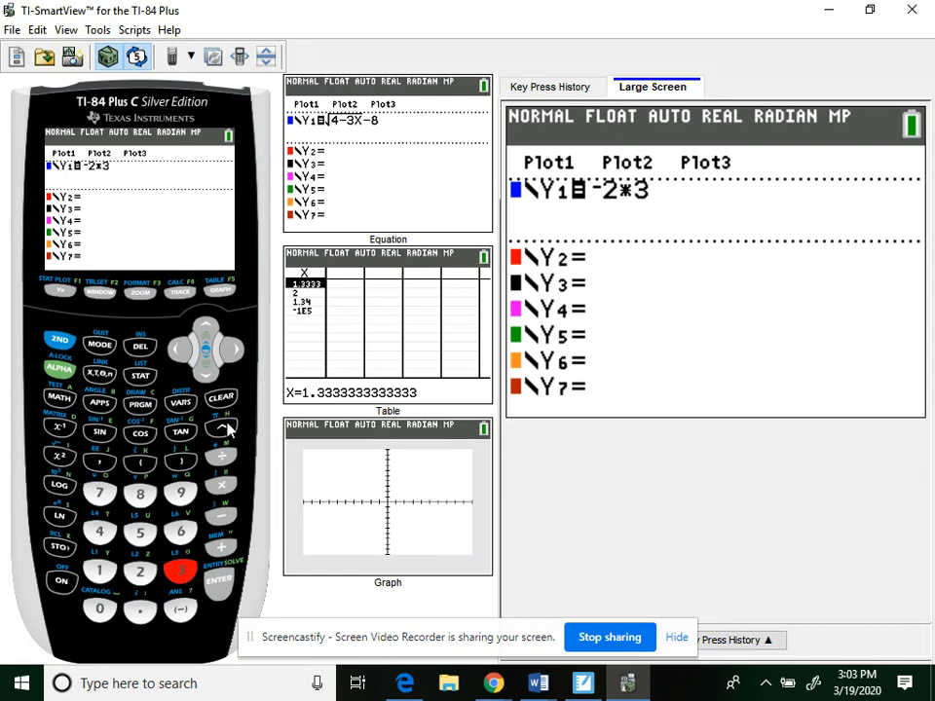
pyautogui.click(141, 460)
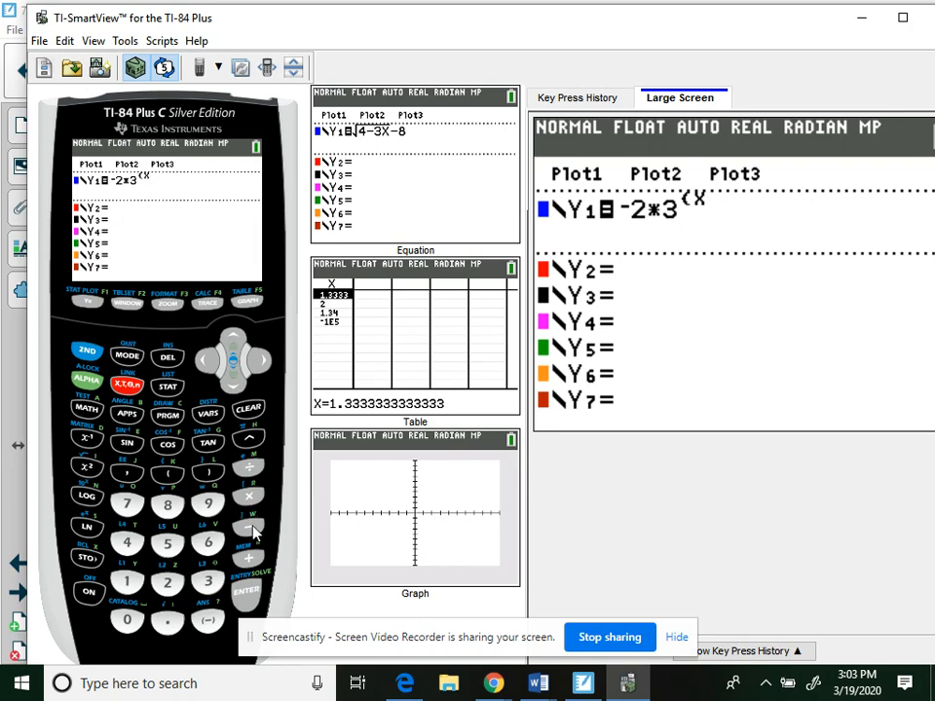
pyautogui.click(207, 469)
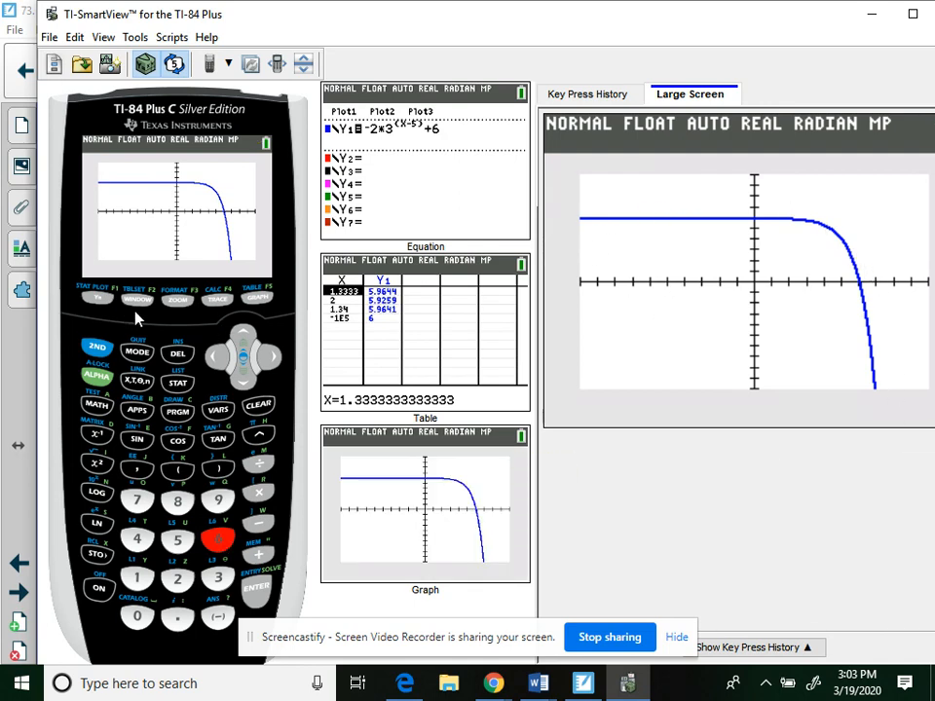
# Set Xmax to 15 in the window settings and redraw the exponential graph.
pyautogui.click(137, 300)
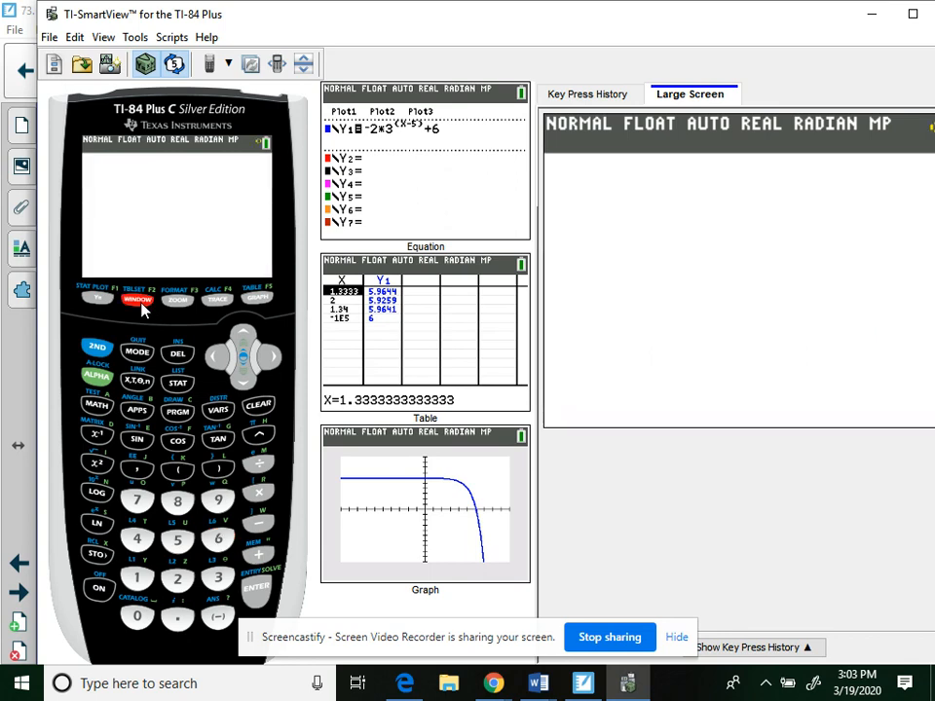
pyautogui.click(137, 300)
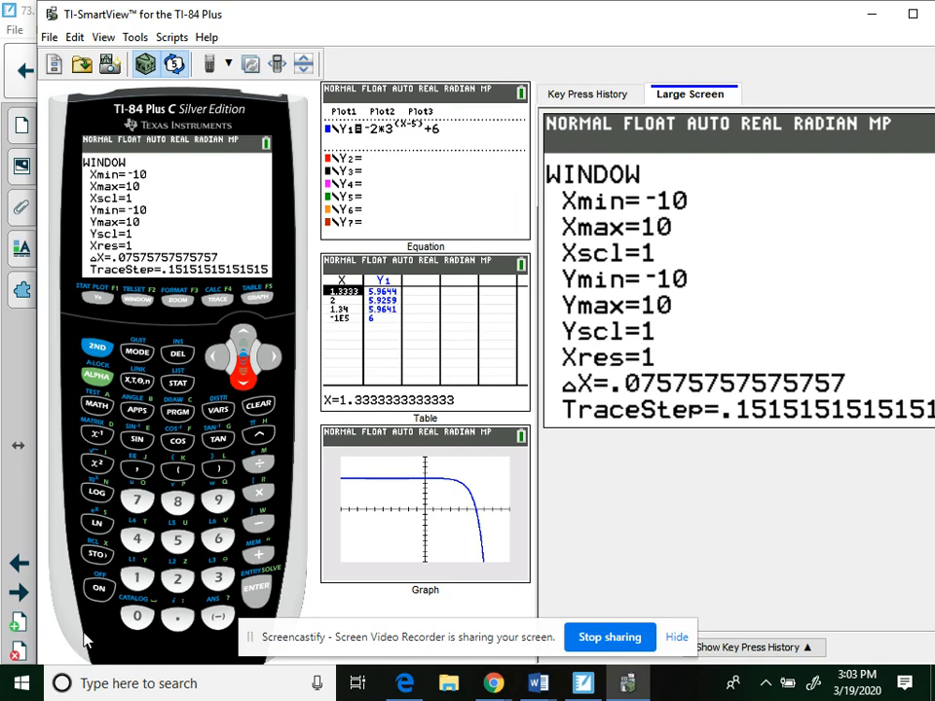
pyautogui.click(175, 541)
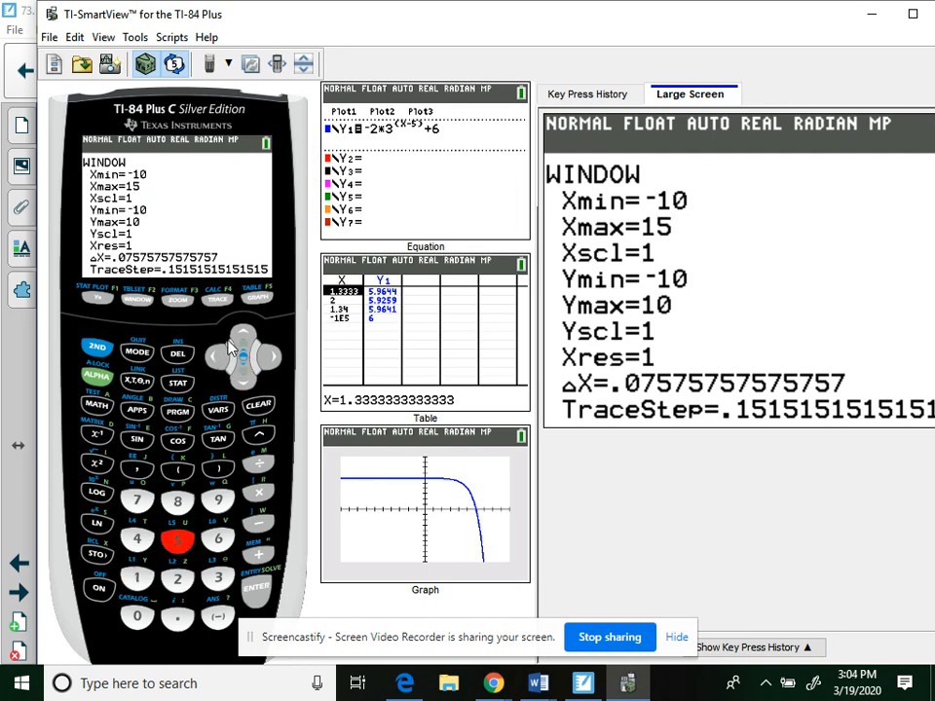
pyautogui.click(244, 335)
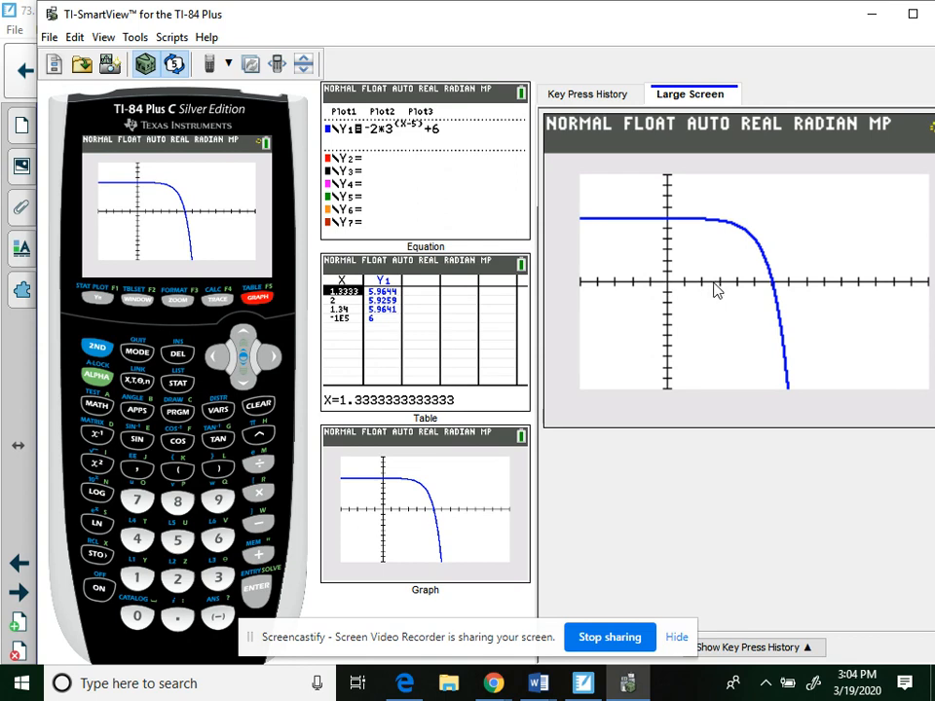
pyautogui.moveTo(794, 294)
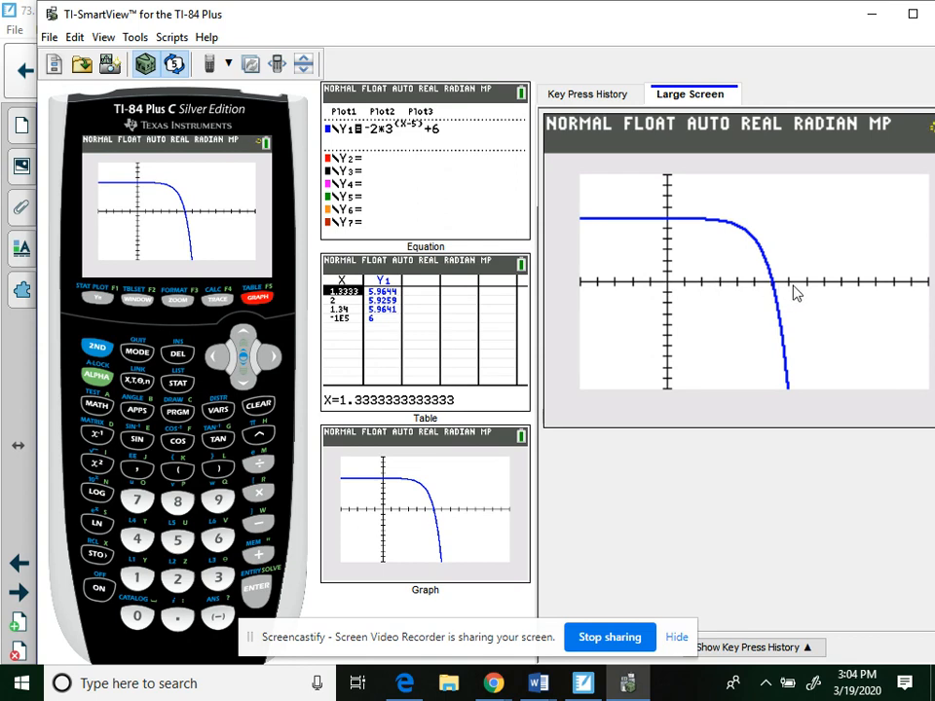
pyautogui.moveTo(787, 288)
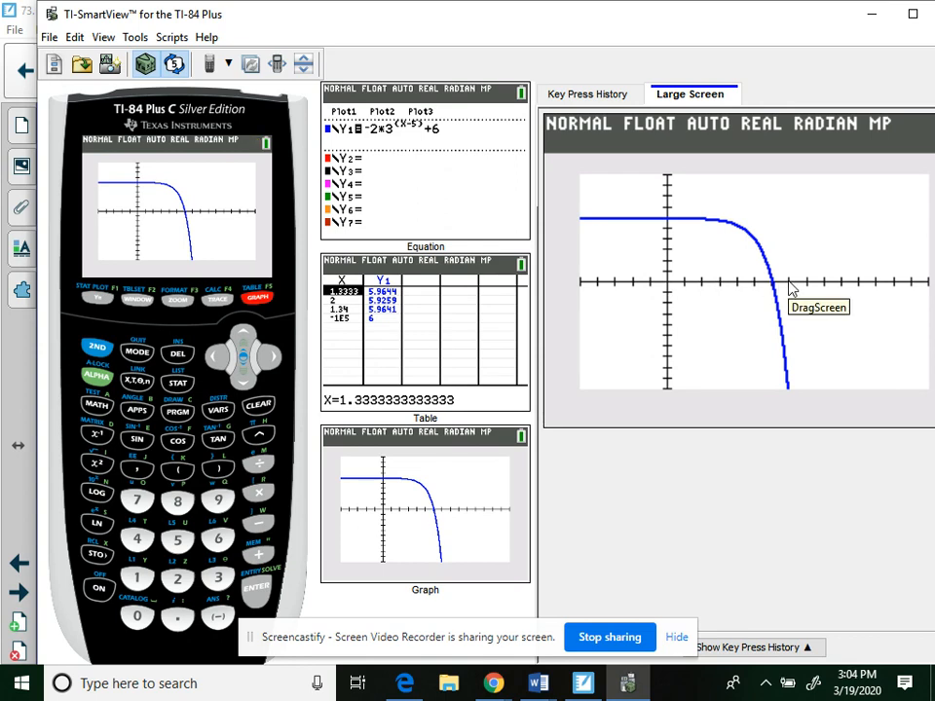
pyautogui.moveTo(97, 351)
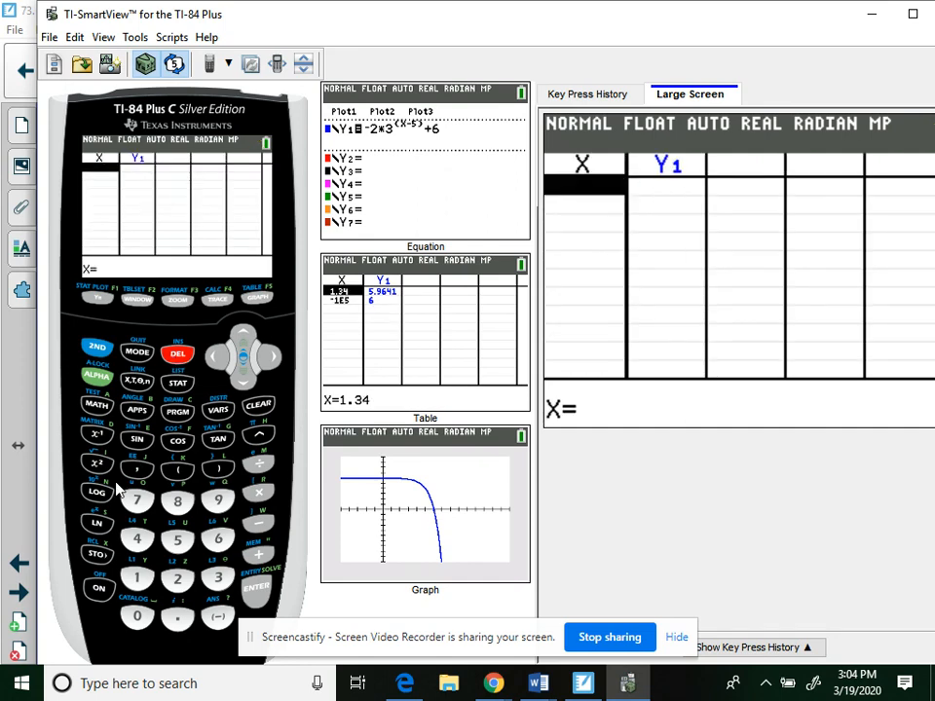
# Evaluate Y1 at x-values such as 7 and 8 in the table, review the Y1 equation, return to the notebook.
pyautogui.click(257, 588)
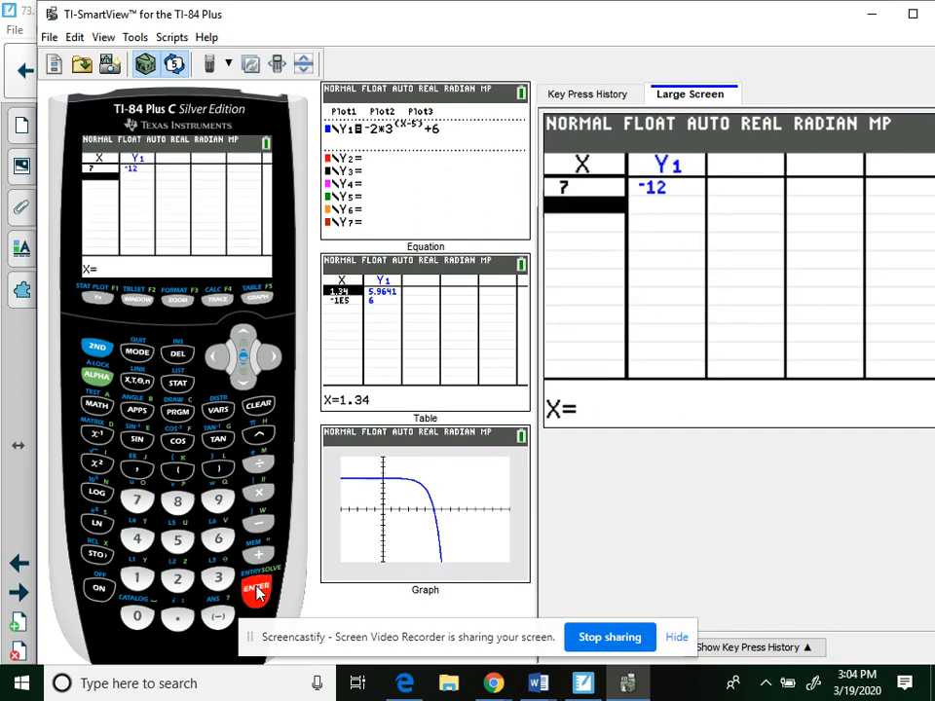
pyautogui.moveTo(152, 516)
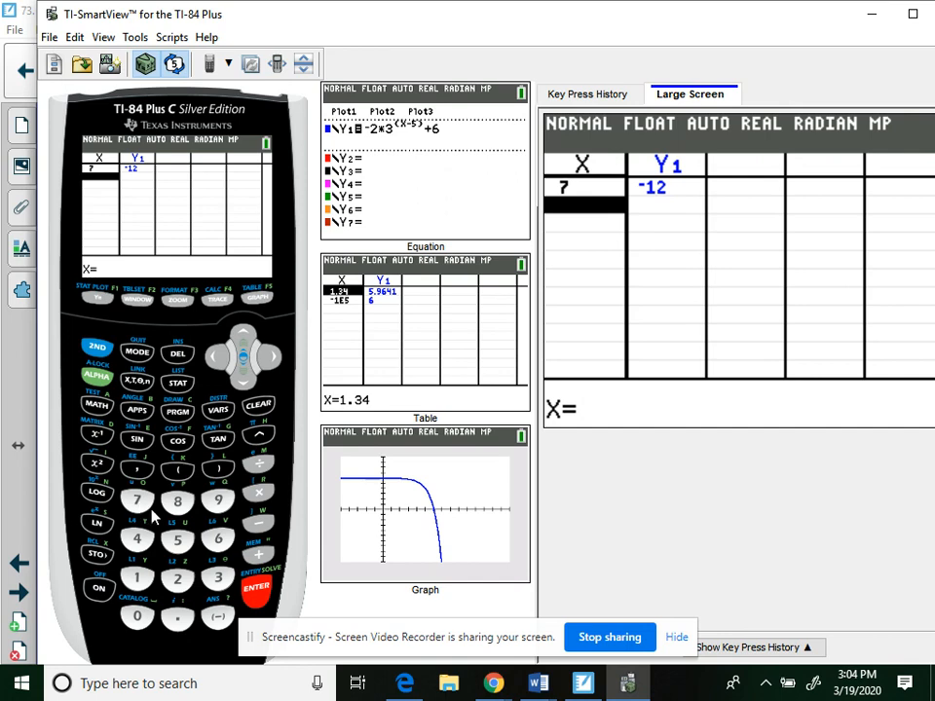
pyautogui.click(255, 588)
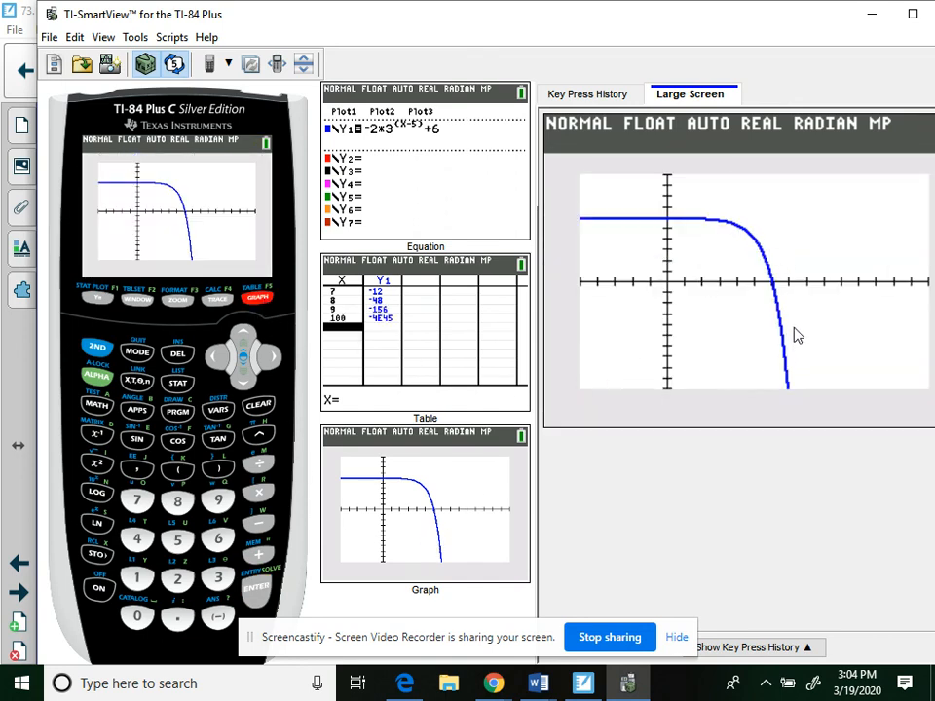
pyautogui.moveTo(783, 263)
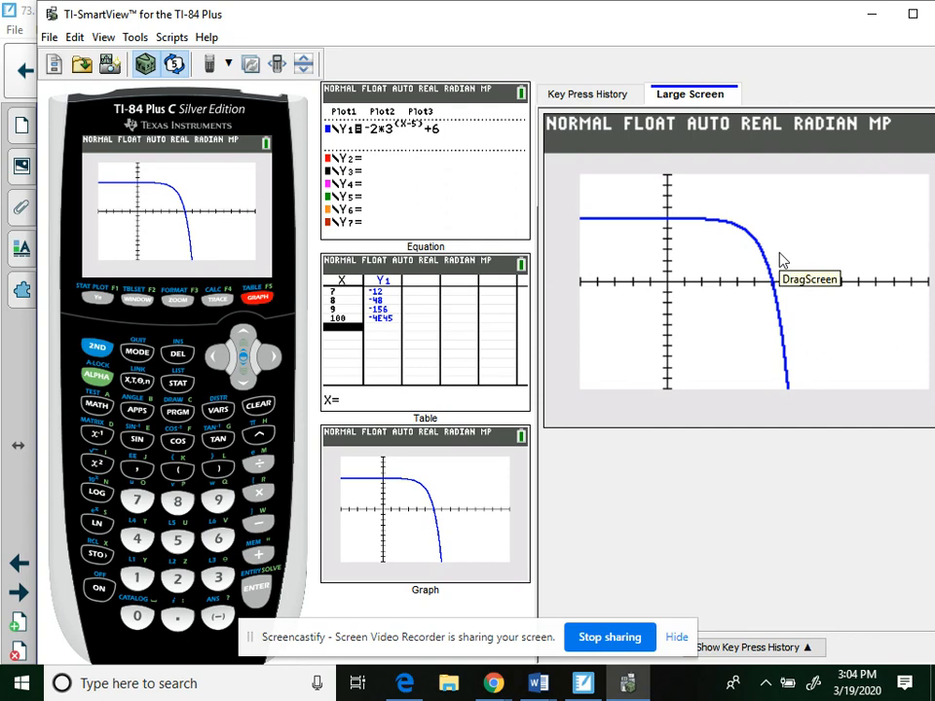
pyautogui.moveTo(321, 304)
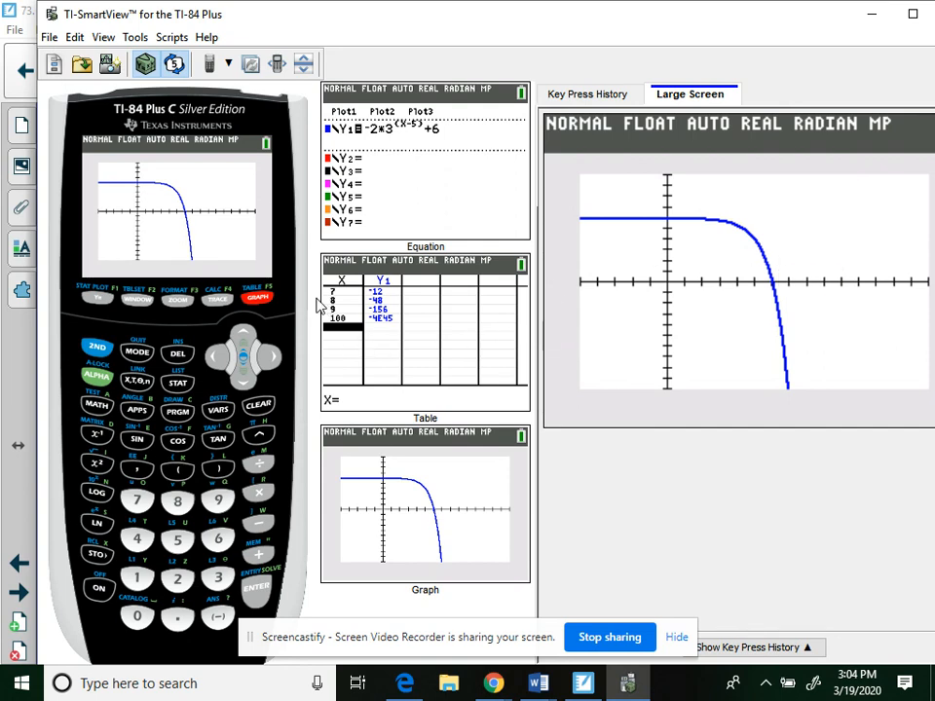
pyautogui.moveTo(674, 228)
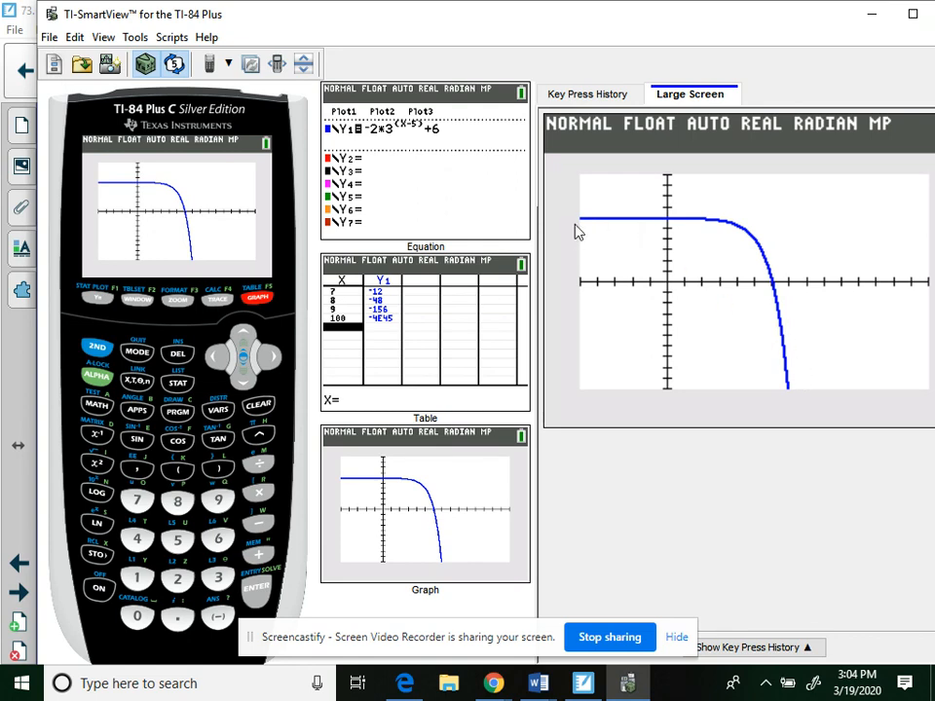
pyautogui.moveTo(775, 290)
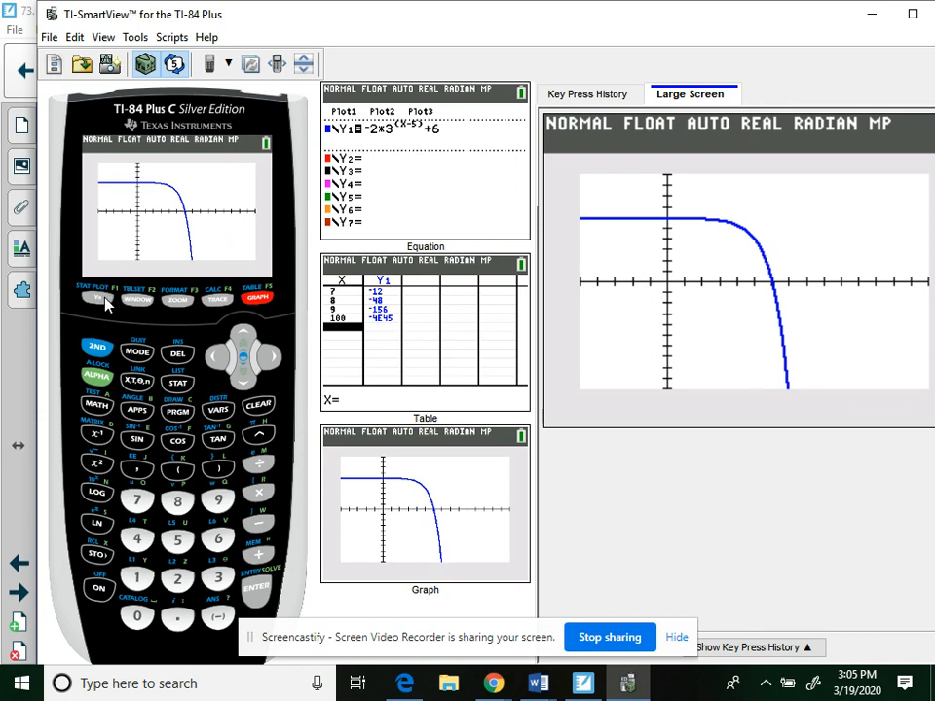
pyautogui.click(97, 300)
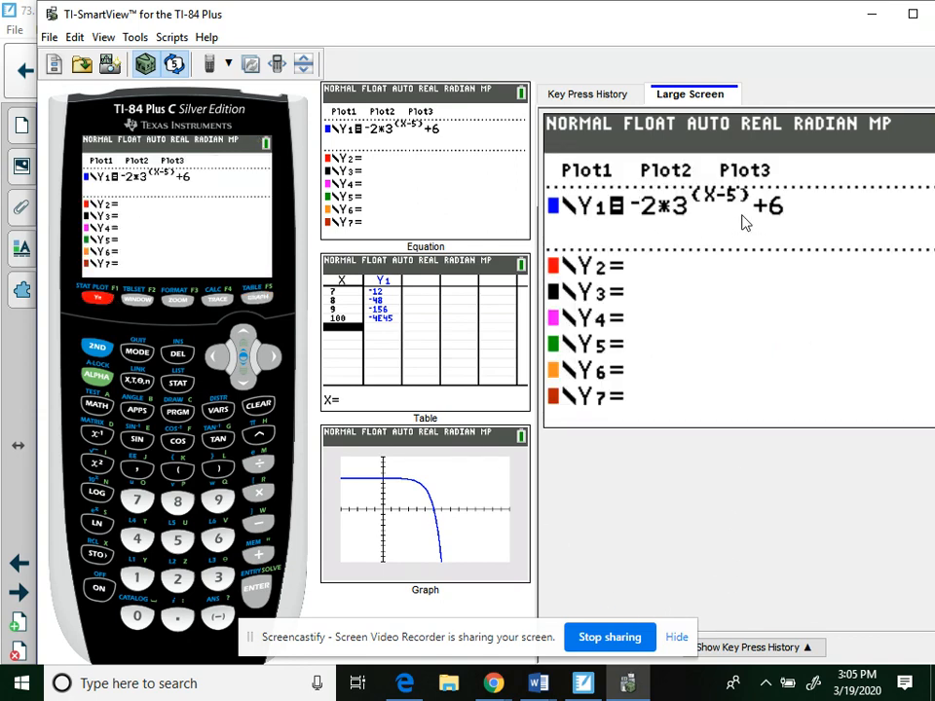
pyautogui.moveTo(717, 212)
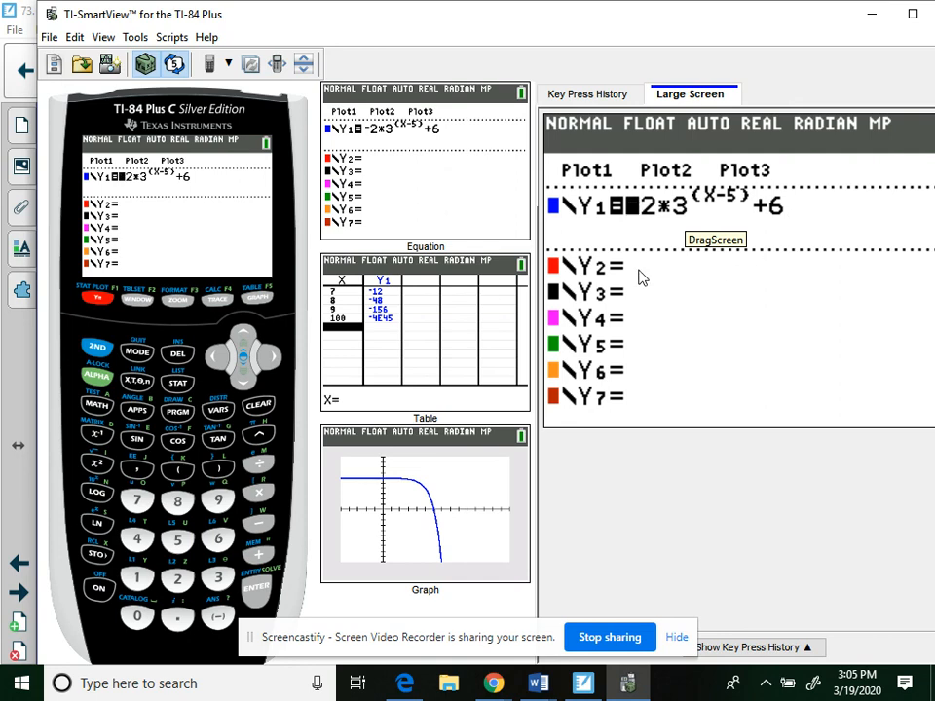
pyautogui.click(629, 680)
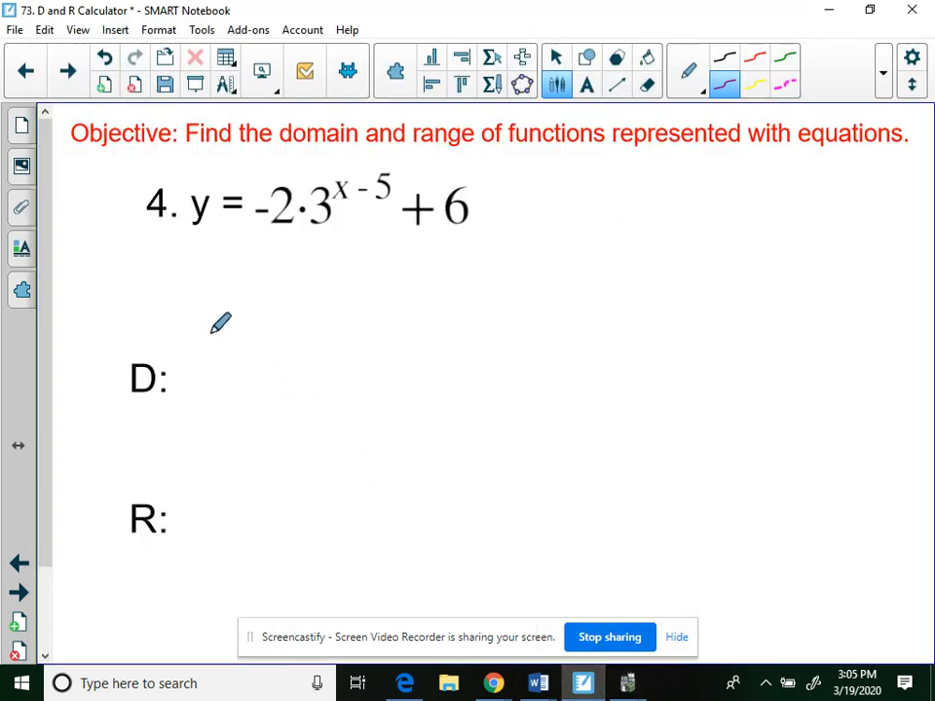
# Handwrite ℝ beside D: as the domain of y = -2·3^(x-5)+6.
pyautogui.moveTo(195, 335); pyautogui.dragTo(210, 389)
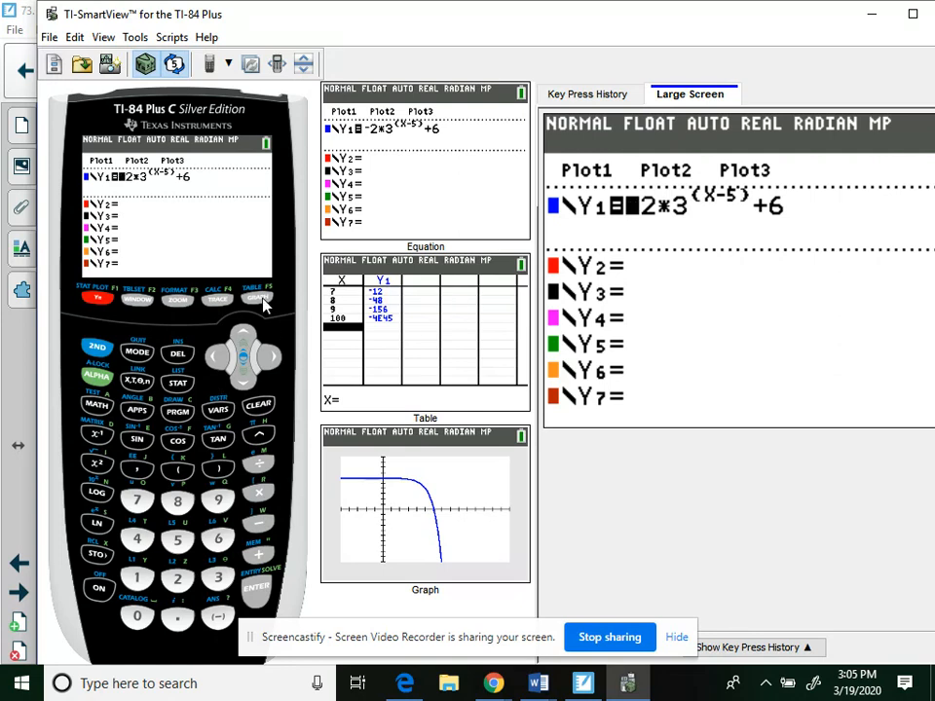
# Check in the table that x = -1E5 and -50 give Y1 = 6, view the graph, return to the notebook.
pyautogui.click(257, 300)
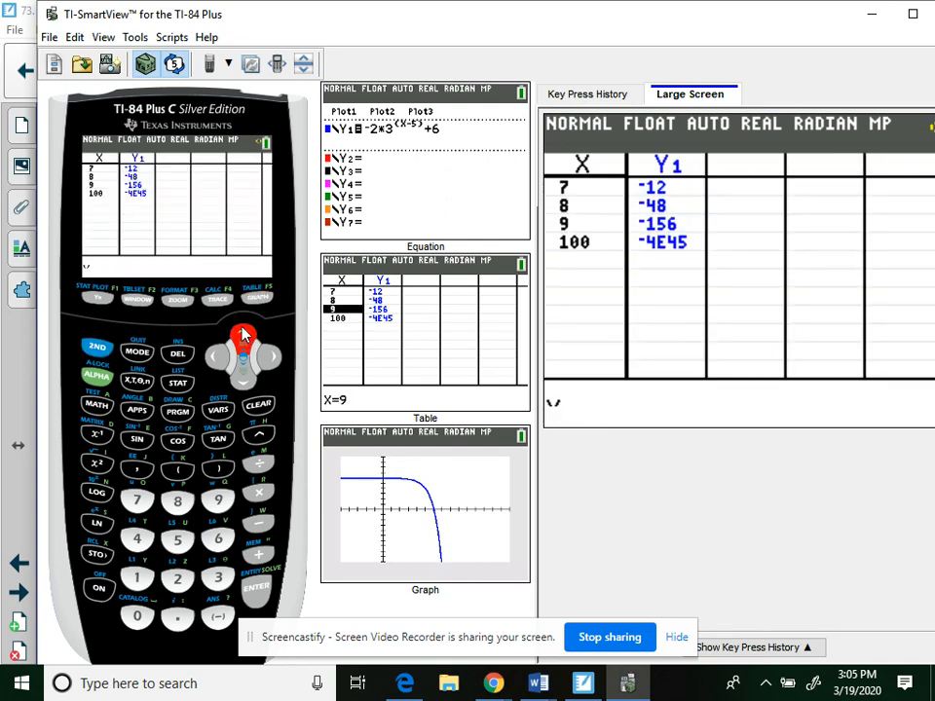
pyautogui.click(140, 581)
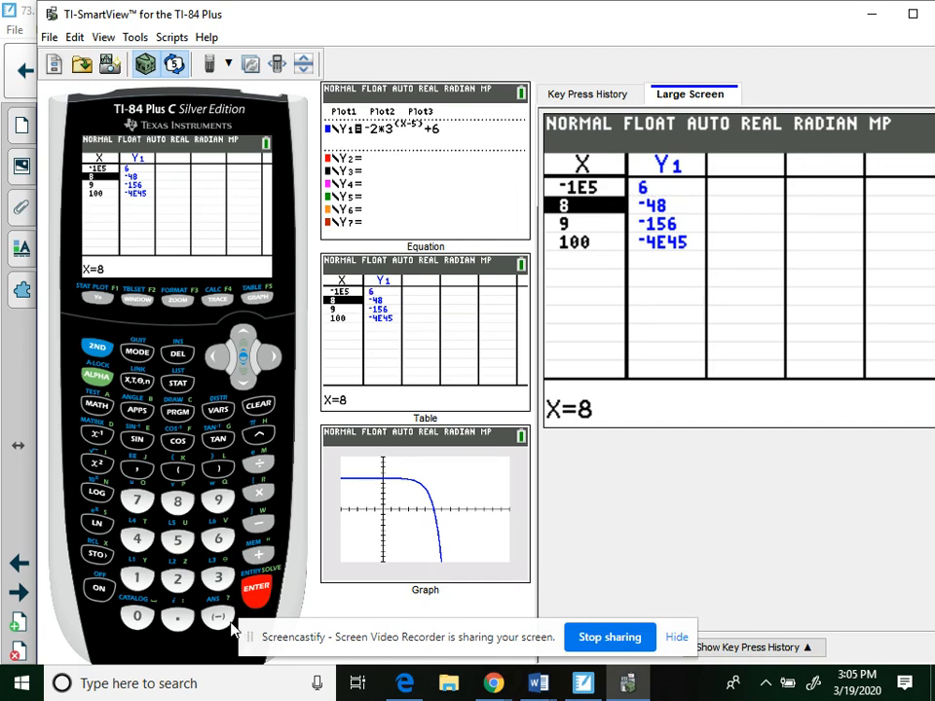
pyautogui.click(220, 615)
pyautogui.write('-50')
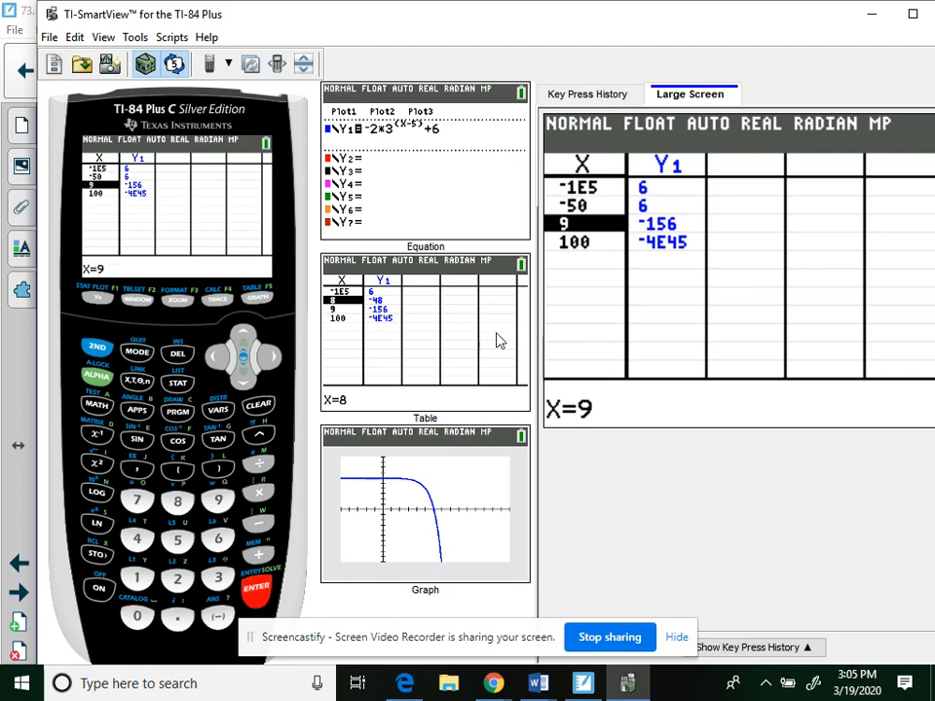
pyautogui.moveTo(423, 494)
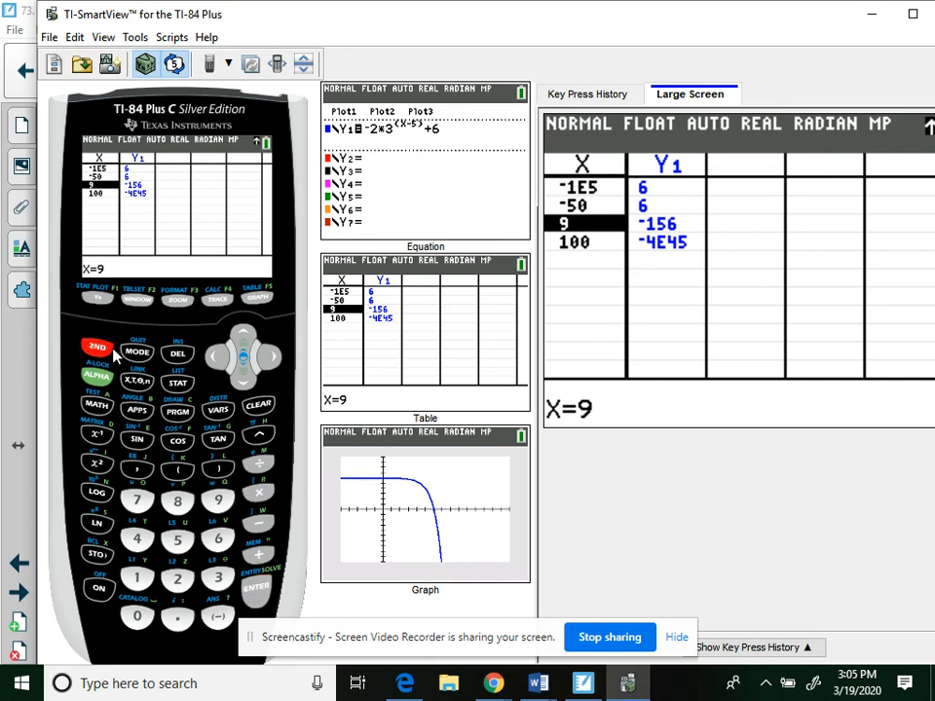
pyautogui.click(259, 296)
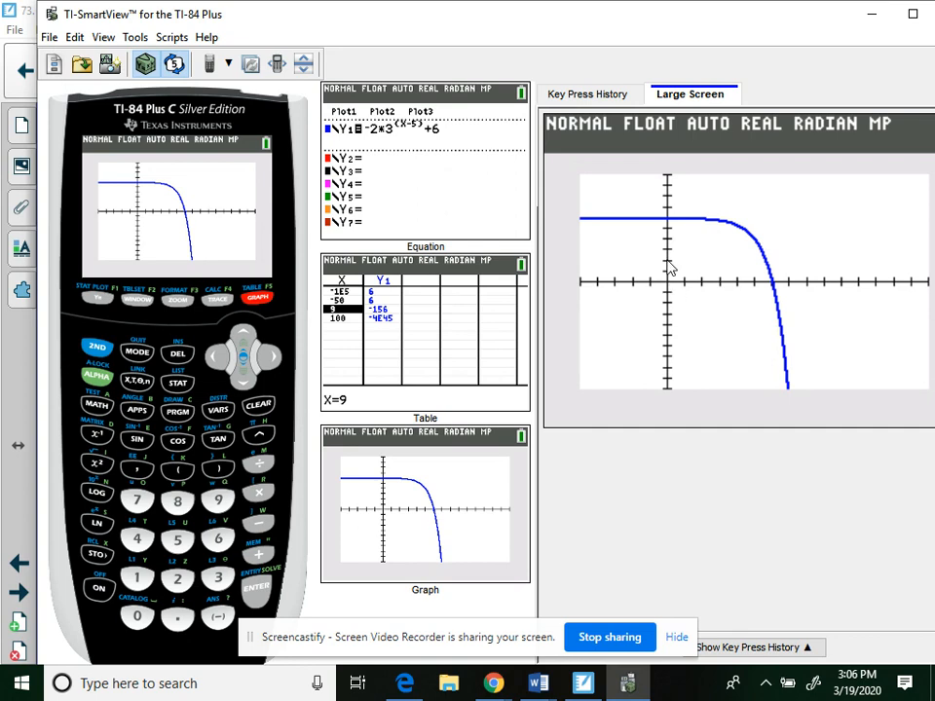
pyautogui.moveTo(672, 222)
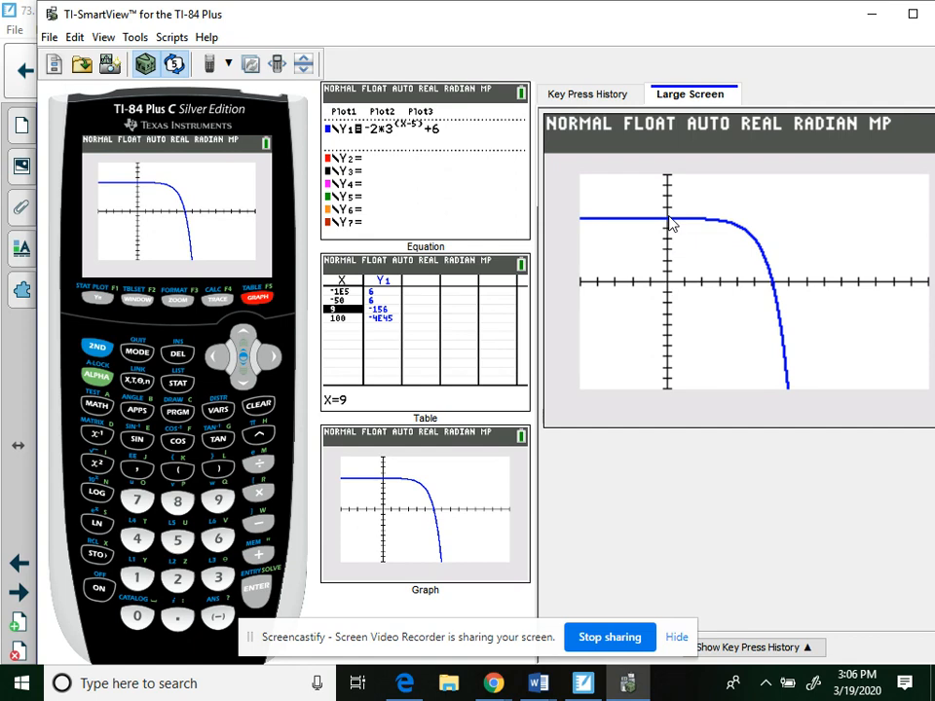
pyautogui.moveTo(672, 222)
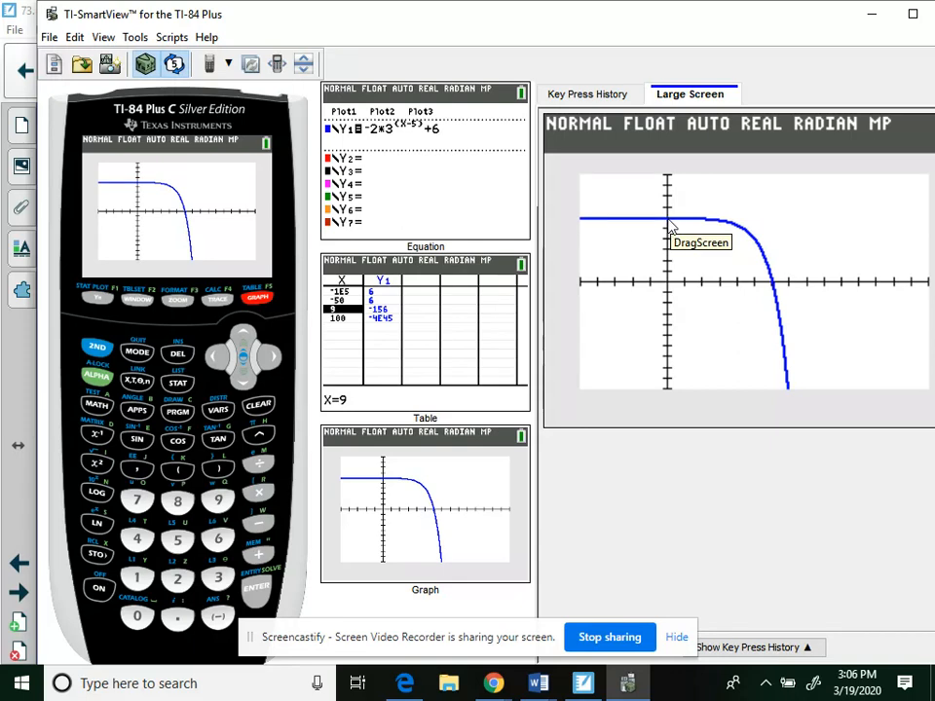
pyautogui.click(583, 682)
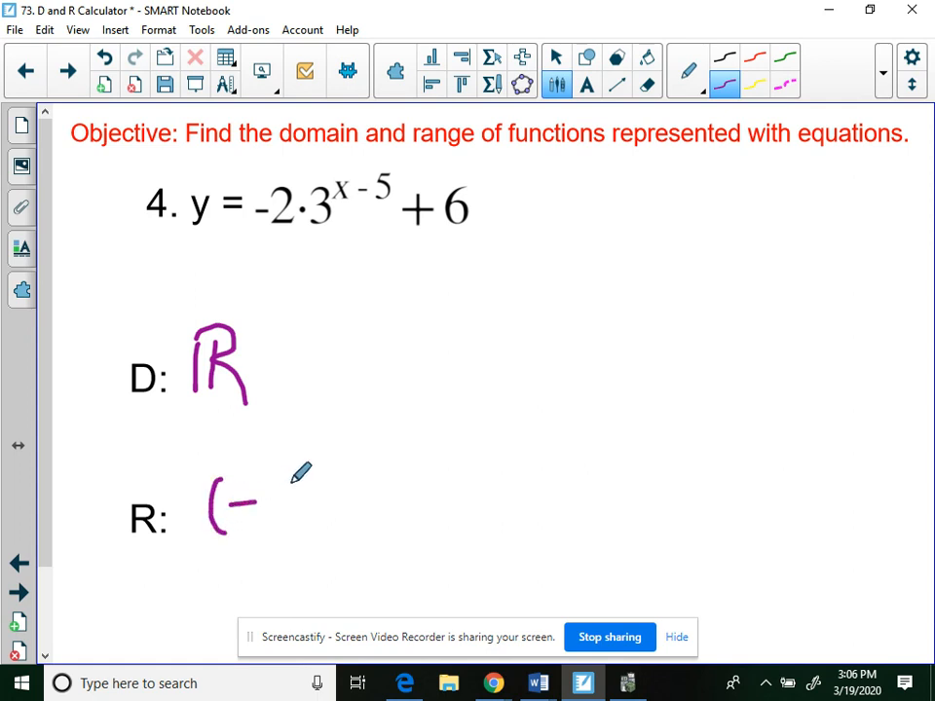
# Handwrite the range (−∞, 6) for problem 4 and return to the calculator.
pyautogui.moveTo(253, 503); pyautogui.dragTo(322, 503)
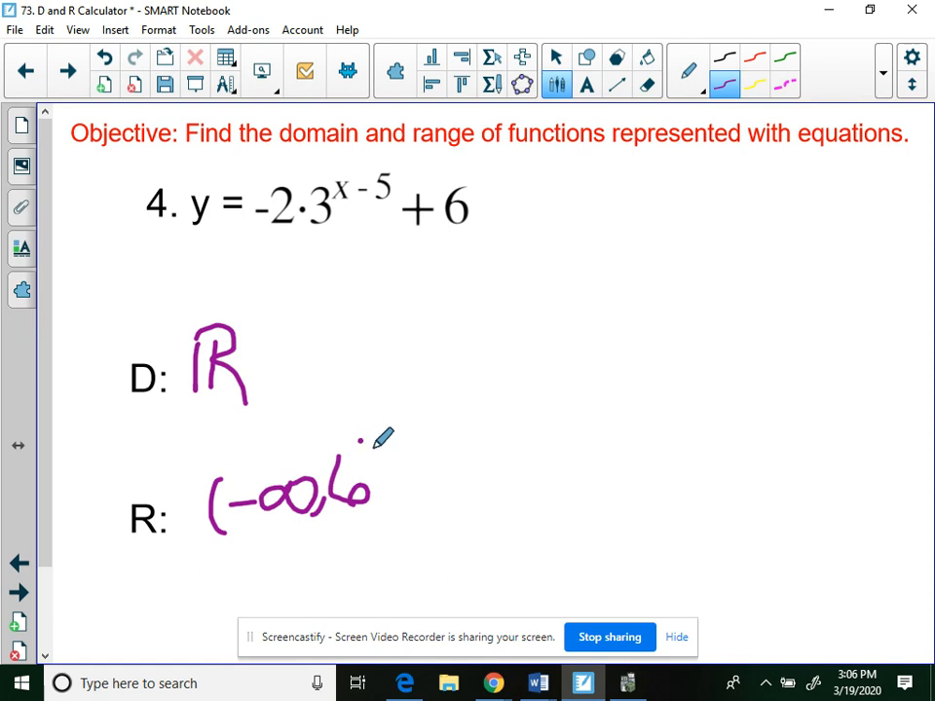
pyautogui.moveTo(370, 457); pyautogui.dragTo(400, 525)
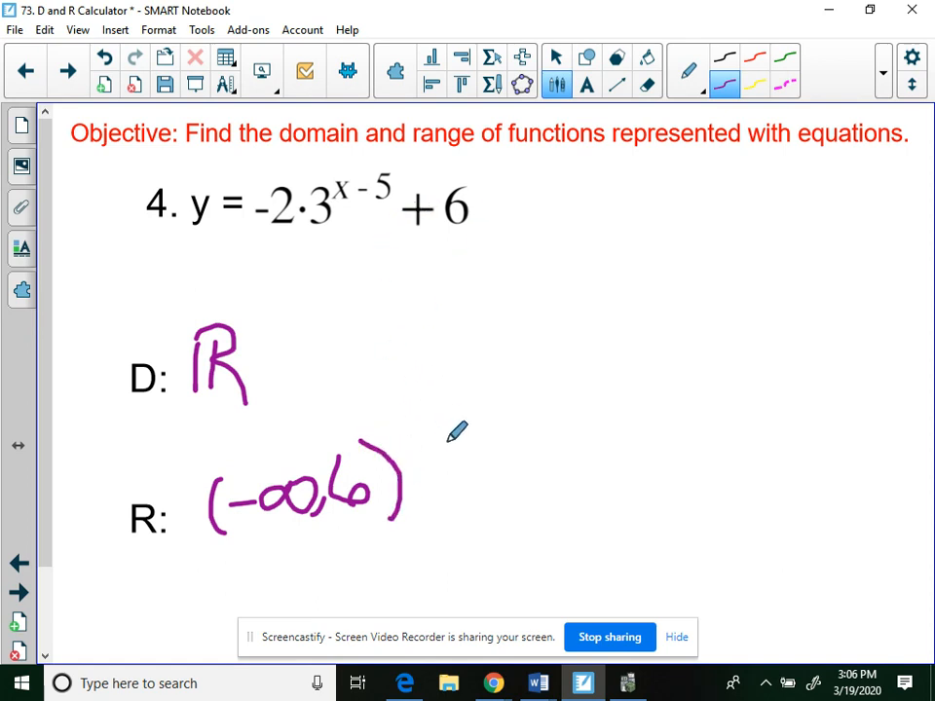
pyautogui.click(626, 682)
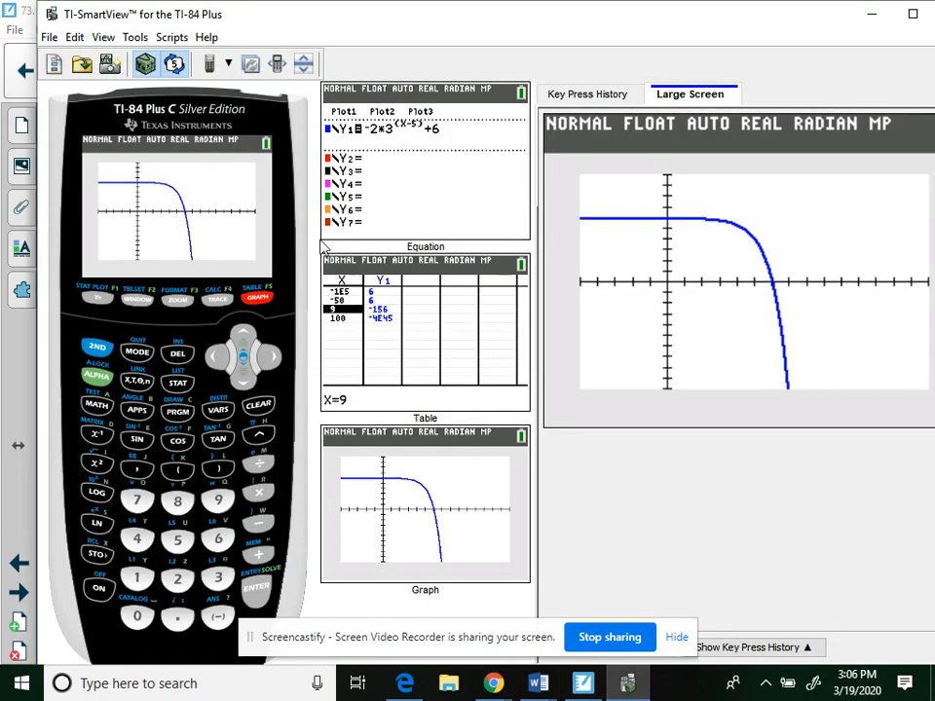
pyautogui.moveTo(670, 255)
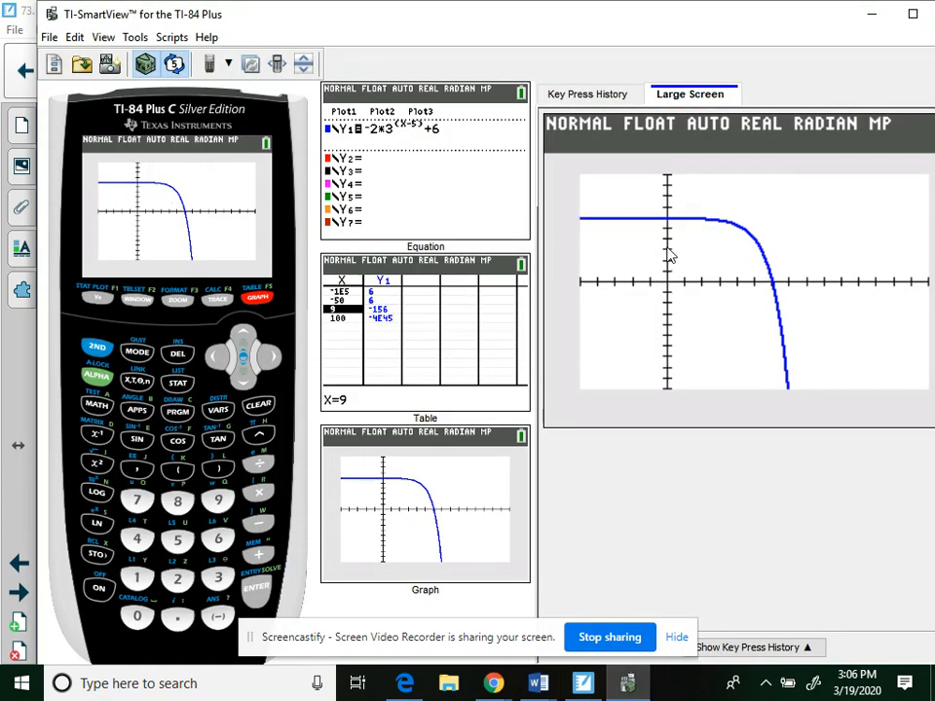
pyautogui.moveTo(457, 169)
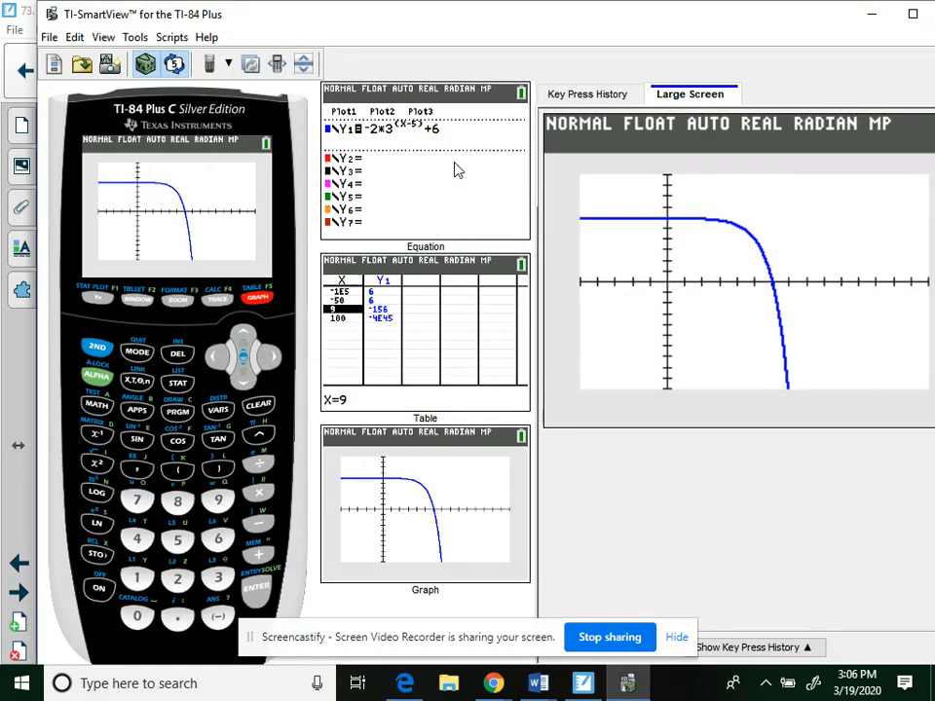
pyautogui.moveTo(459, 138)
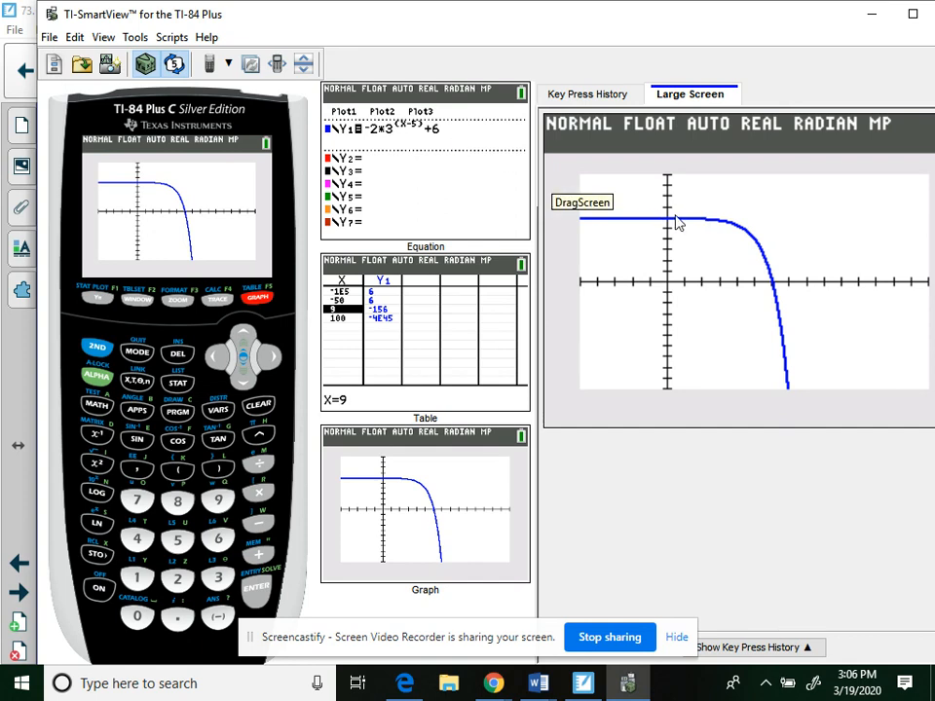
pyautogui.moveTo(670, 232)
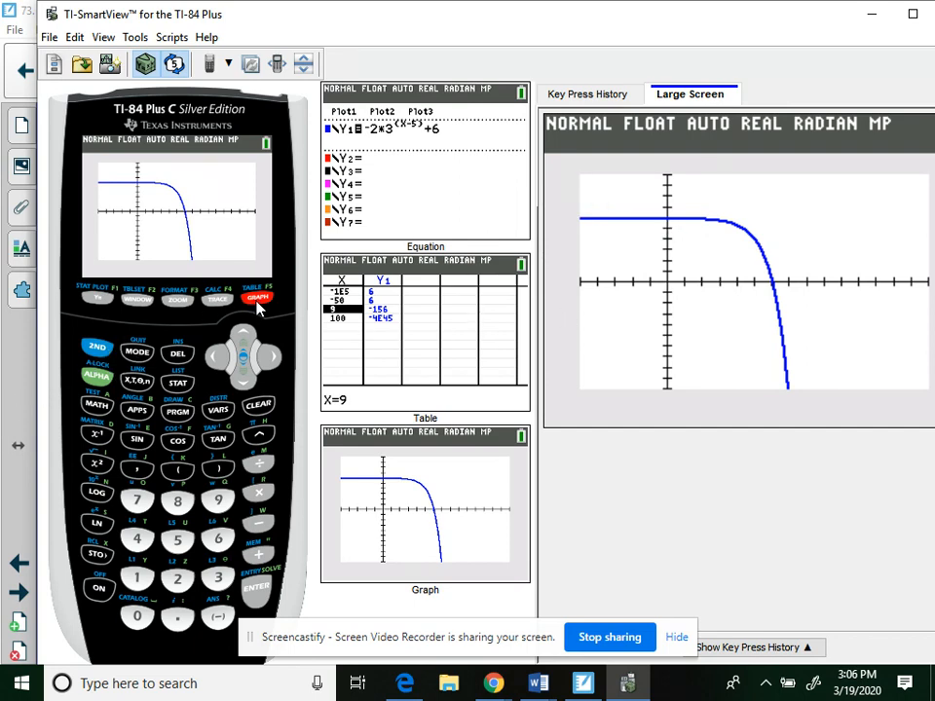
pyautogui.click(98, 300)
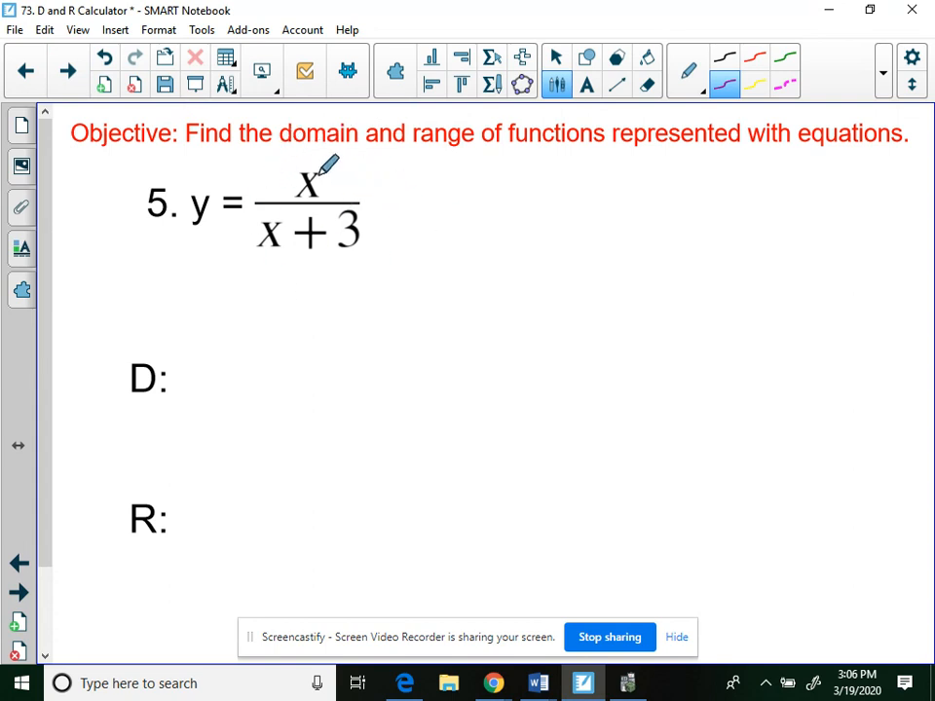
pyautogui.moveTo(351, 173)
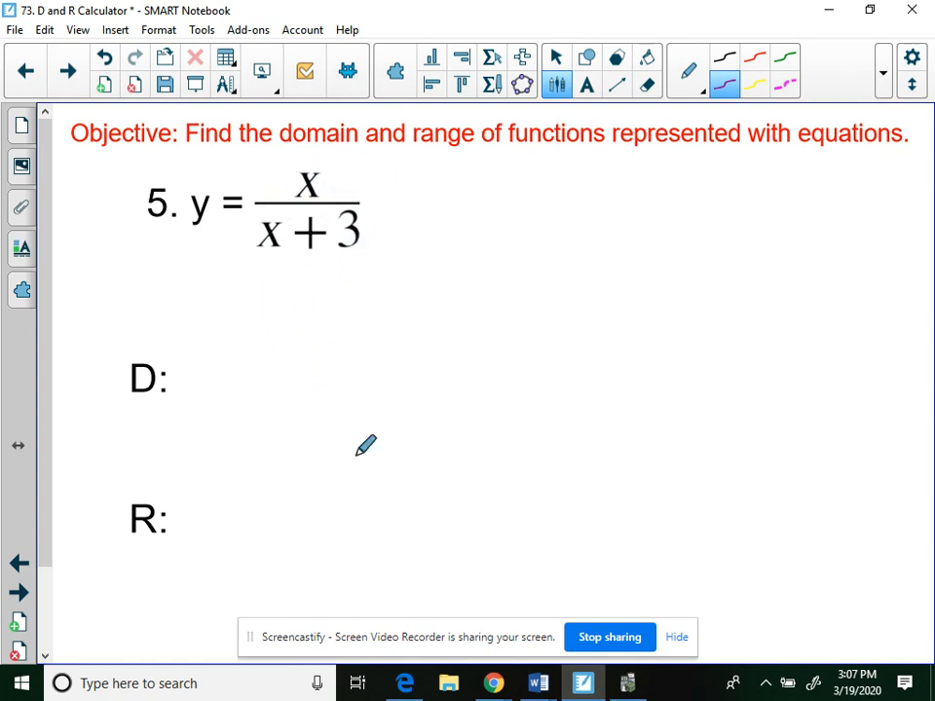
pyautogui.moveTo(304, 429)
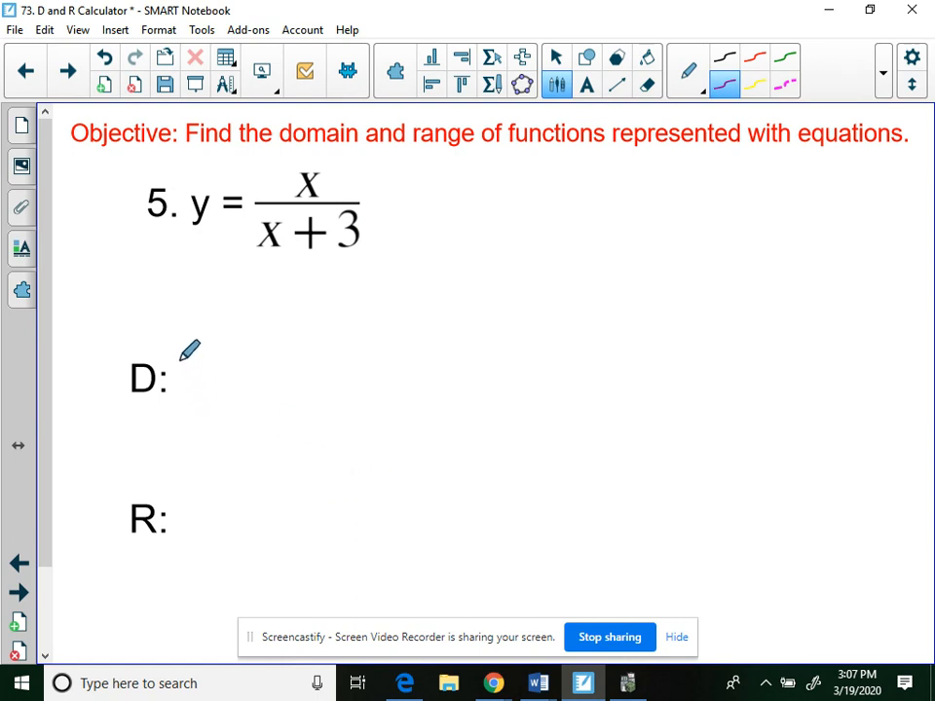
# Record problem 5's domain as ℝ 'except x = -3' after D:.
pyautogui.moveTo(185, 335); pyautogui.dragTo(195, 399)
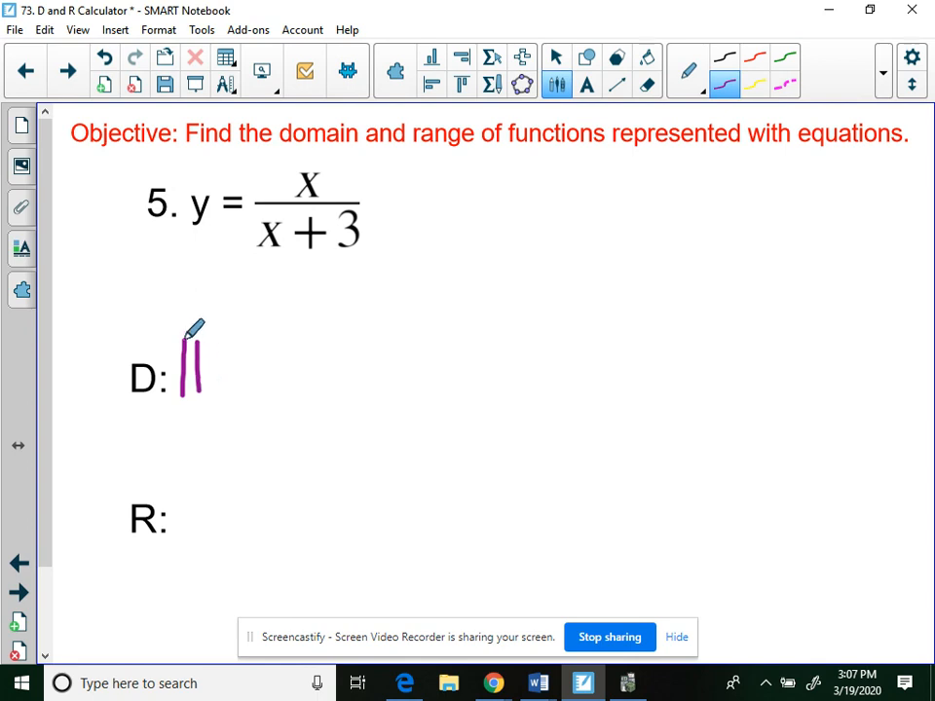
pyautogui.moveTo(185, 351); pyautogui.dragTo(214, 400)
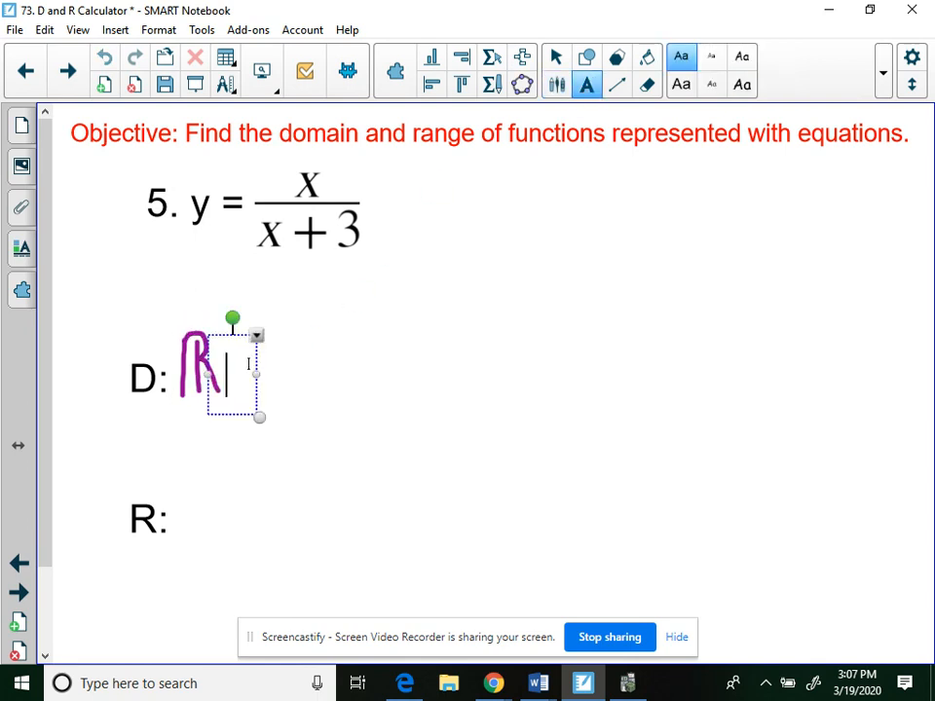
pyautogui.write('except')
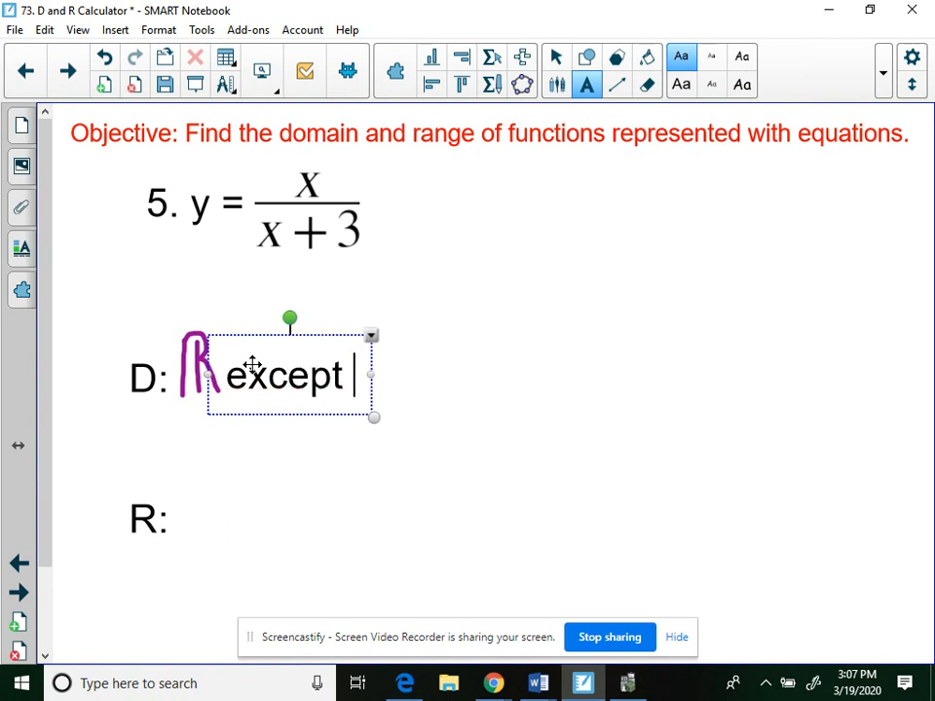
pyautogui.write('x = -3')
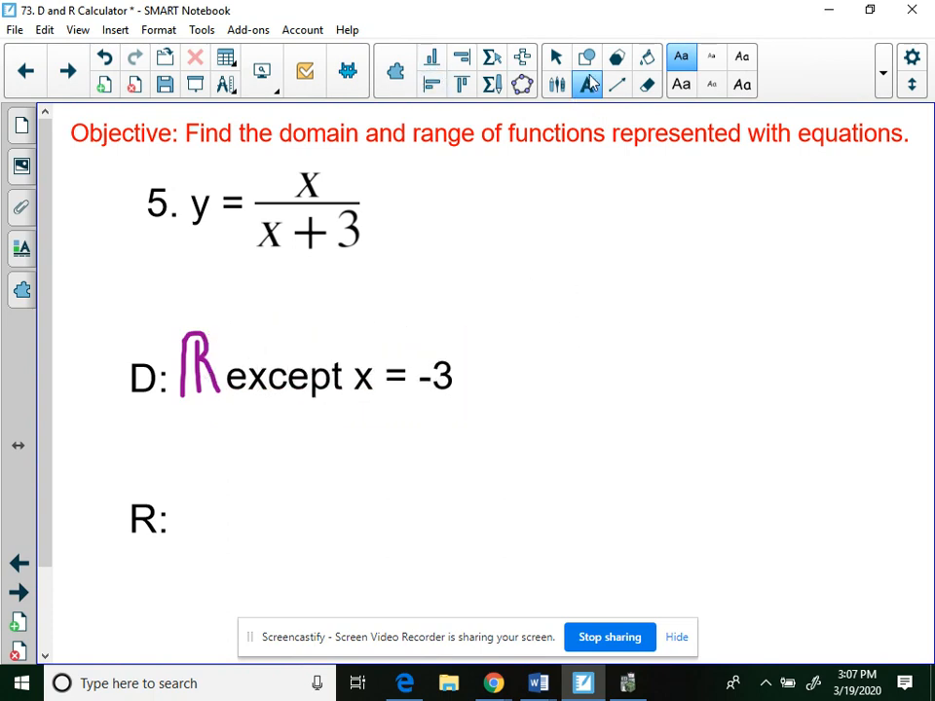
pyautogui.click(557, 54)
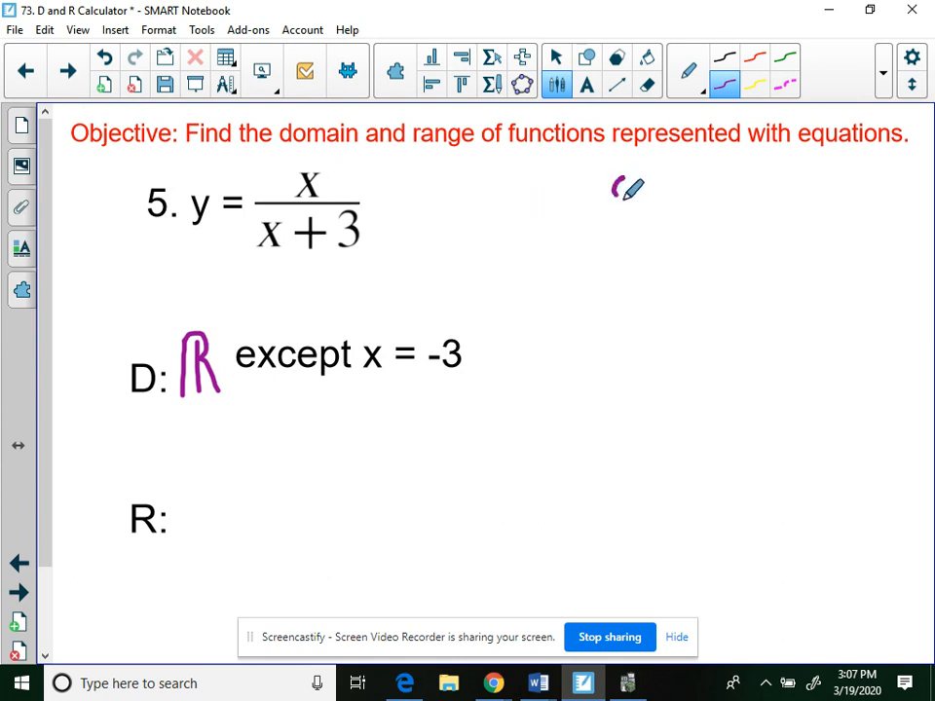
# Handwrite the side check 0/3 = 0 at the top right.
pyautogui.moveTo(594, 210); pyautogui.dragTo(672, 205)
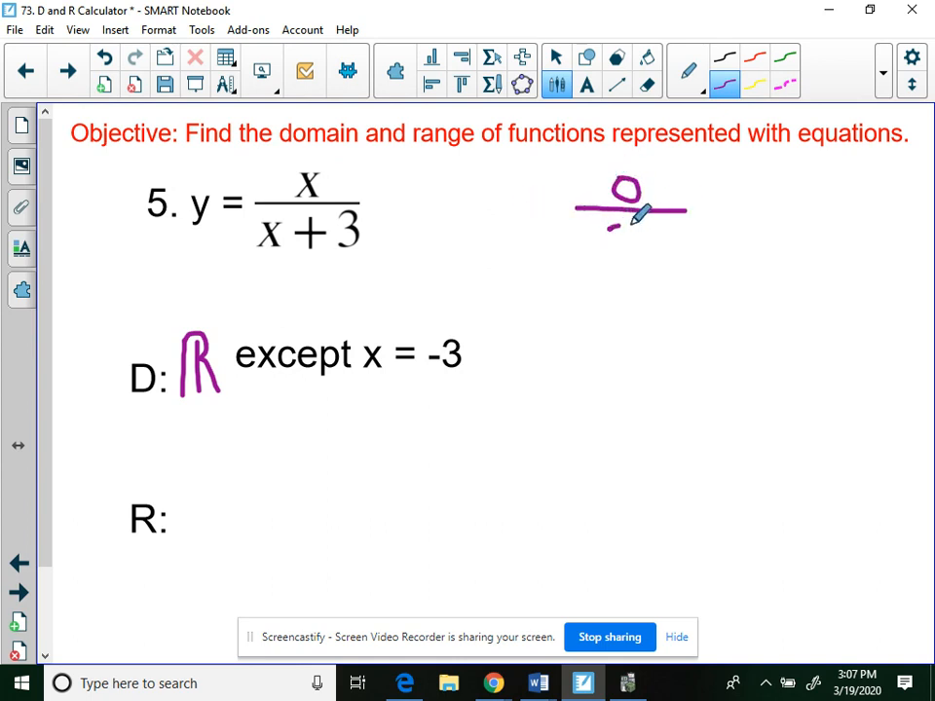
pyautogui.moveTo(623, 234); pyautogui.dragTo(779, 224)
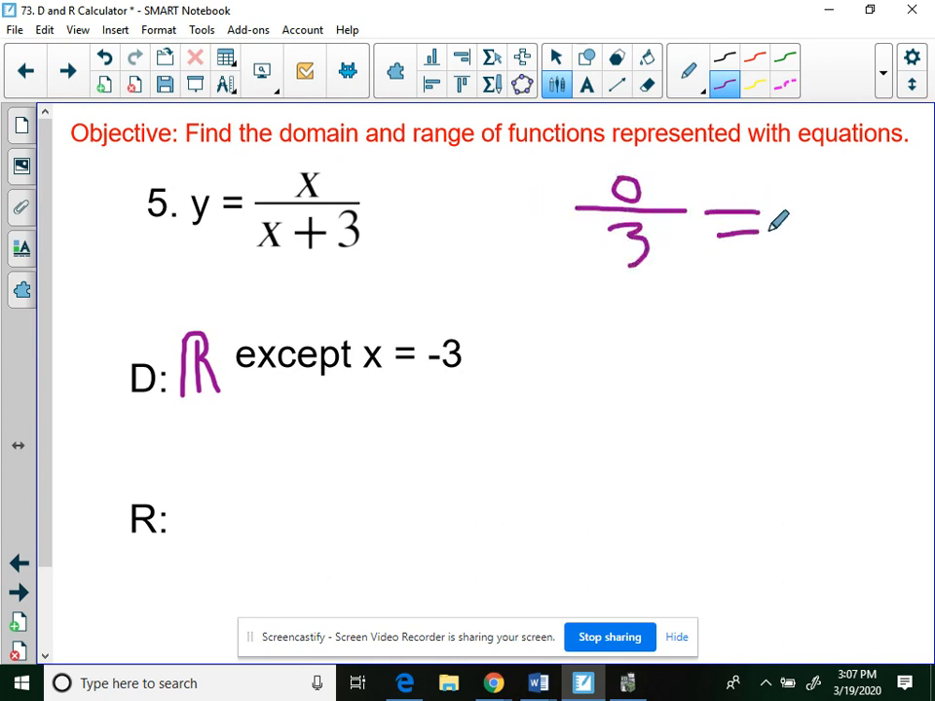
pyautogui.moveTo(779, 218); pyautogui.dragTo(818, 218)
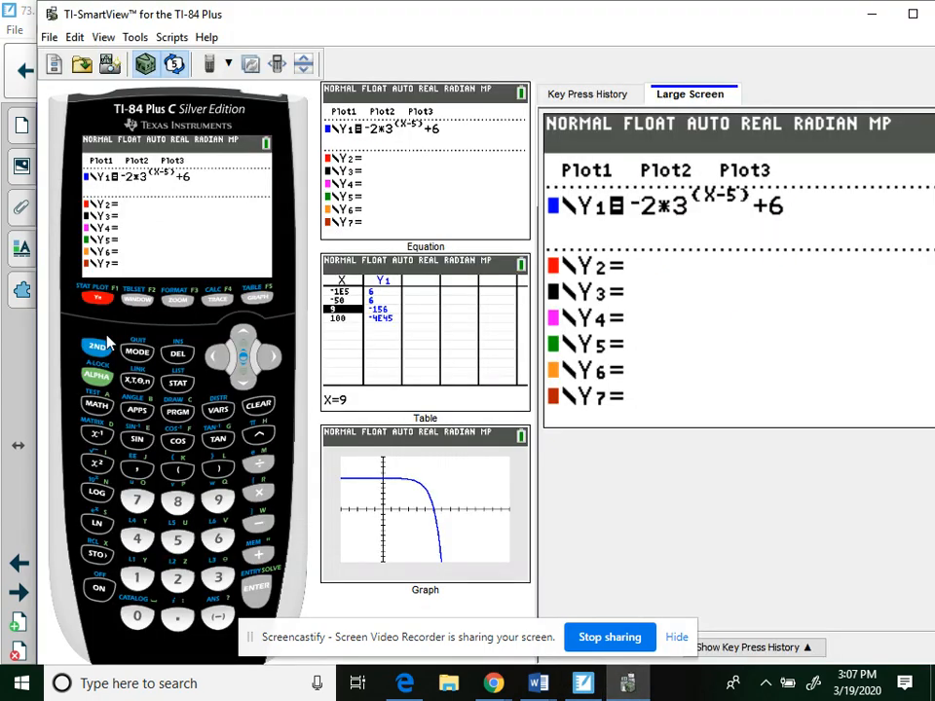
# Graph Y1 = X/(X+3) and check the table at X = 1000 and 10000, seeing y near 1.
pyautogui.click(259, 406)
pyautogui.write('X/(X+3)')
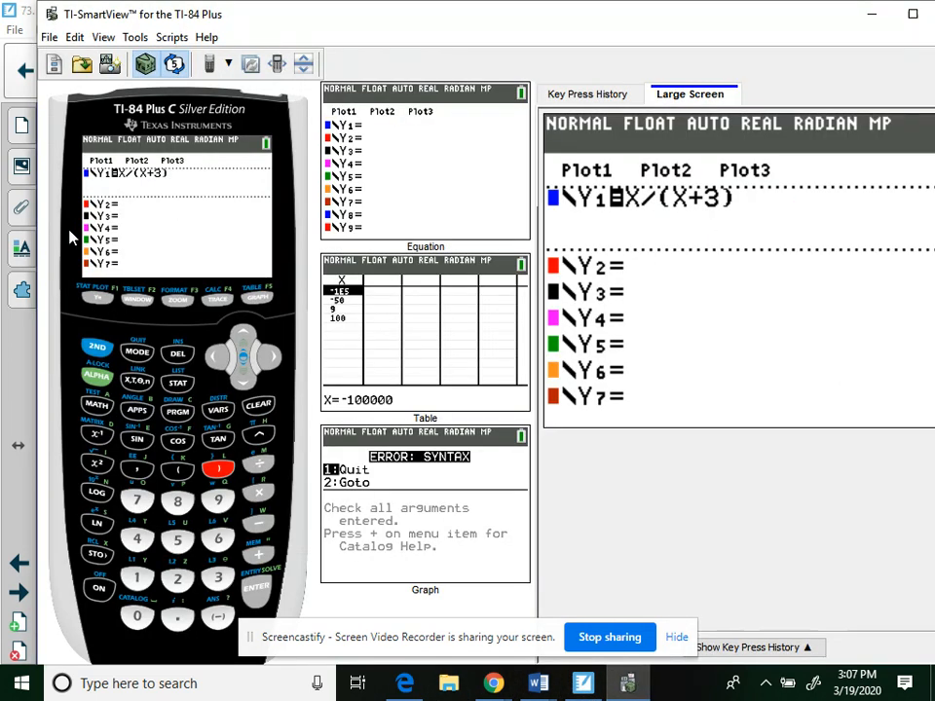
pyautogui.click(257, 296)
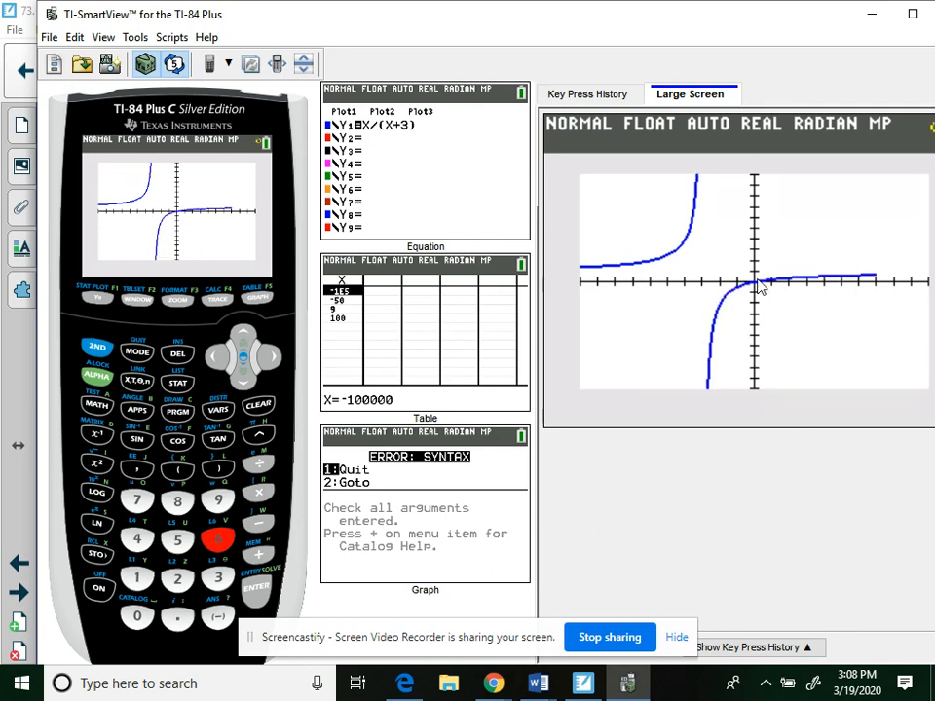
pyautogui.moveTo(757, 290)
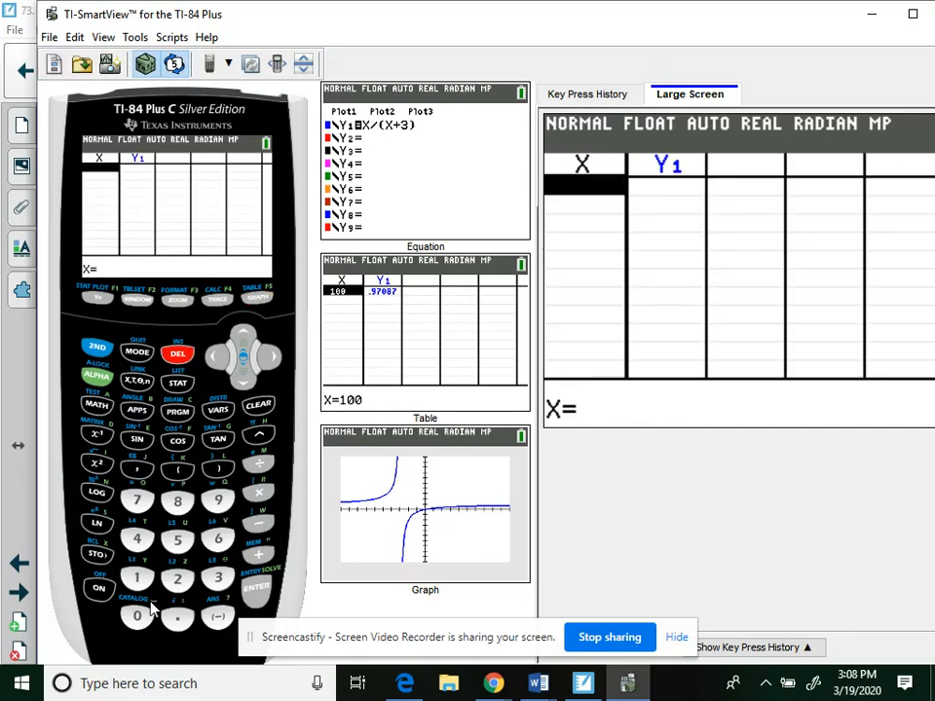
pyautogui.moveTo(148, 624)
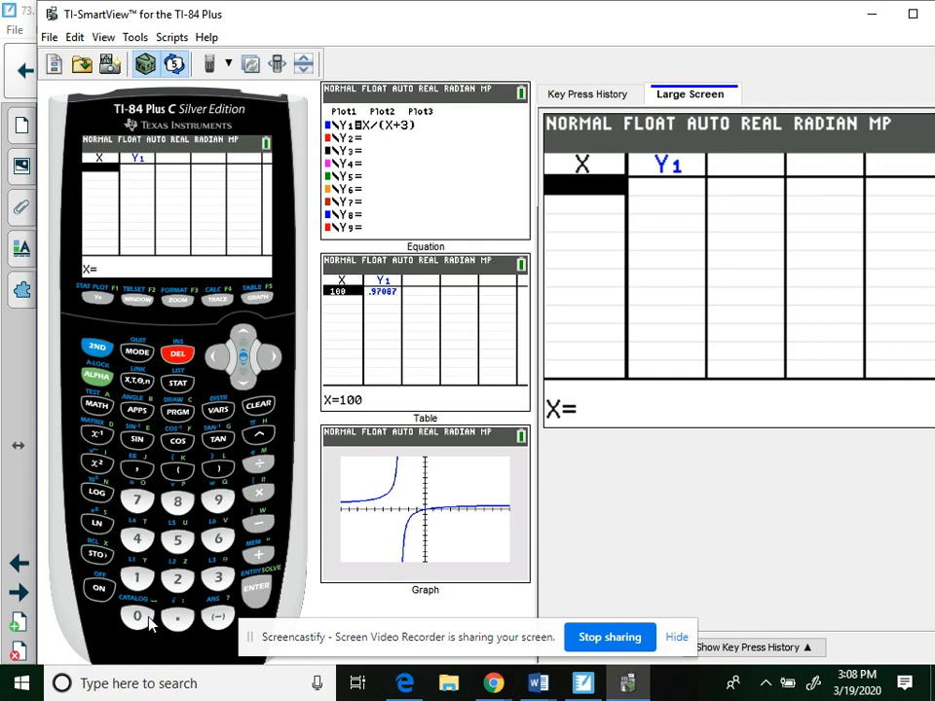
pyautogui.click(258, 588)
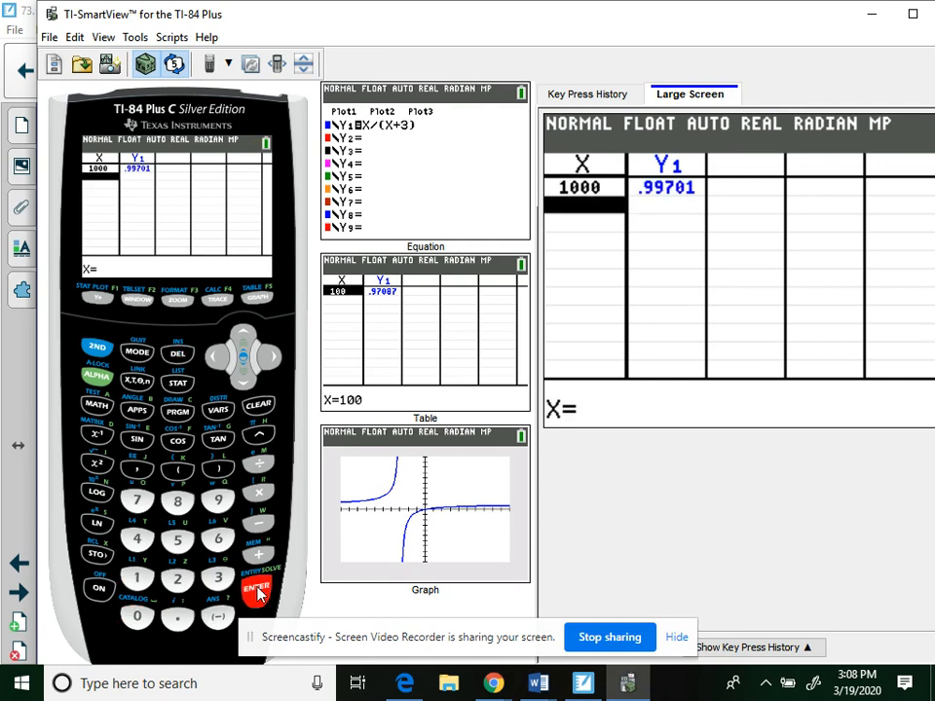
pyautogui.click(138, 581)
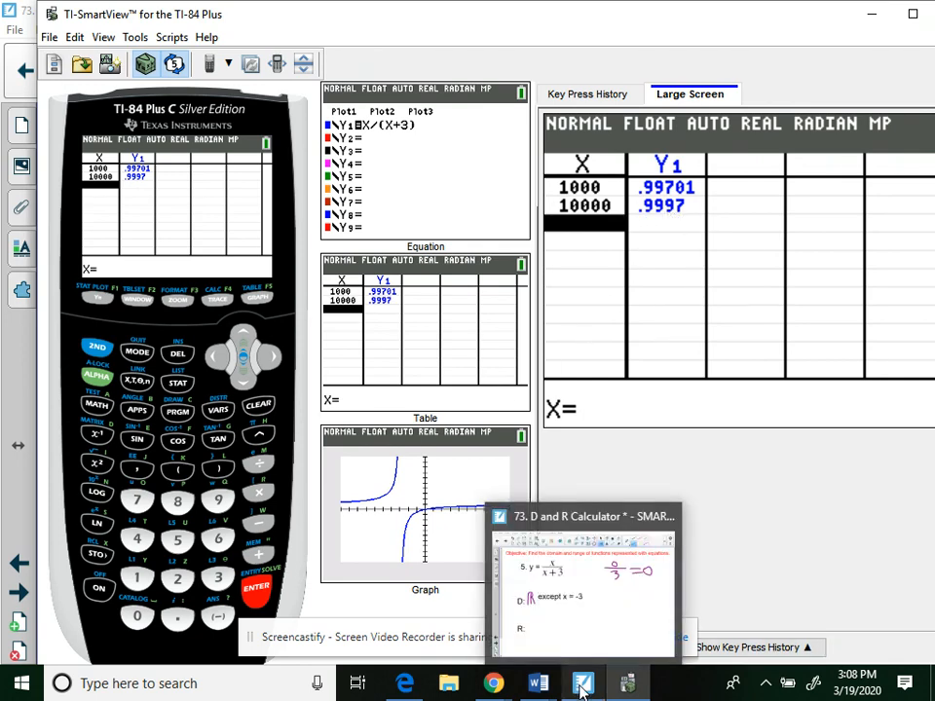
pyautogui.click(580, 683)
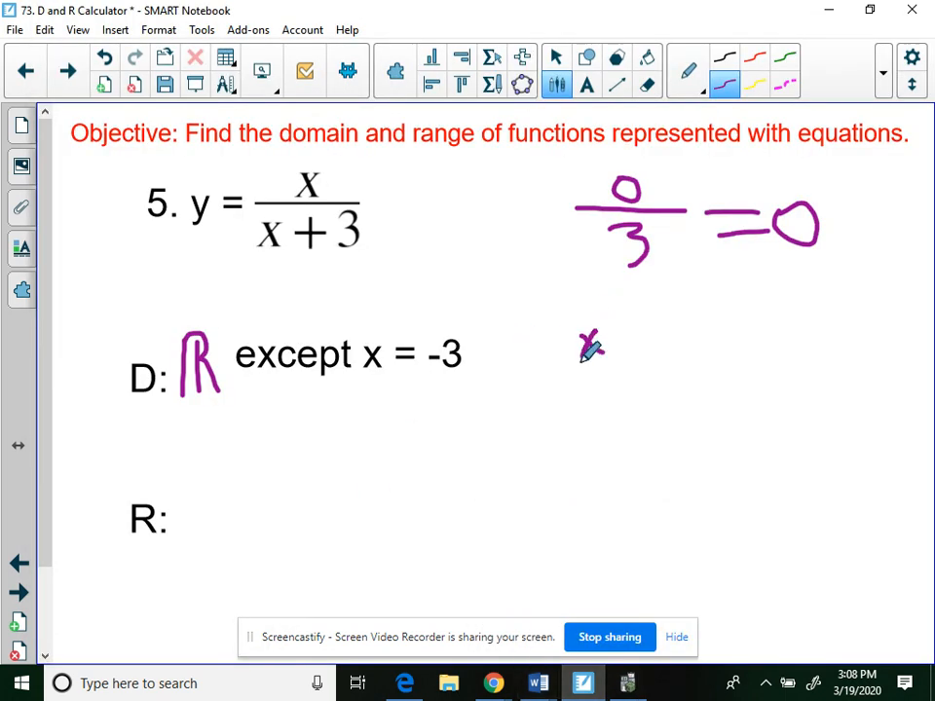
# Handwrite the side work x/(x+3) = 1/1, x+3 = x, 3 = 0 and circle the fraction.
pyautogui.moveTo(585, 347); pyautogui.dragTo(565, 400)
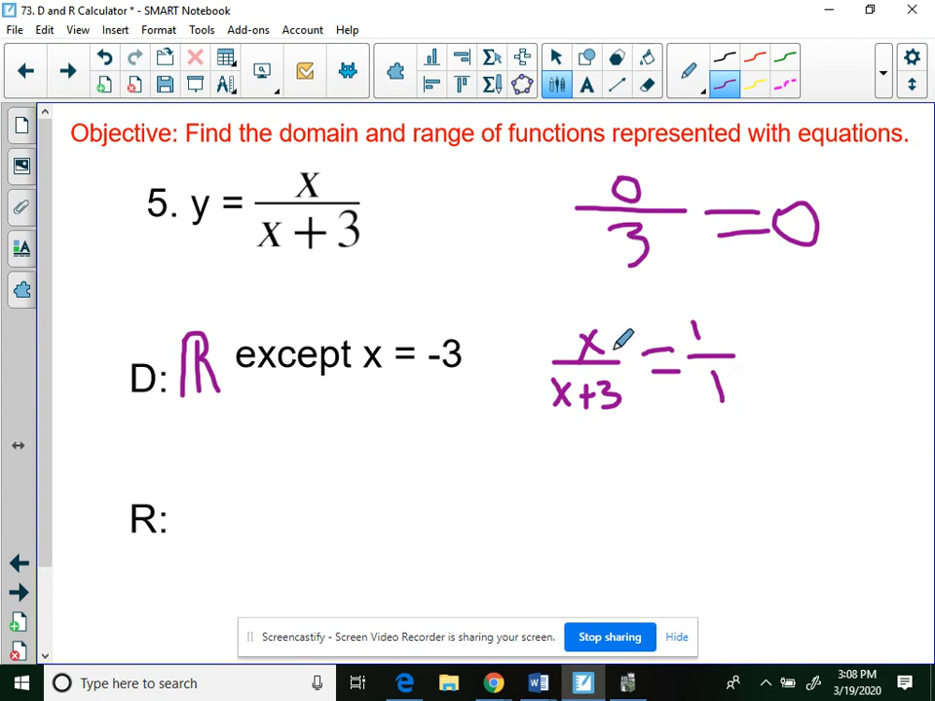
pyautogui.moveTo(565, 464); pyautogui.dragTo(585, 458)
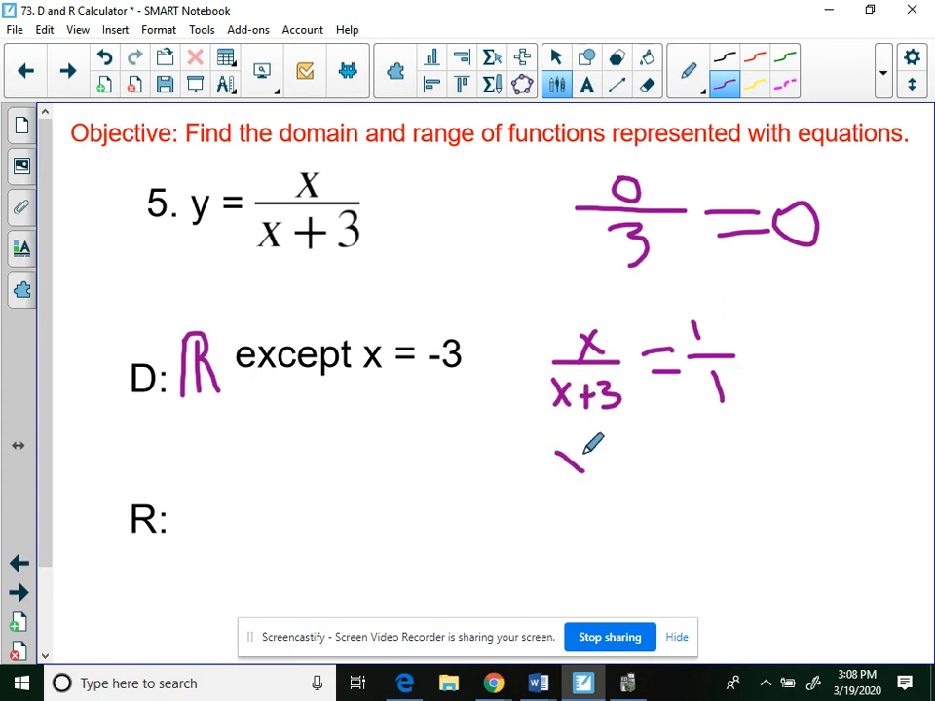
pyautogui.moveTo(561, 463); pyautogui.dragTo(633, 448)
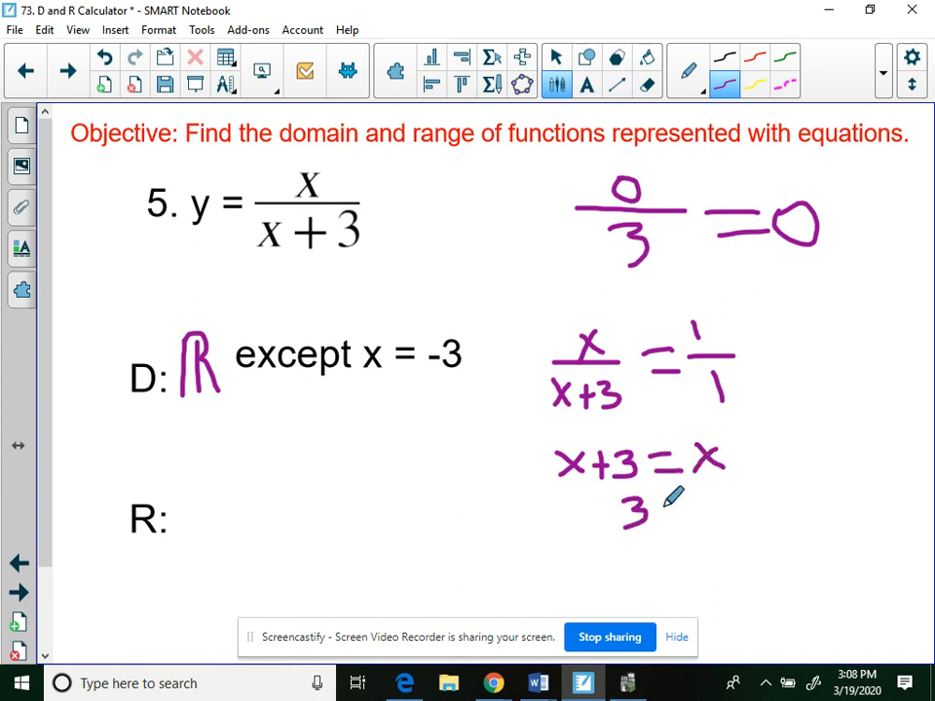
pyautogui.moveTo(662, 511); pyautogui.dragTo(731, 510)
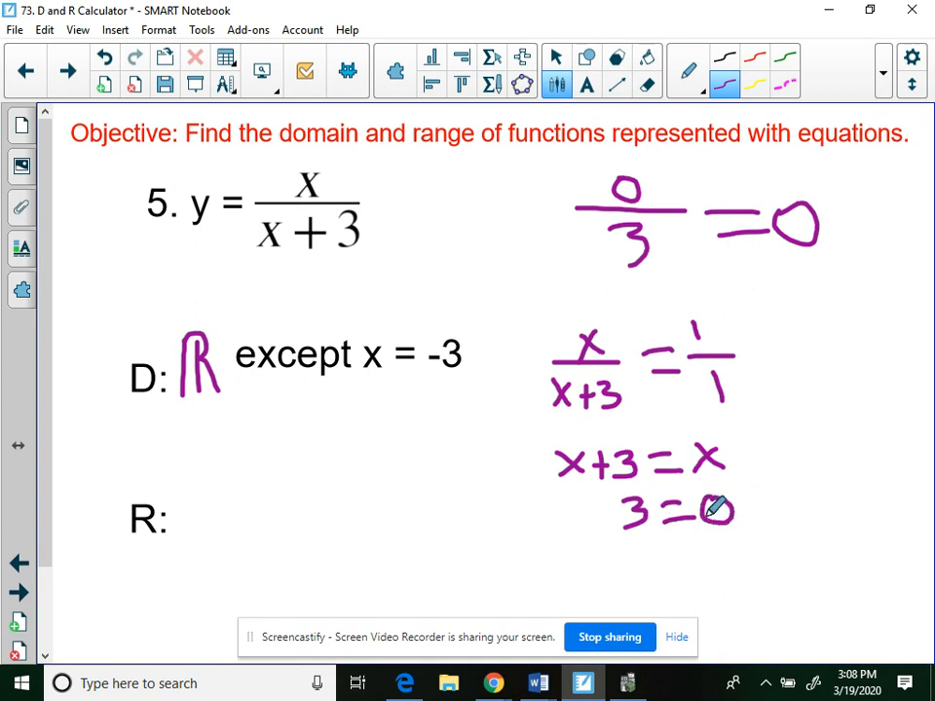
pyautogui.moveTo(234, 233)
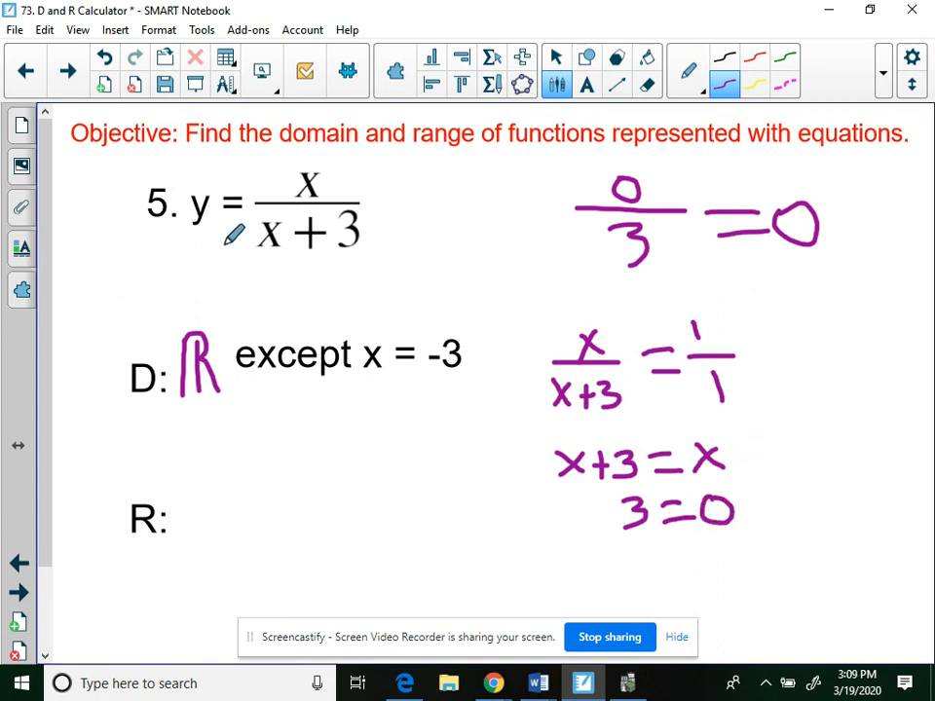
pyautogui.moveTo(262, 233); pyautogui.dragTo(312, 156)
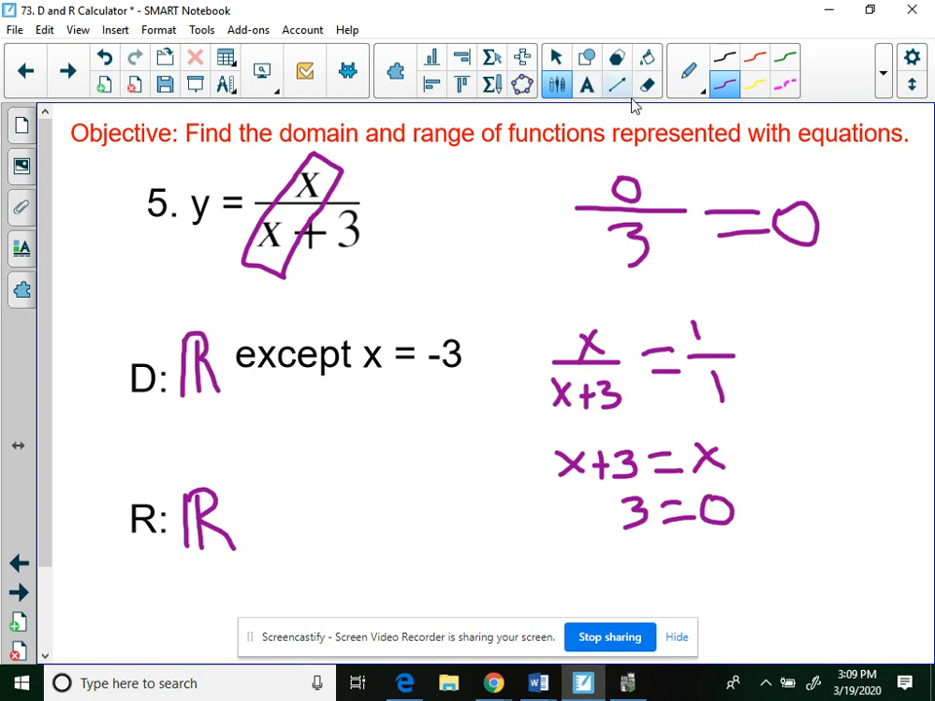
# Record problem 5's range as ℝ 'except y = 1' after R:.
pyautogui.click(588, 86)
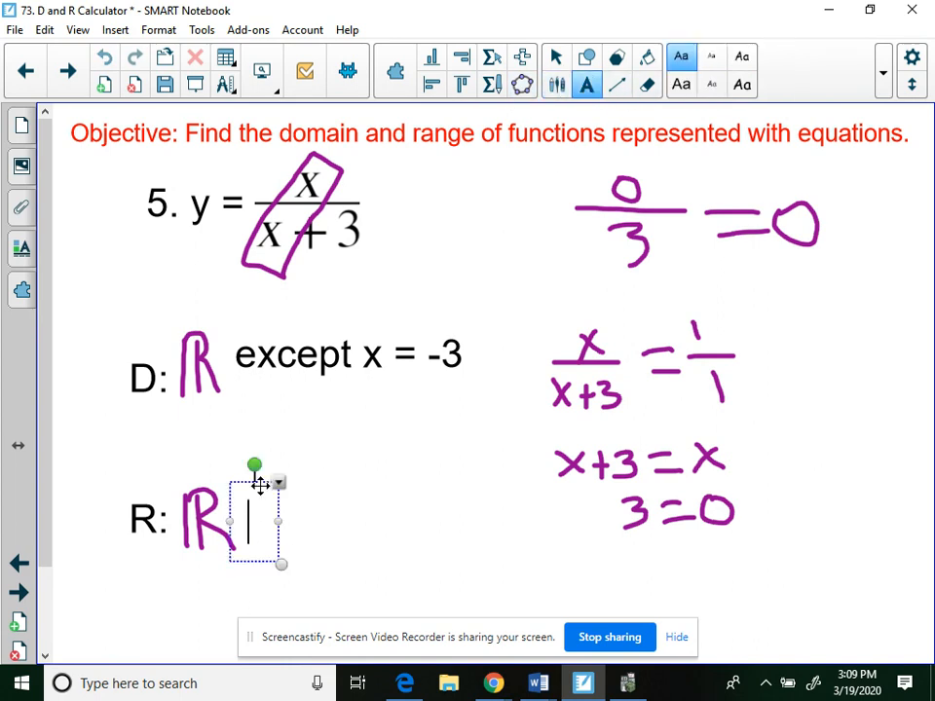
pyautogui.write('except')
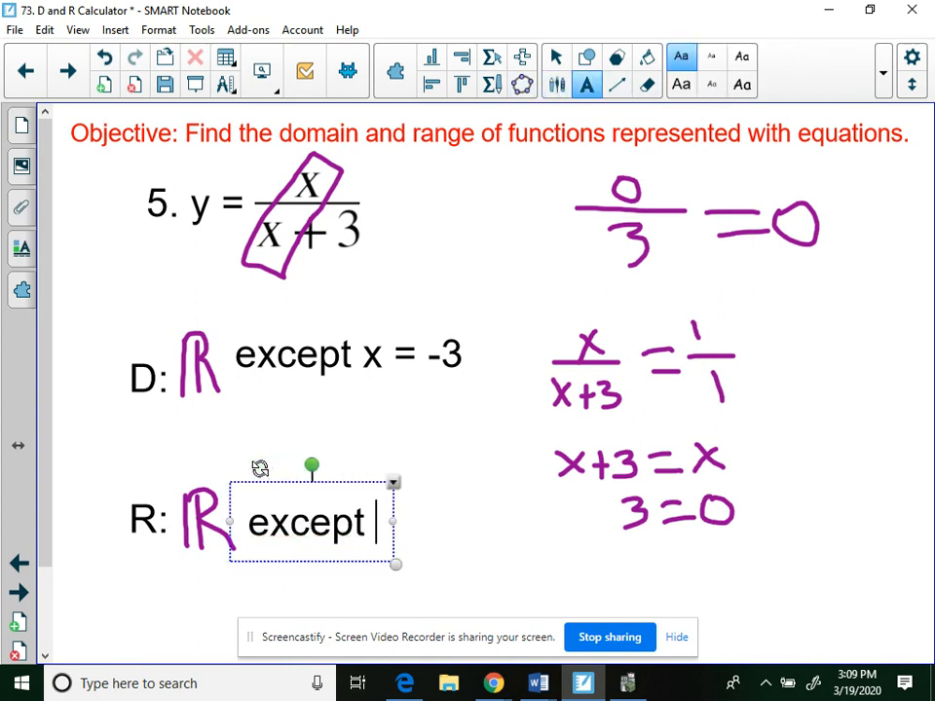
pyautogui.write('y = 1')
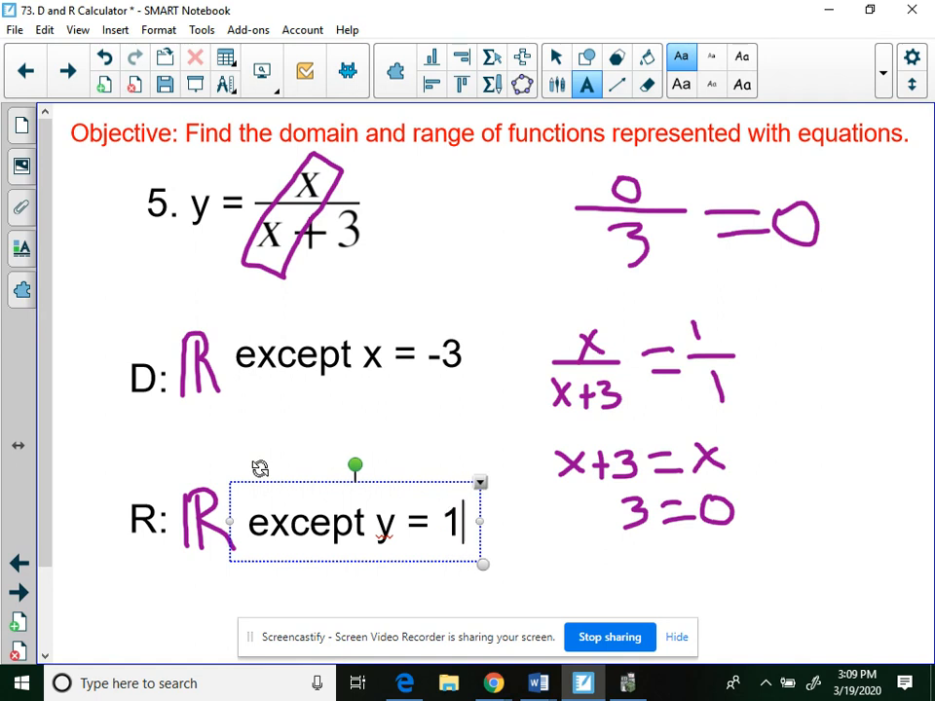
pyautogui.click(446, 222)
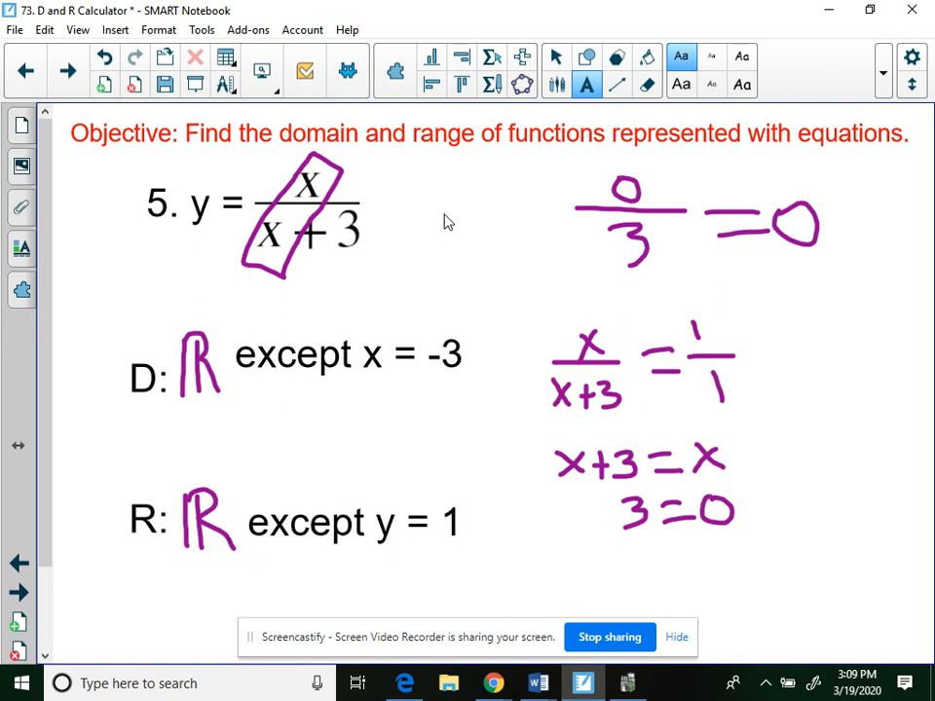